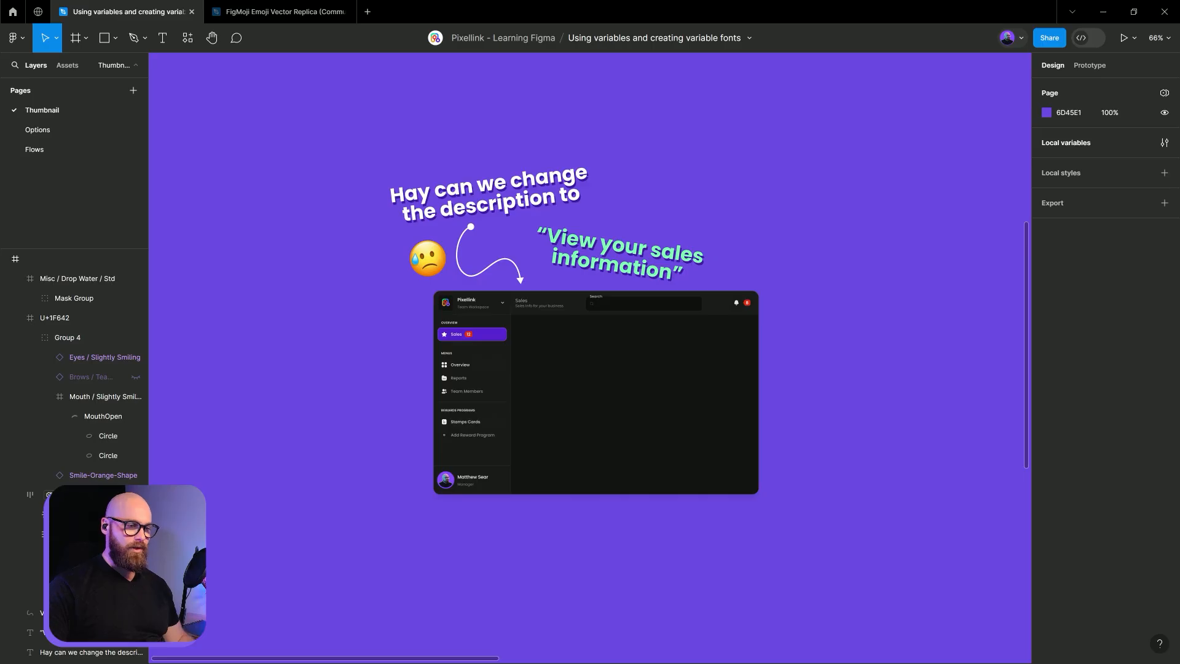
mouse_move(928, 308)
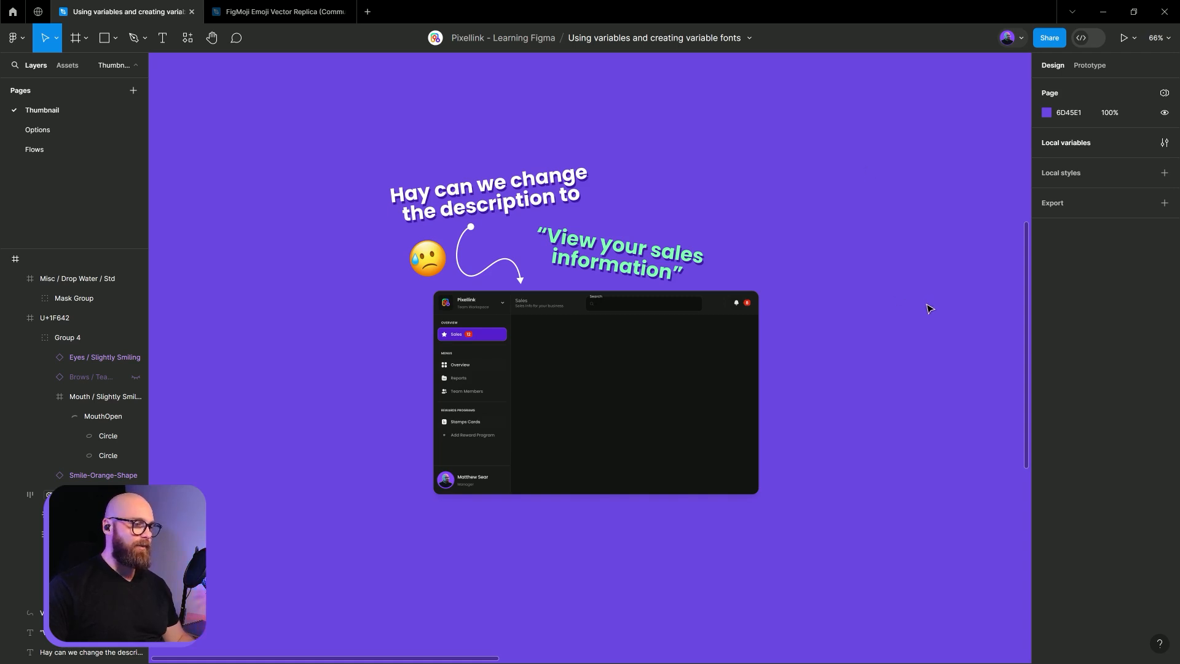
mouse_move(924, 360)
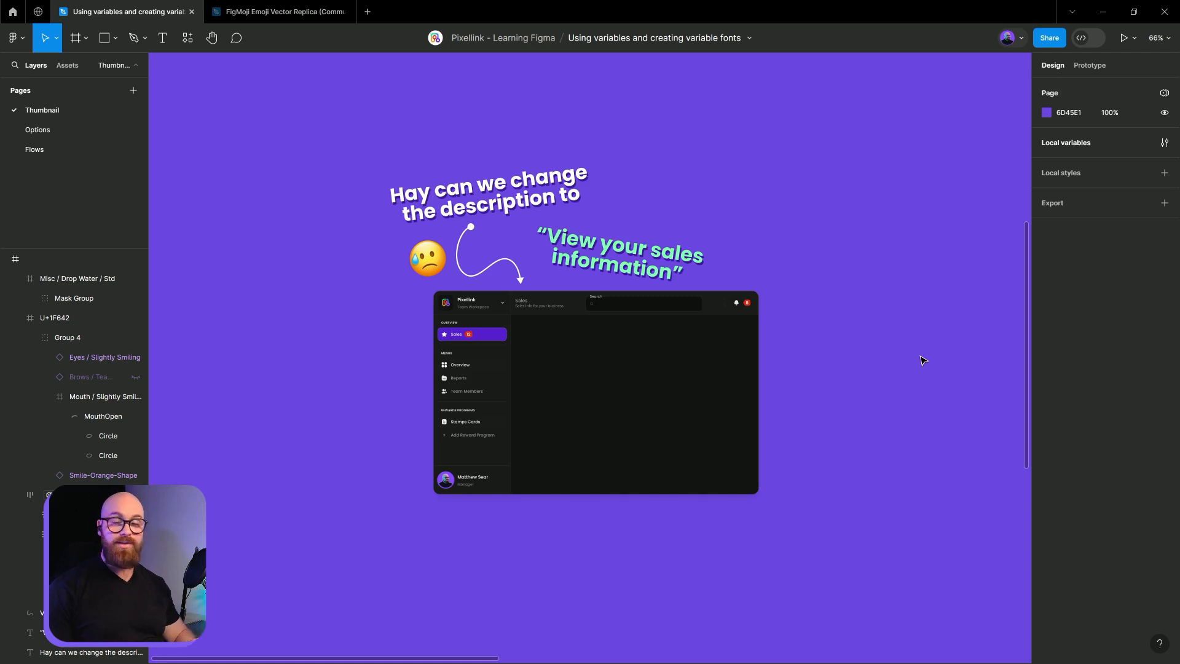
- Change the Descriptive-Text variable's Sales value to 'View your sales information'
left_click(620, 252)
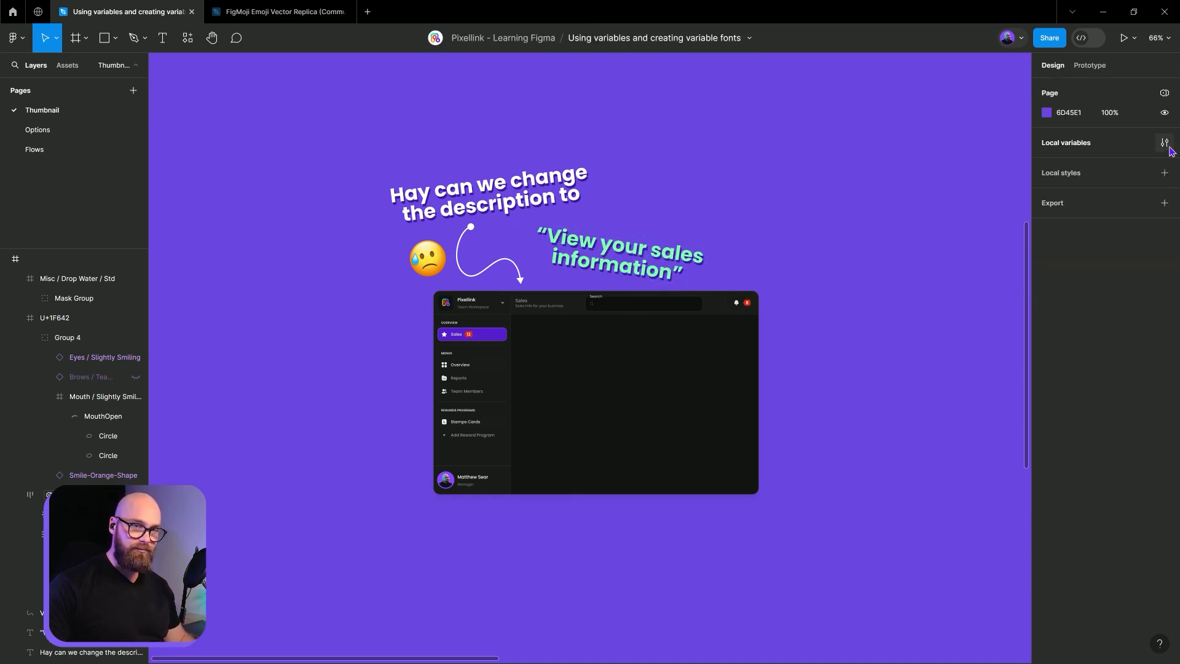
left_click(1164, 142)
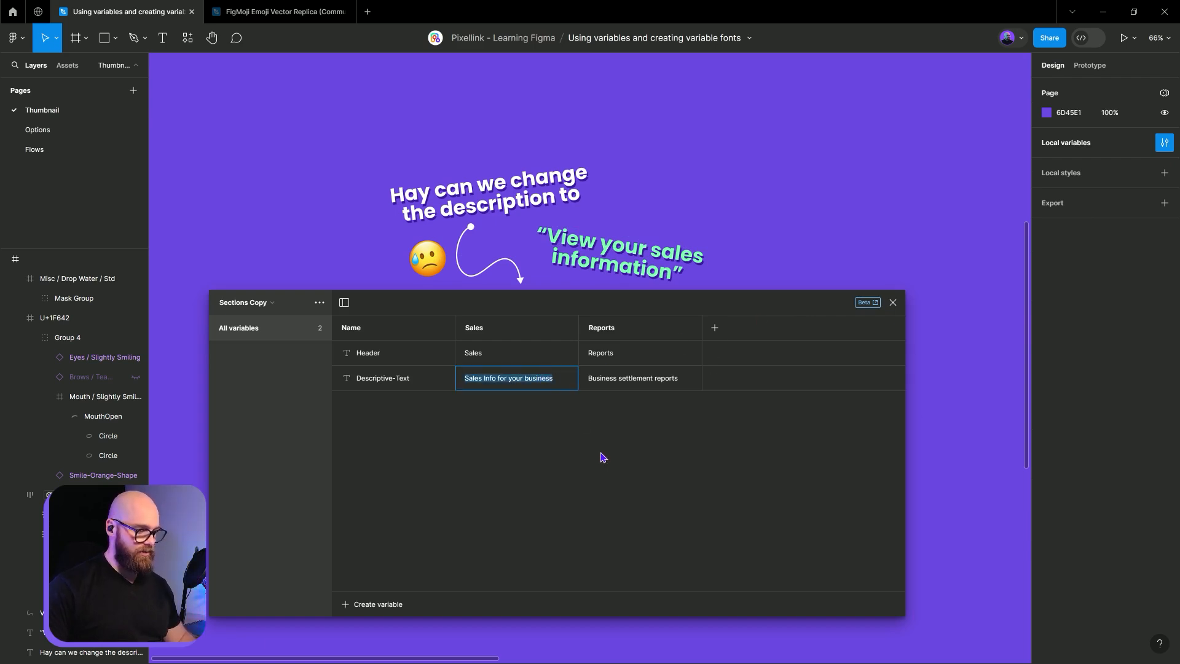
type("View your sales information")
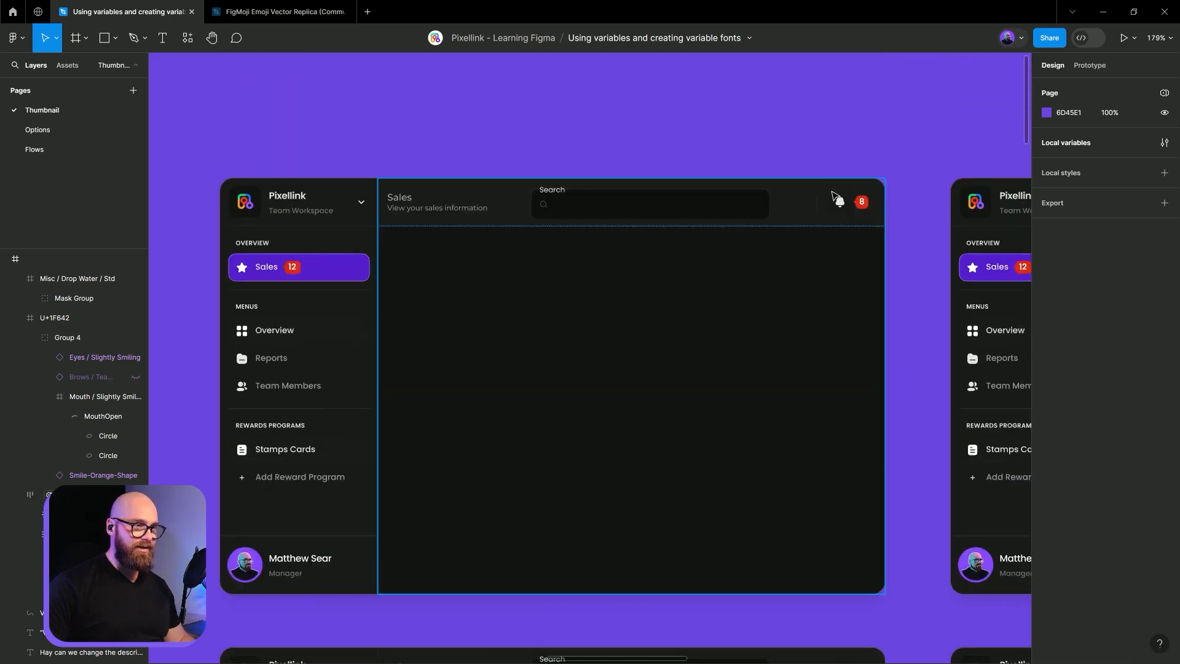
scroll("down", 3)
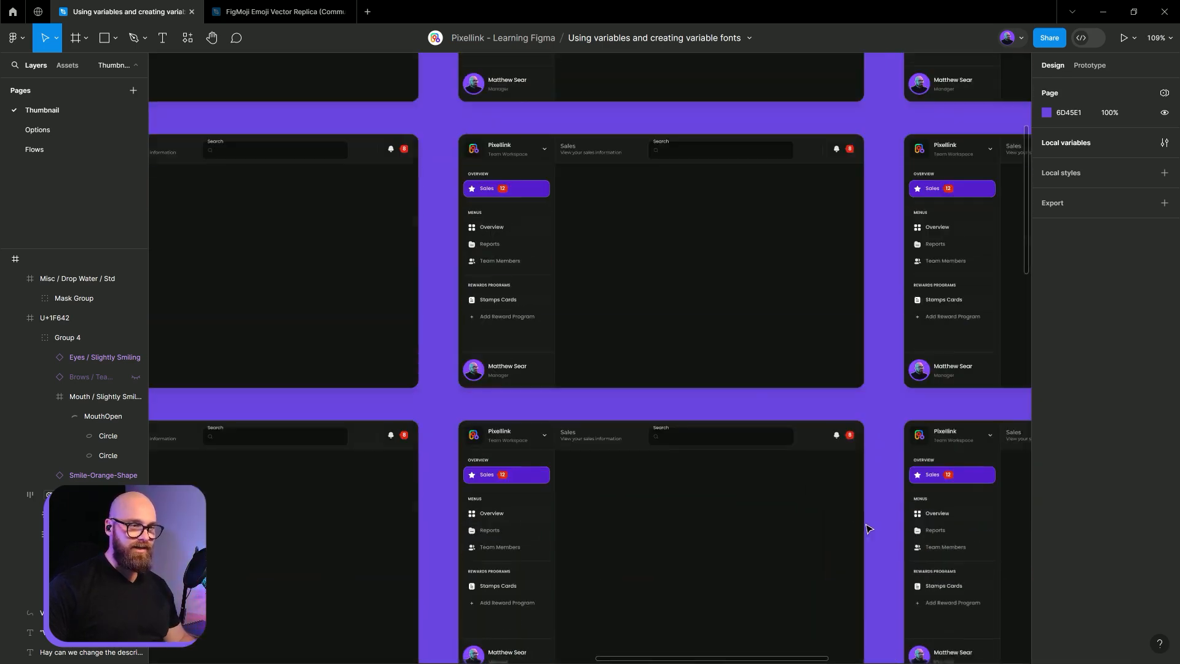
scroll("down", 3)
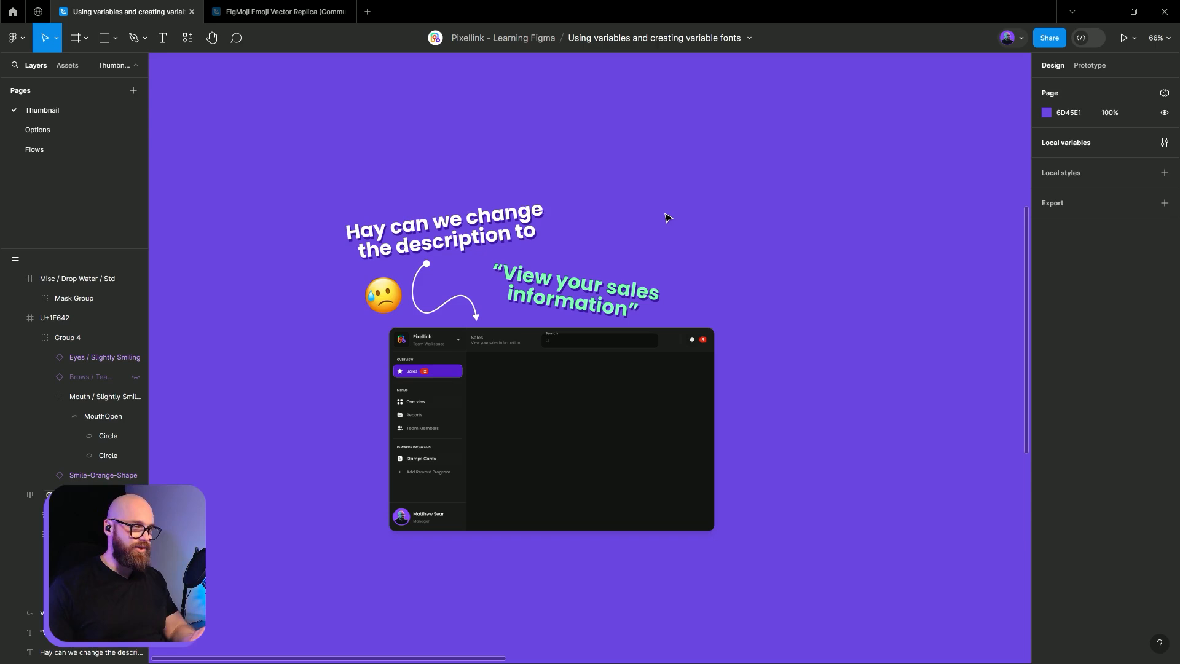
- Visit the Options page, then move on to the Flows page
left_click(38, 130)
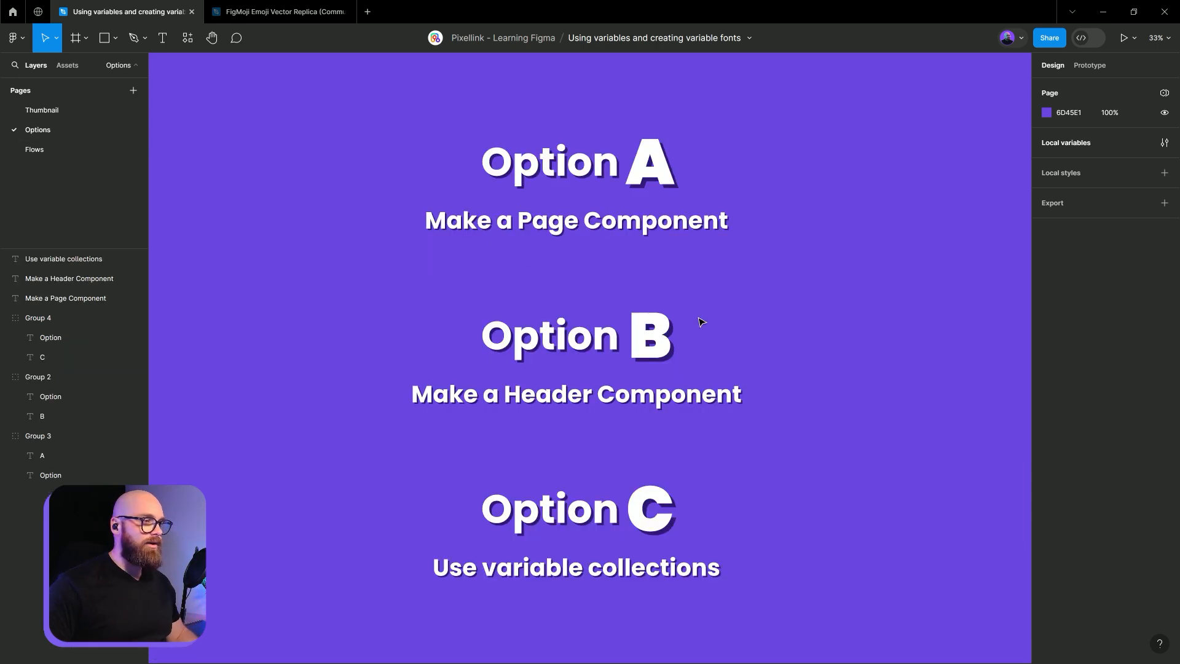
mouse_move(765, 289)
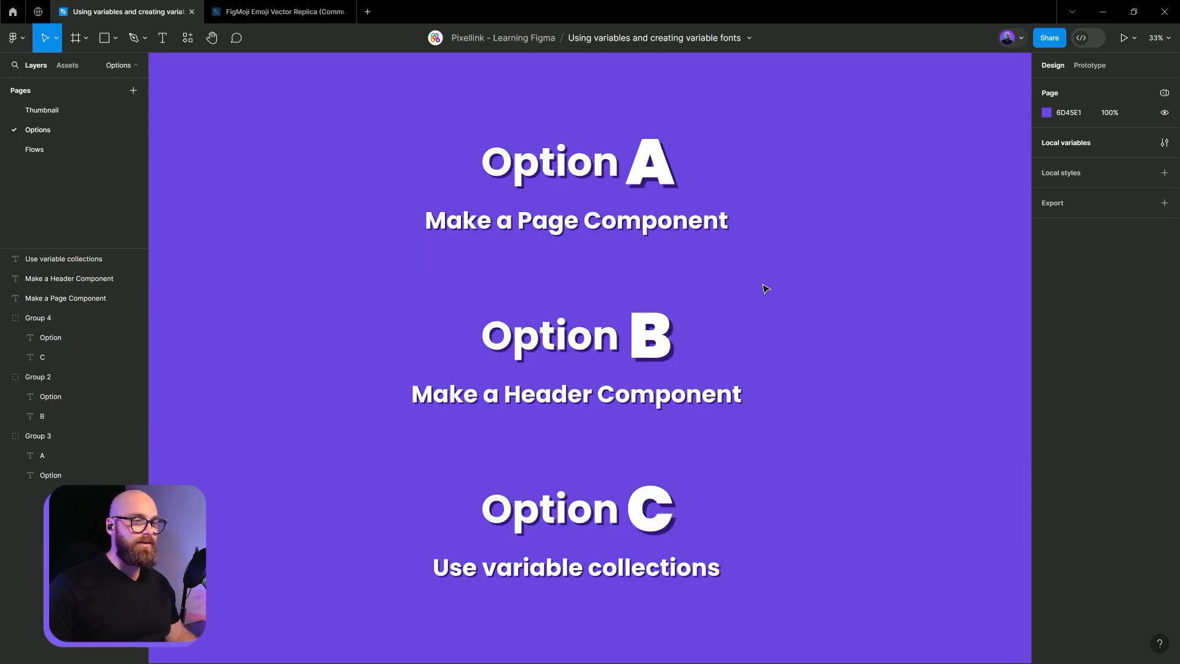
mouse_move(769, 281)
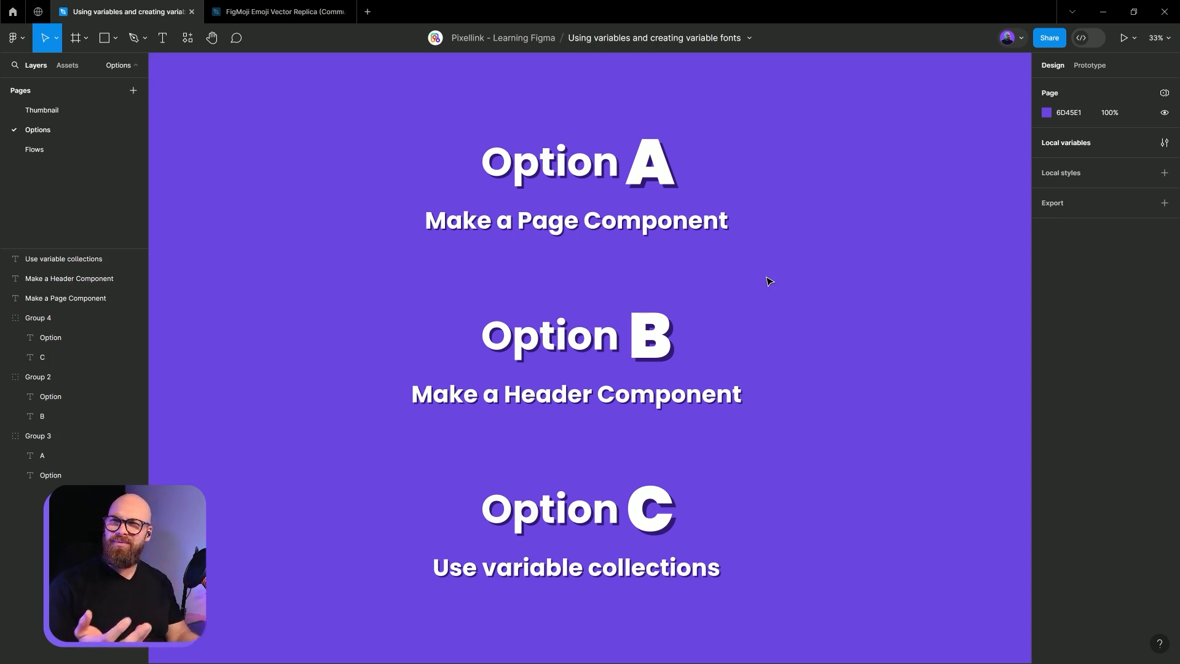
left_click(34, 149)
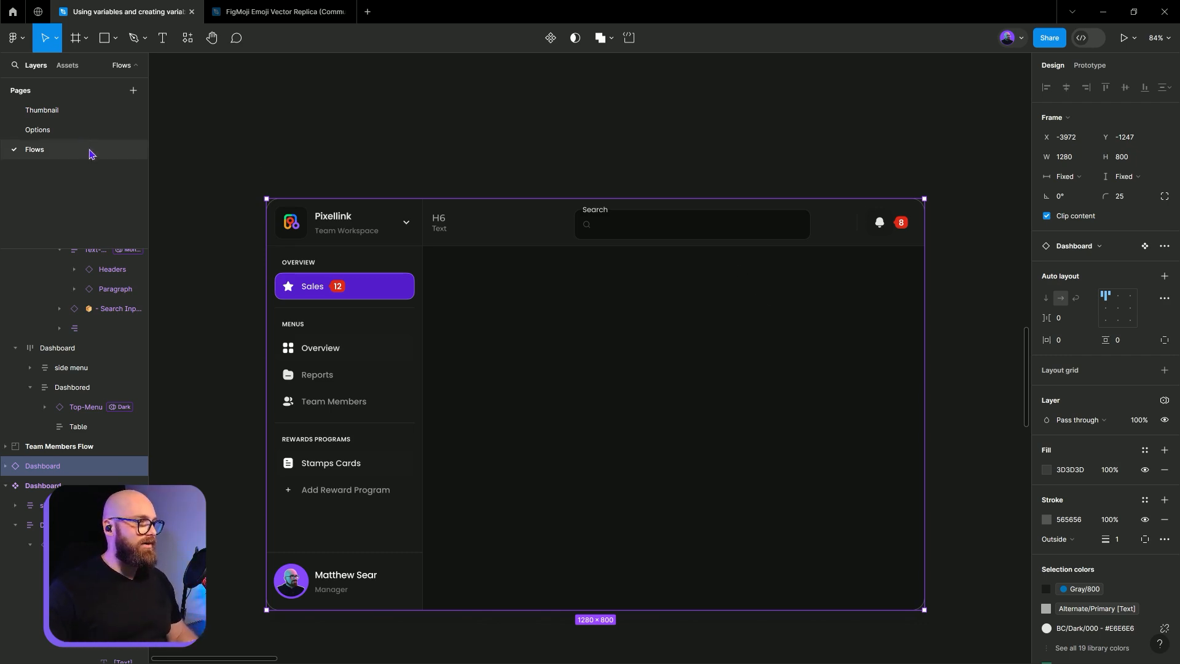
- Open the Flows page and select the Top-Menu header bar instance
left_click(37, 129)
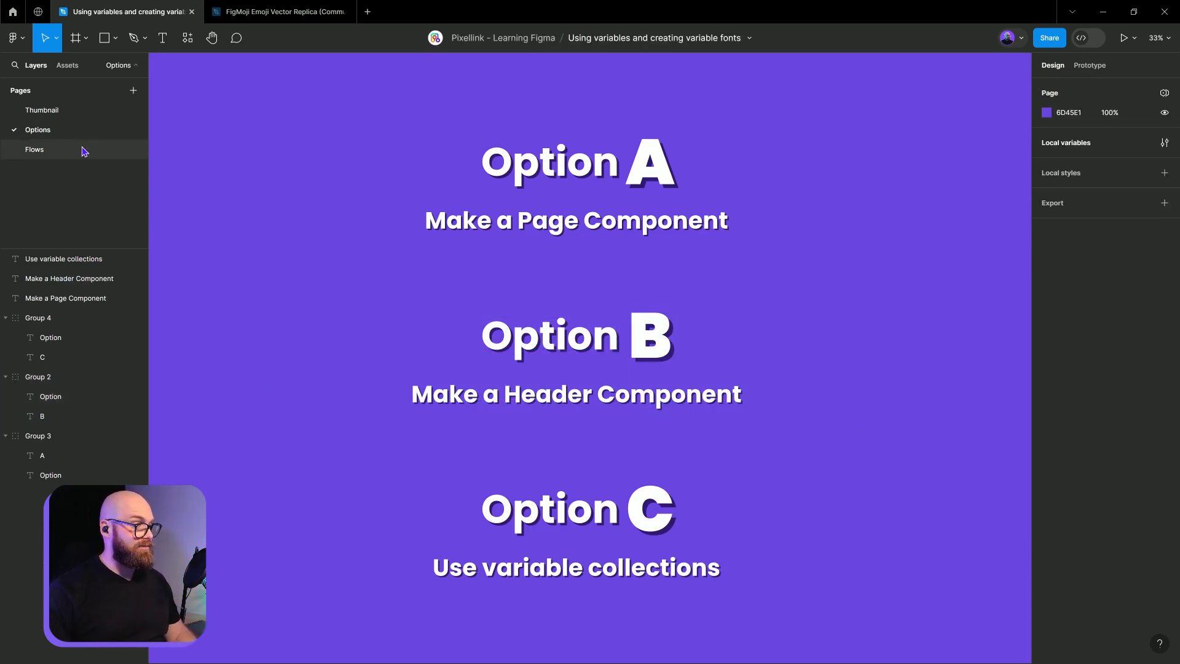
left_click(34, 149)
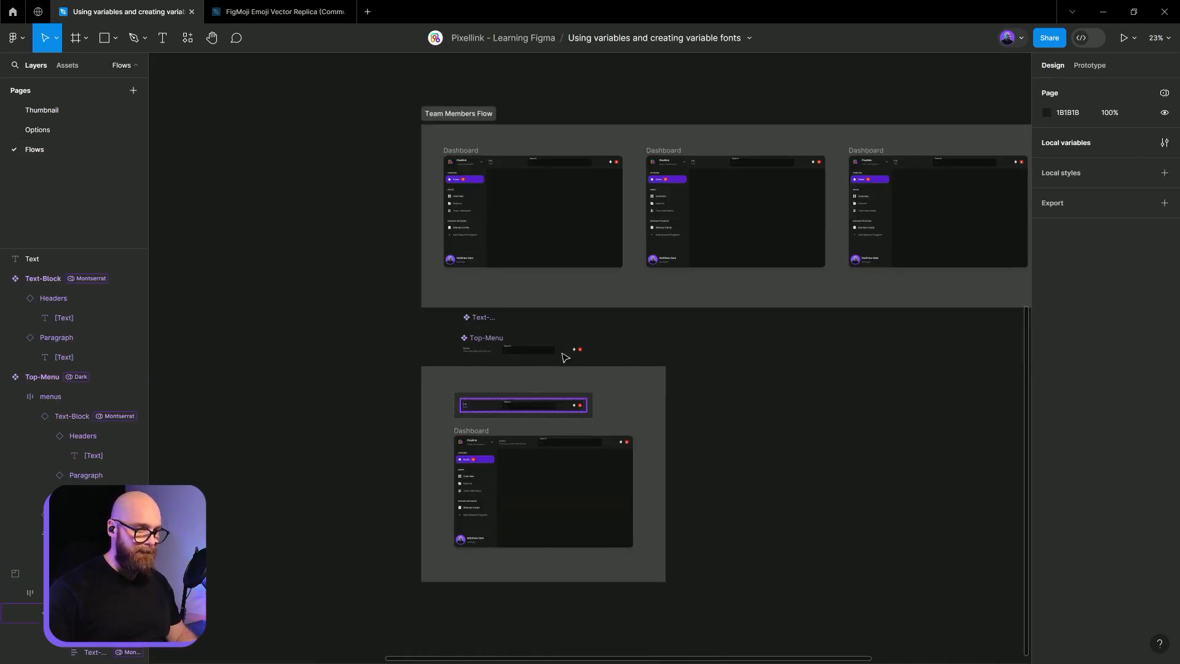
left_click(42, 377)
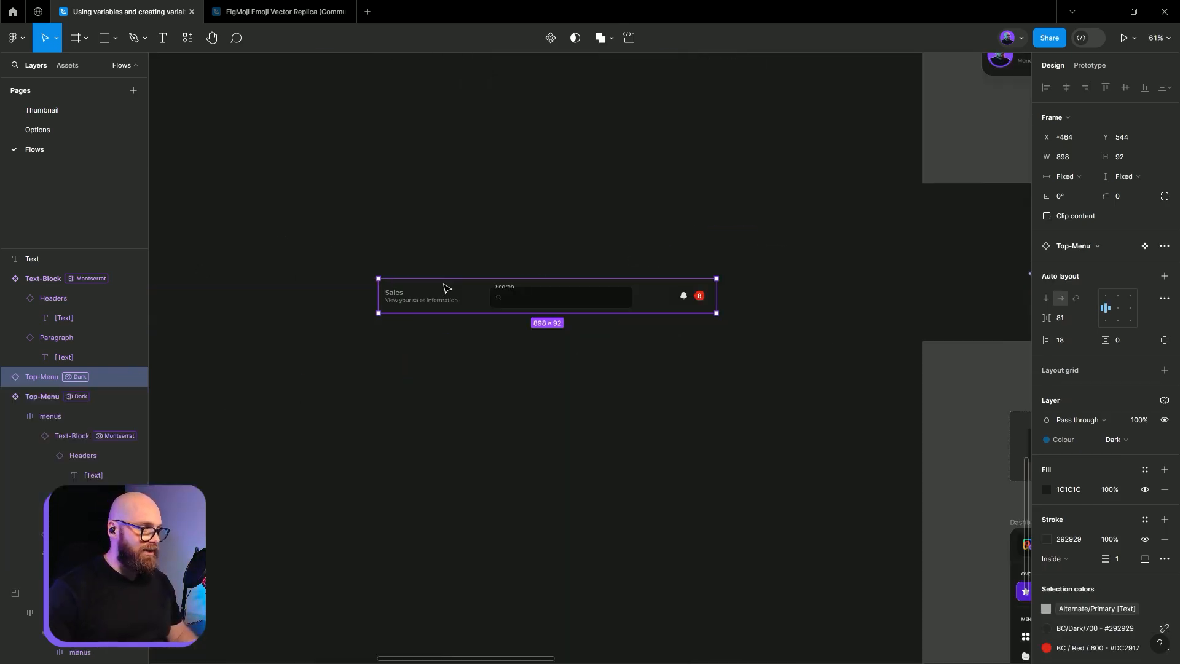
- Detach the Top-Menu instance, make it a component, and add variants
left_click(41, 377)
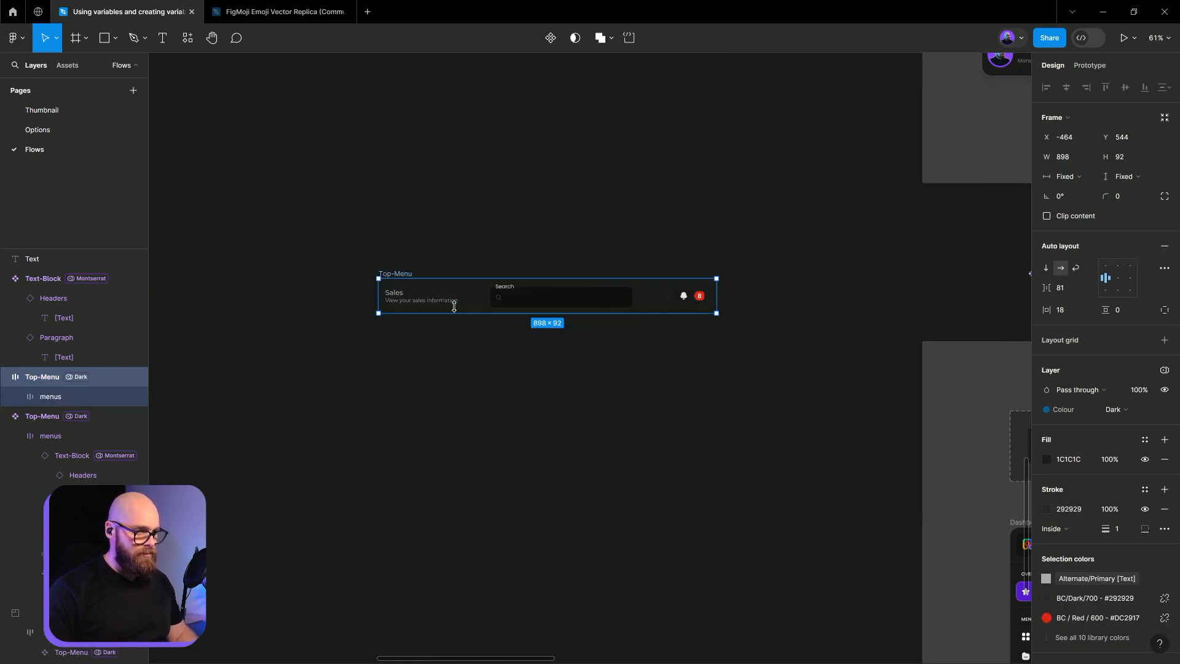
left_click(42, 377)
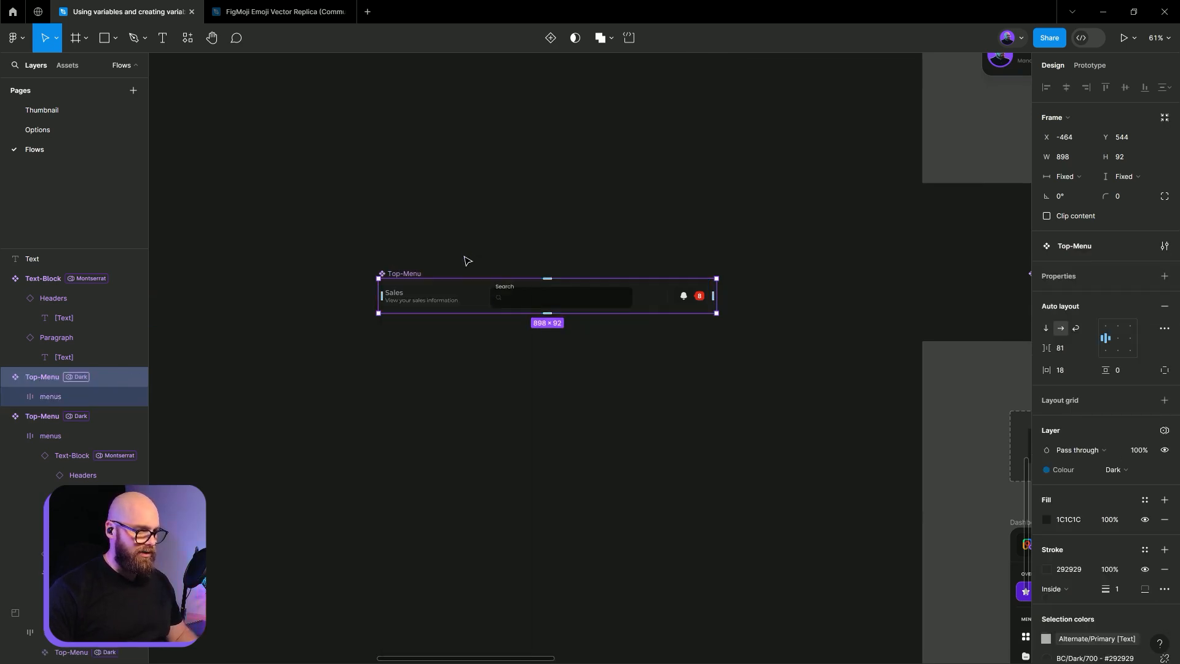
left_click(1164, 276)
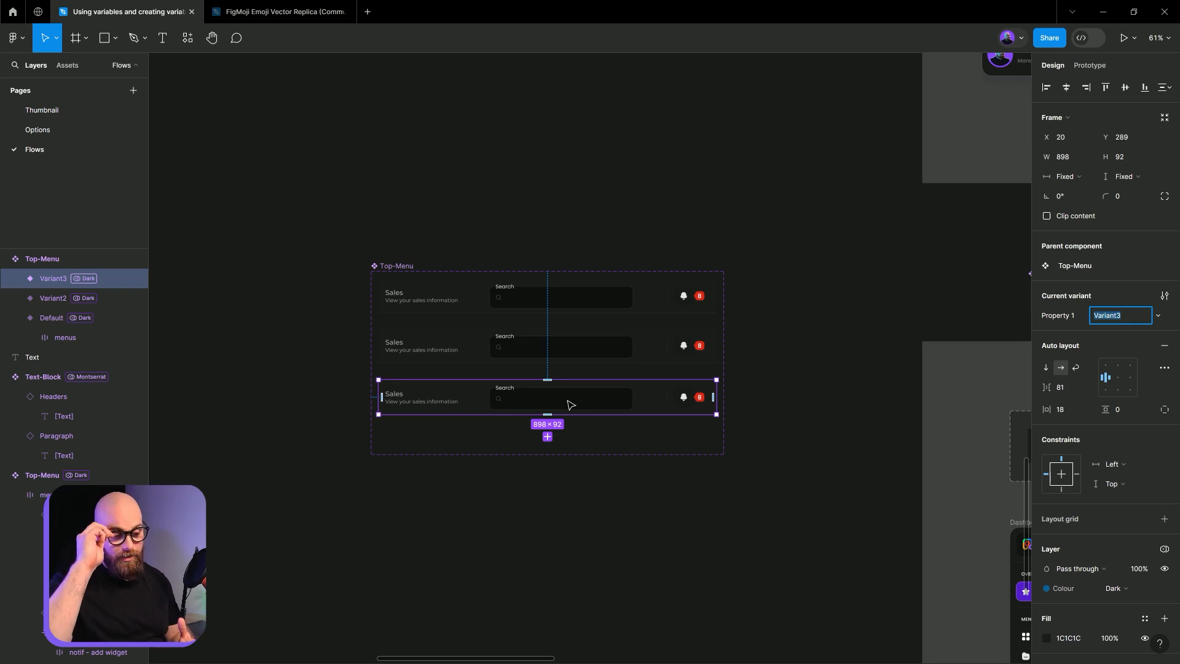
mouse_move(299, 293)
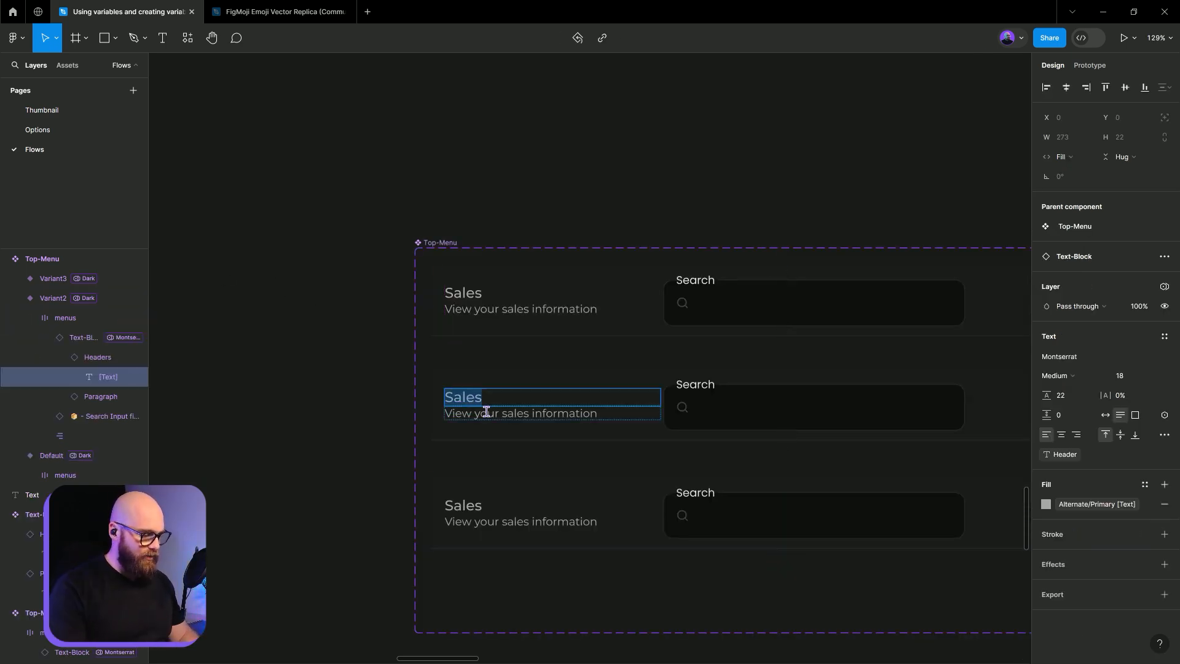
- Retitle the middle variant's header from Sales to 'Report'
type("Report")
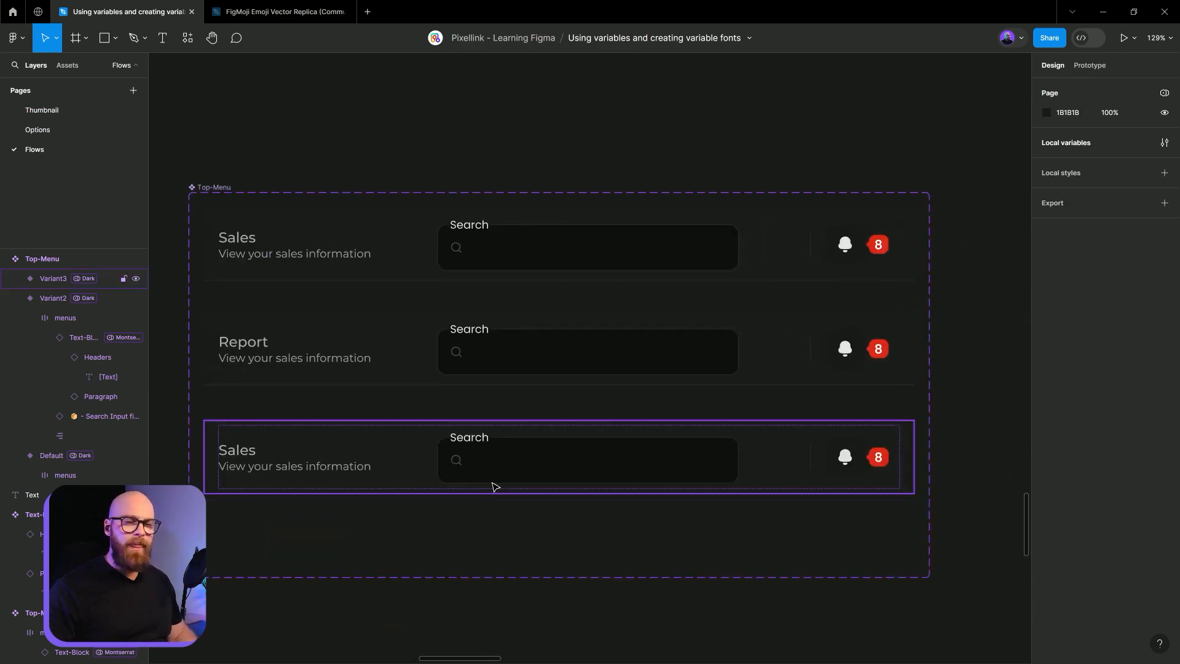
mouse_move(424, 512)
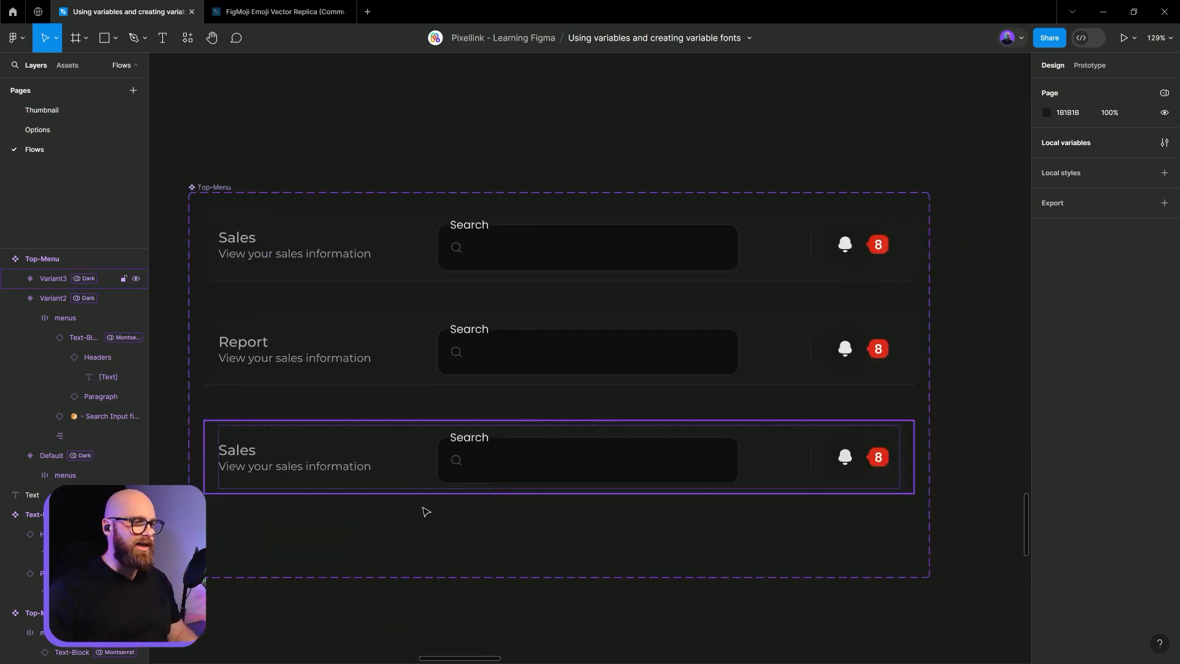
left_click(601, 261)
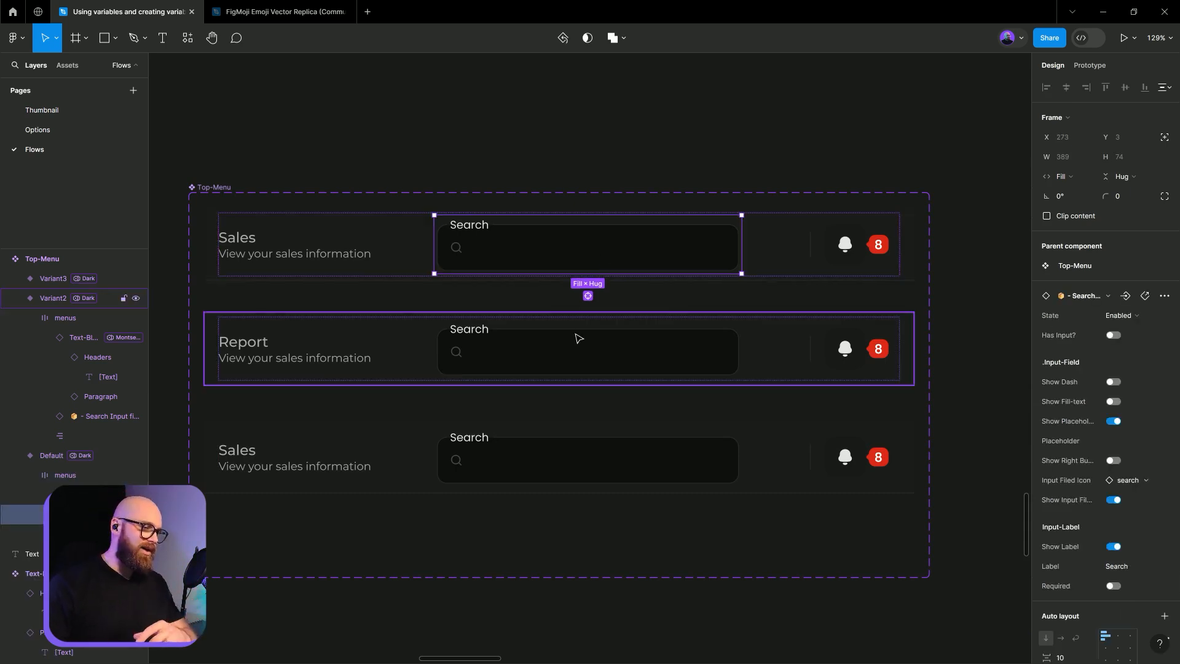
left_click(65, 318)
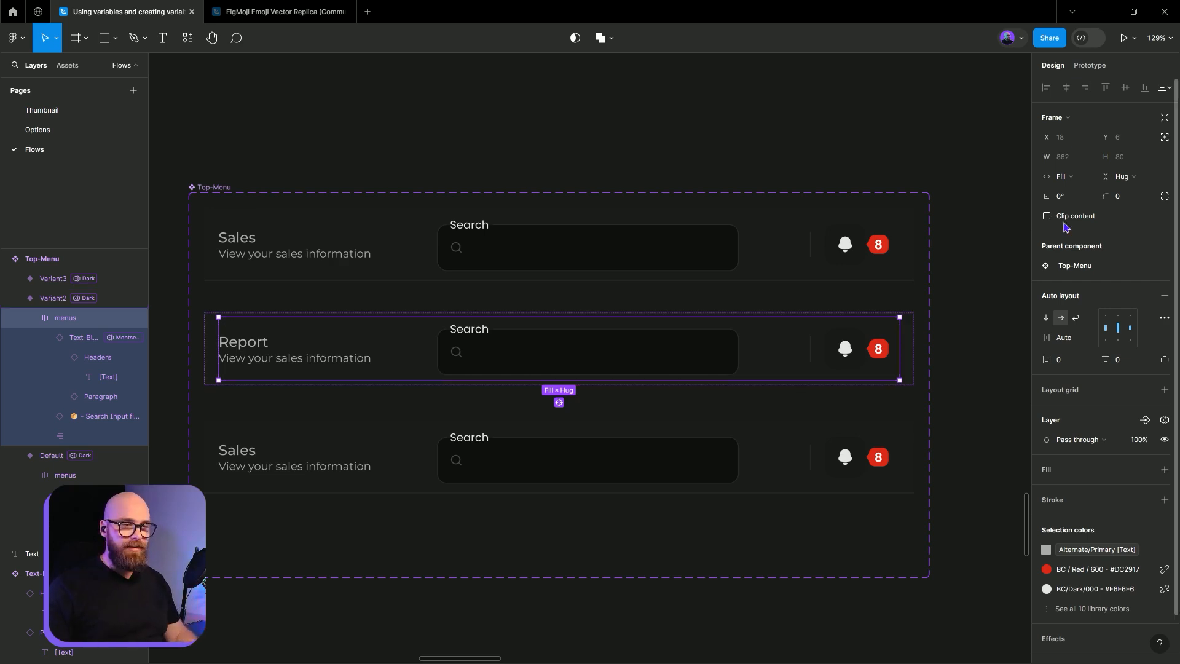
left_click(845, 244)
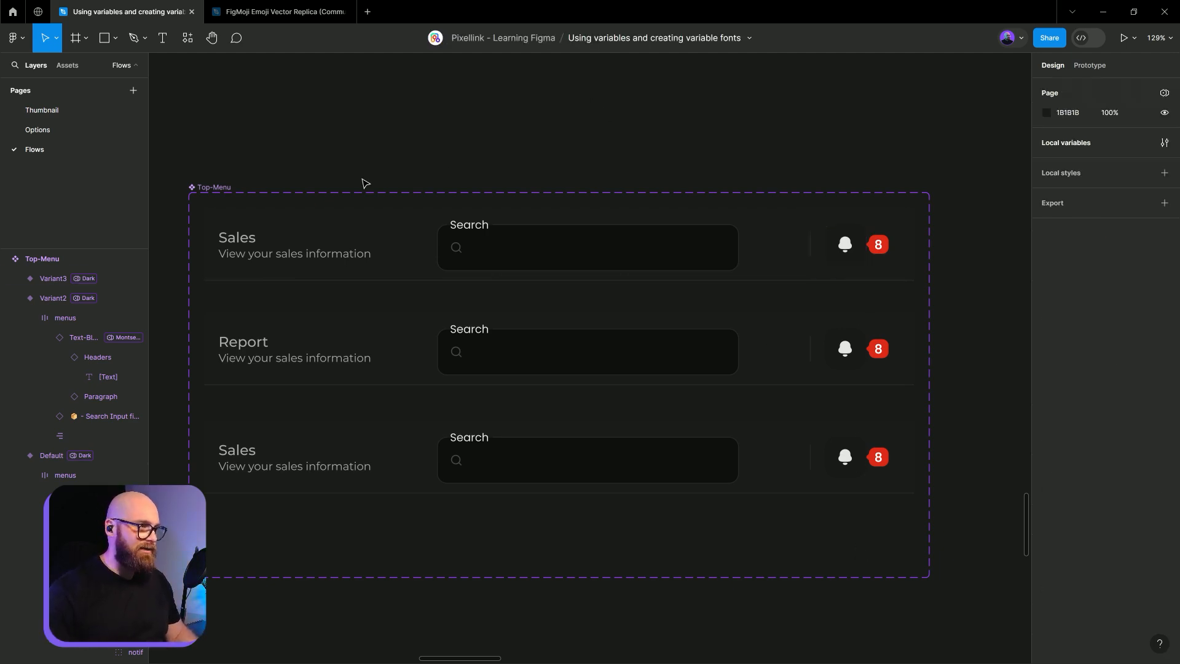
scroll("down", 3)
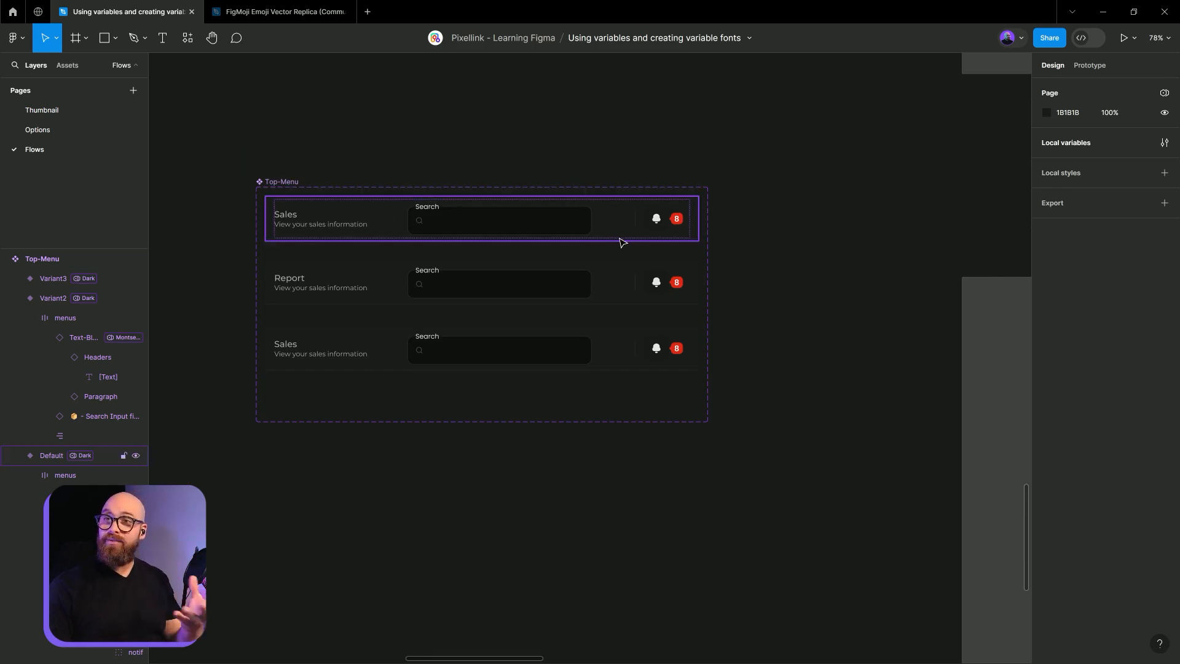
mouse_move(504, 208)
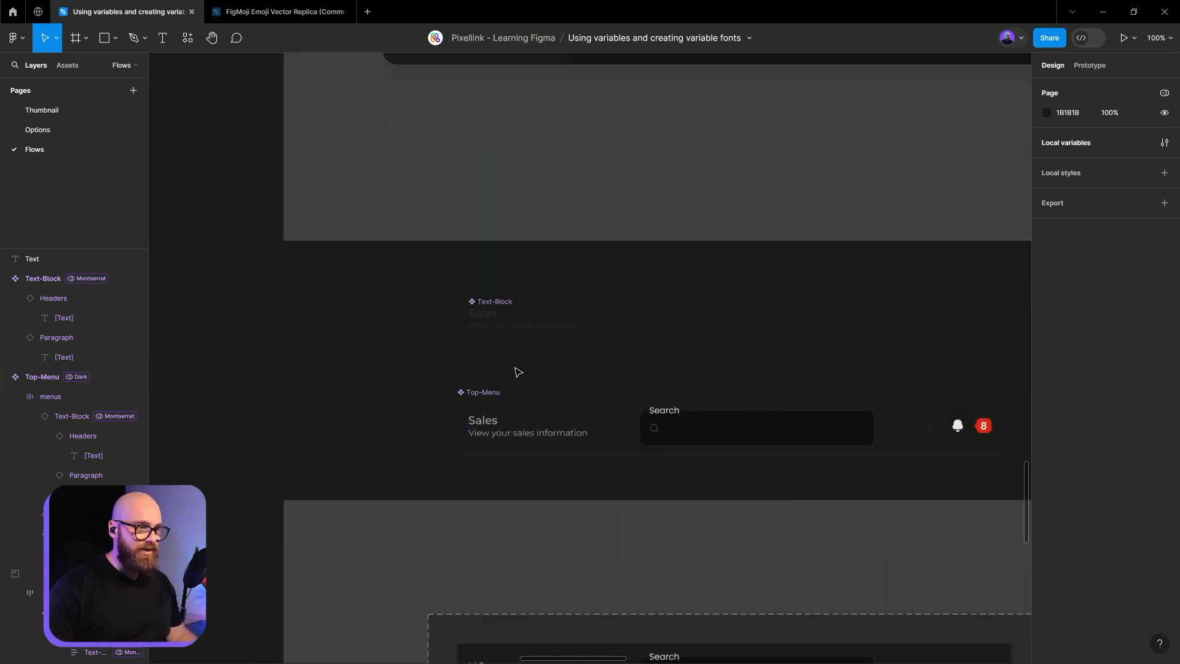
left_click(43, 278)
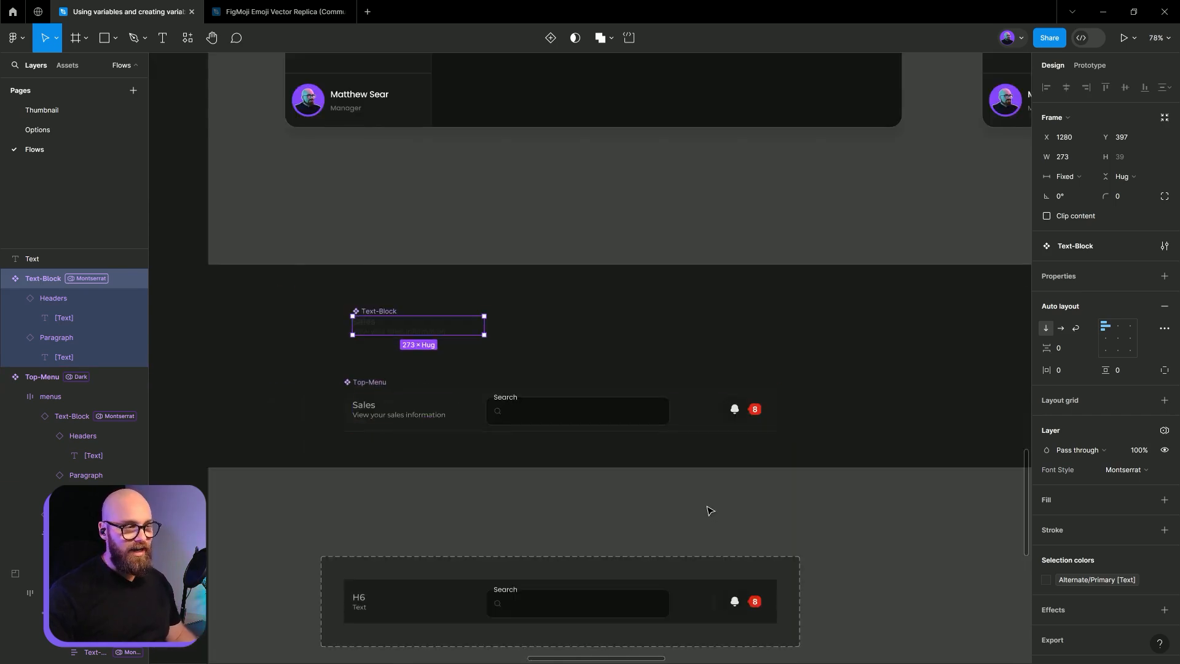
mouse_move(404, 477)
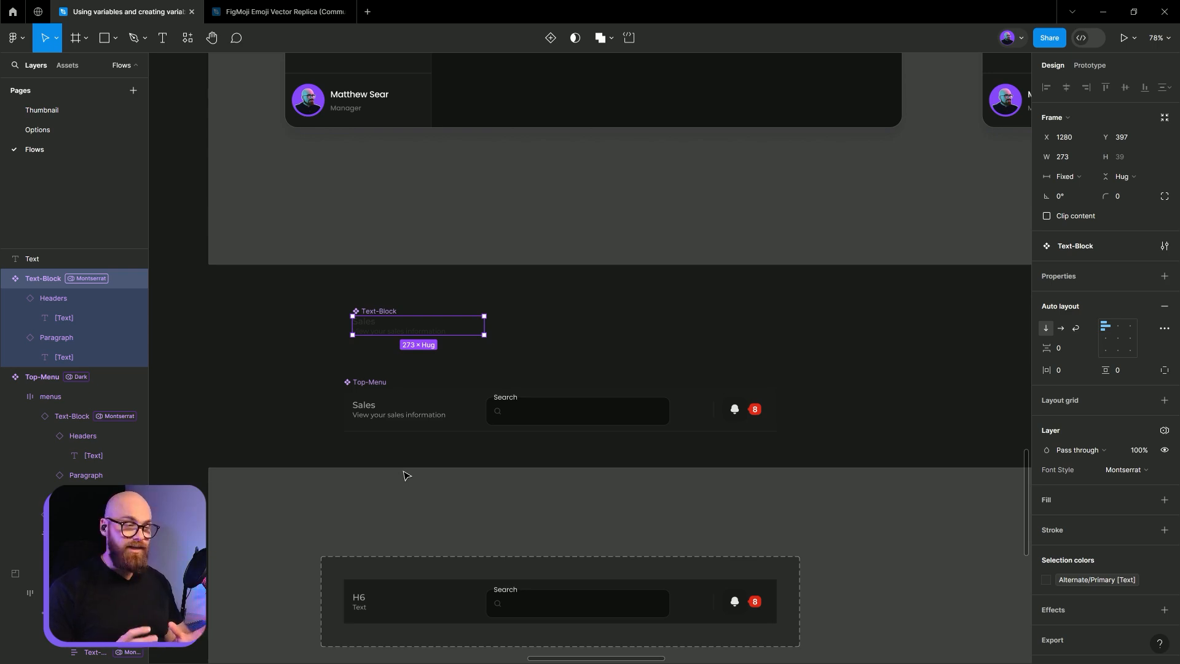
mouse_move(402, 233)
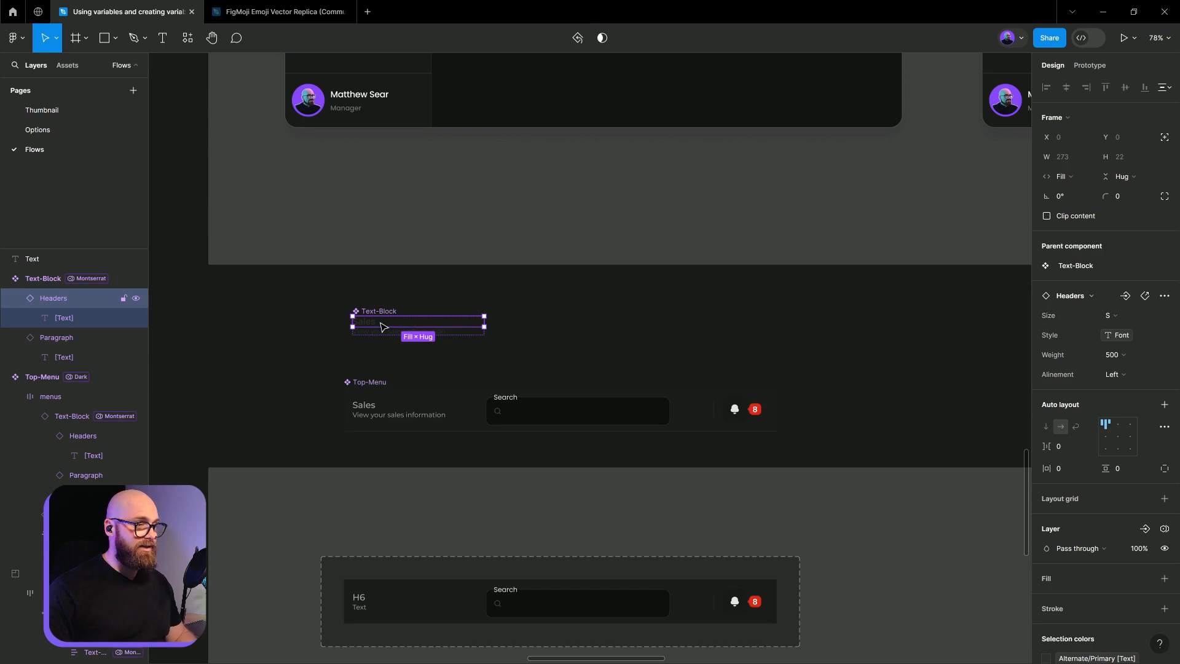
left_click(365, 11)
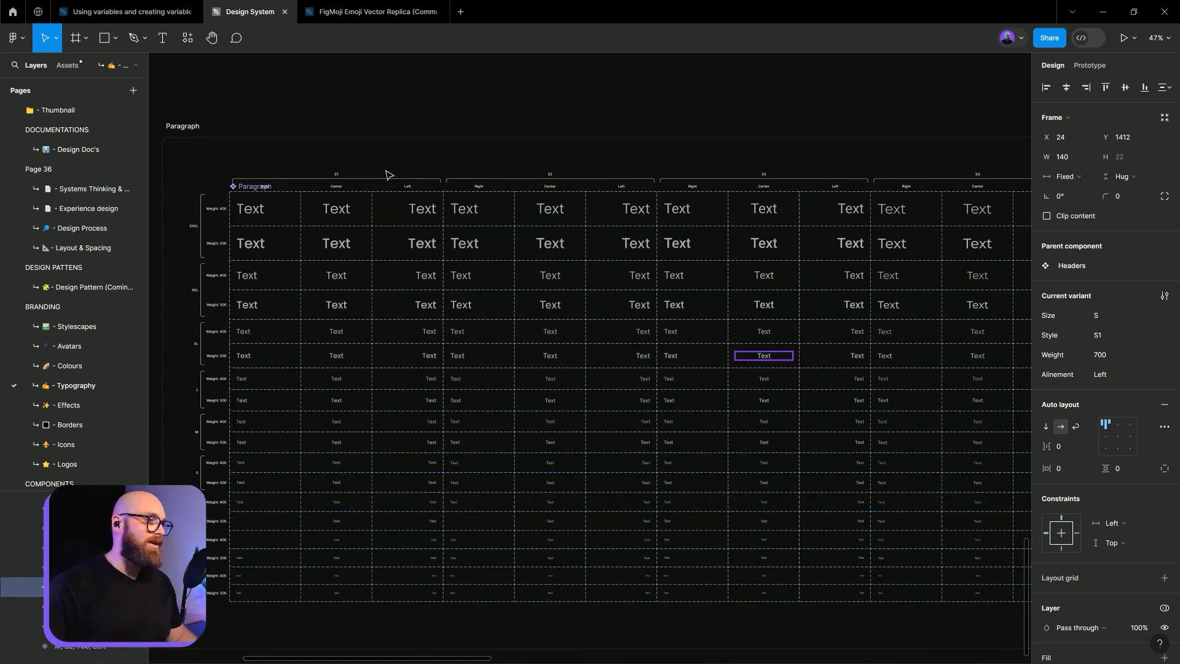
- Switch file tabs back to the tutorial file showing the Text-Block component
left_click(123, 11)
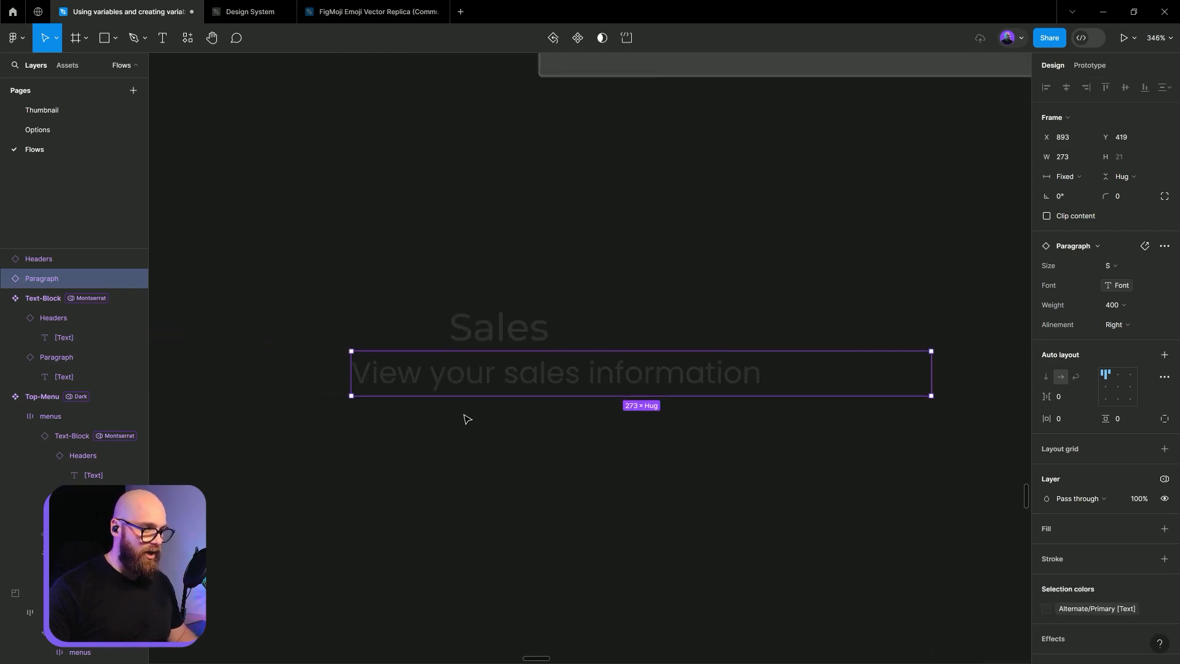
- Wrap the Sales heading and its description in a Header-Block frame and make it a component
left_click(38, 258)
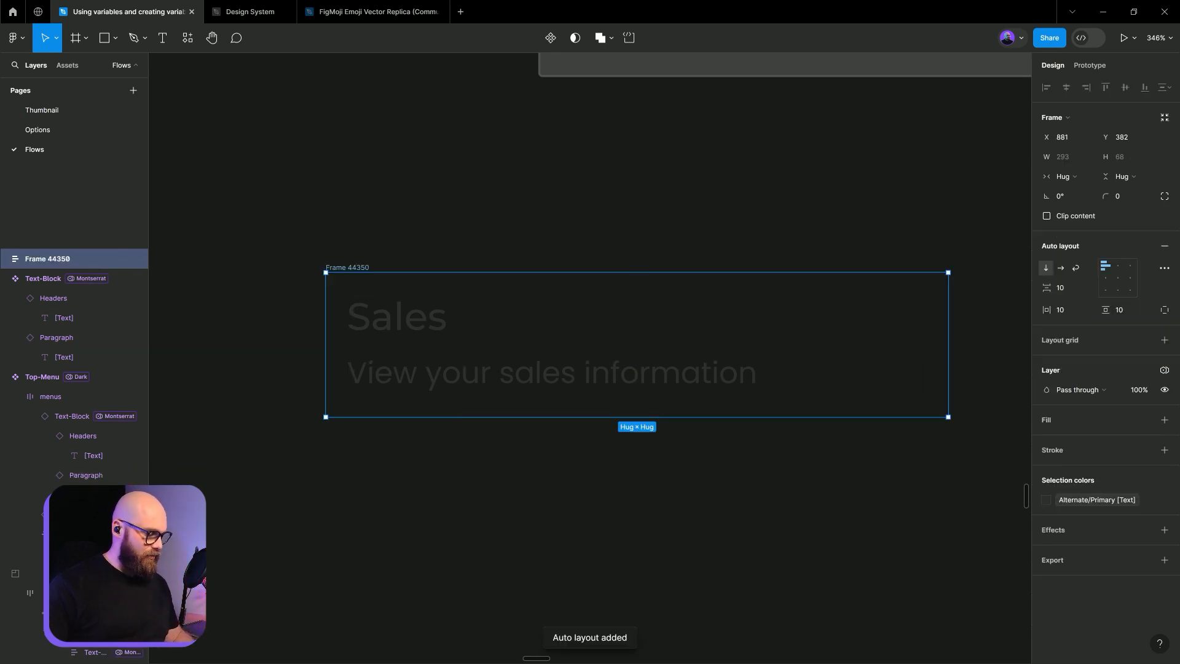
left_click(43, 279)
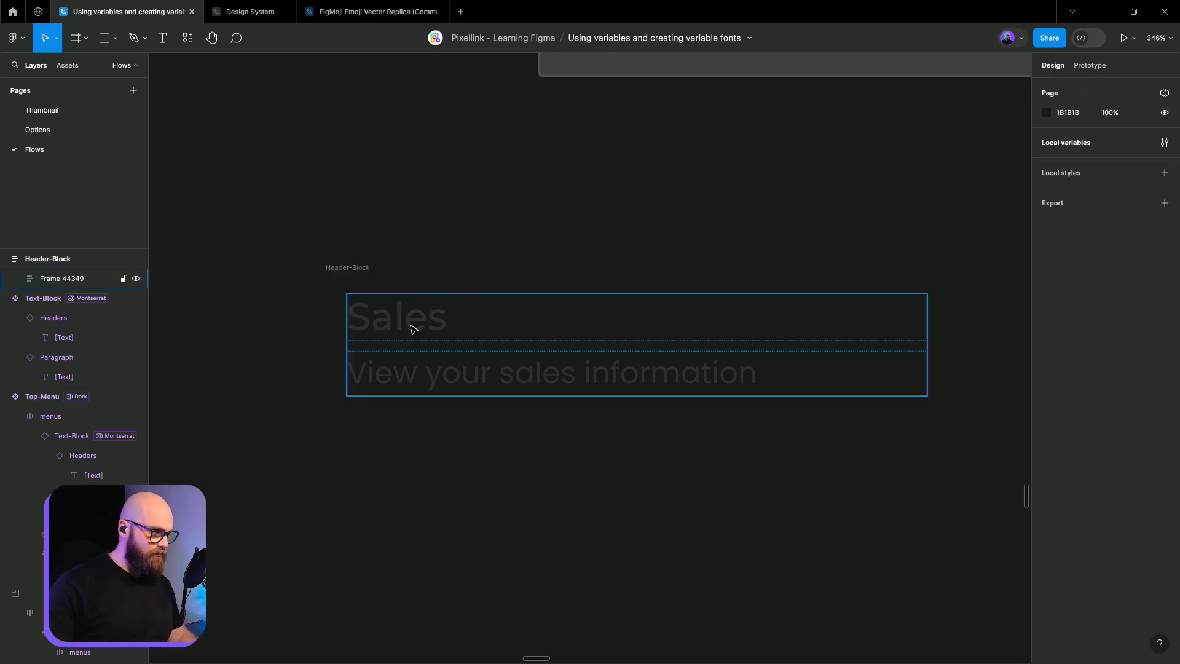
left_click(61, 279)
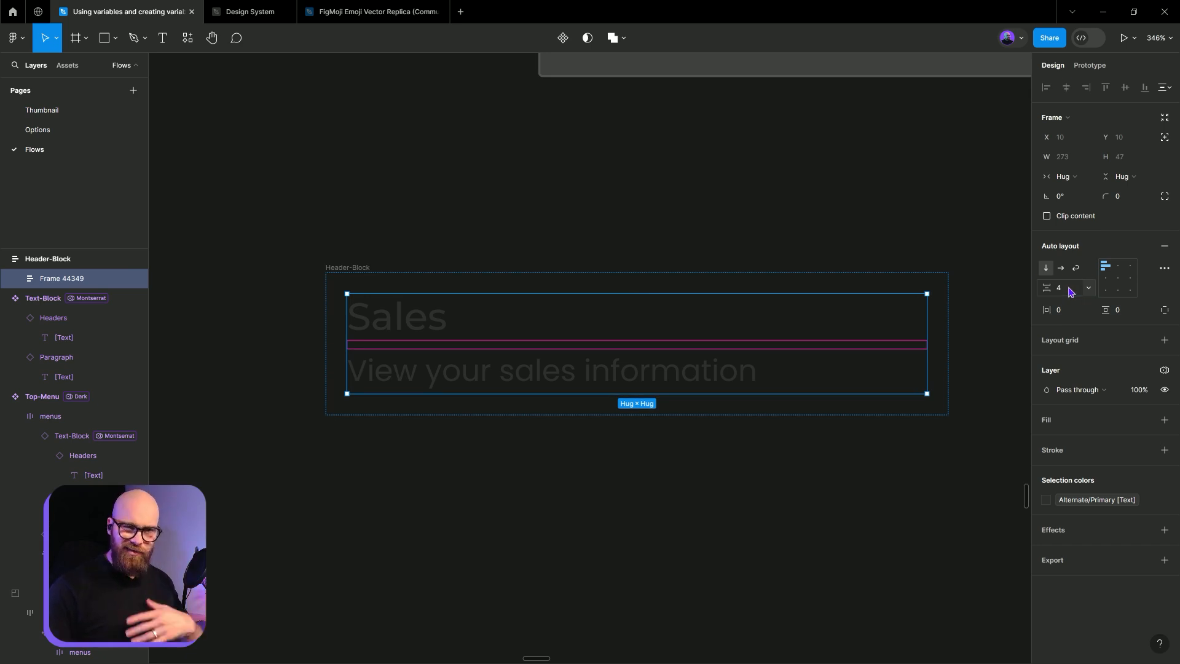
mouse_move(1068, 292)
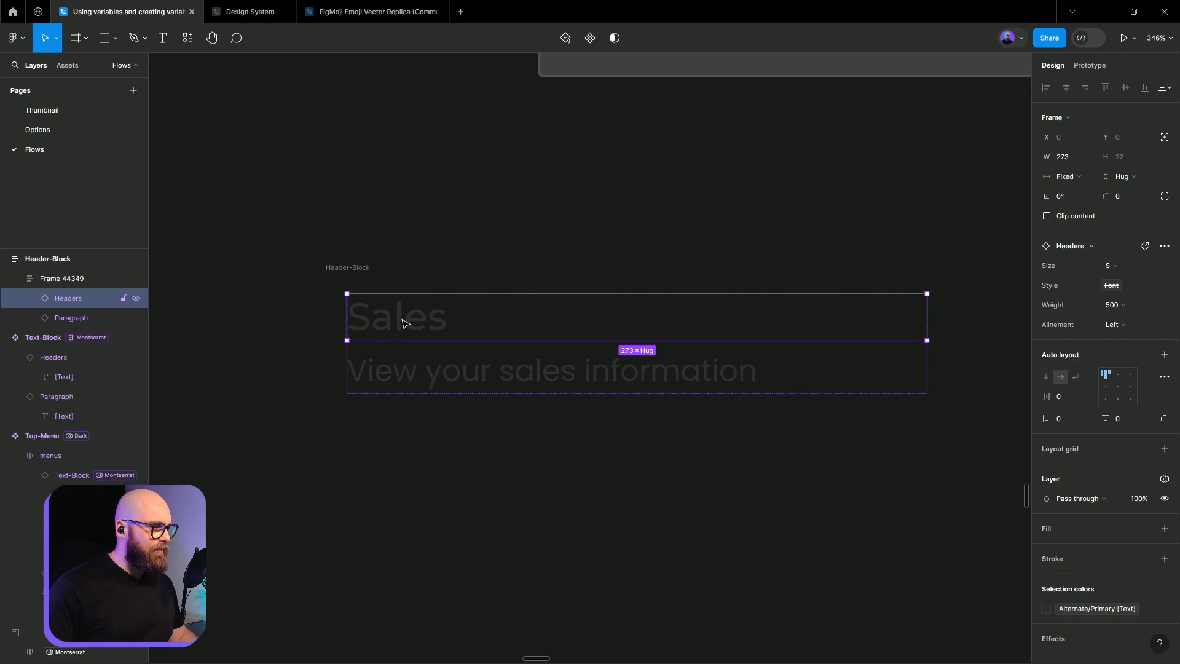
left_click(70, 318)
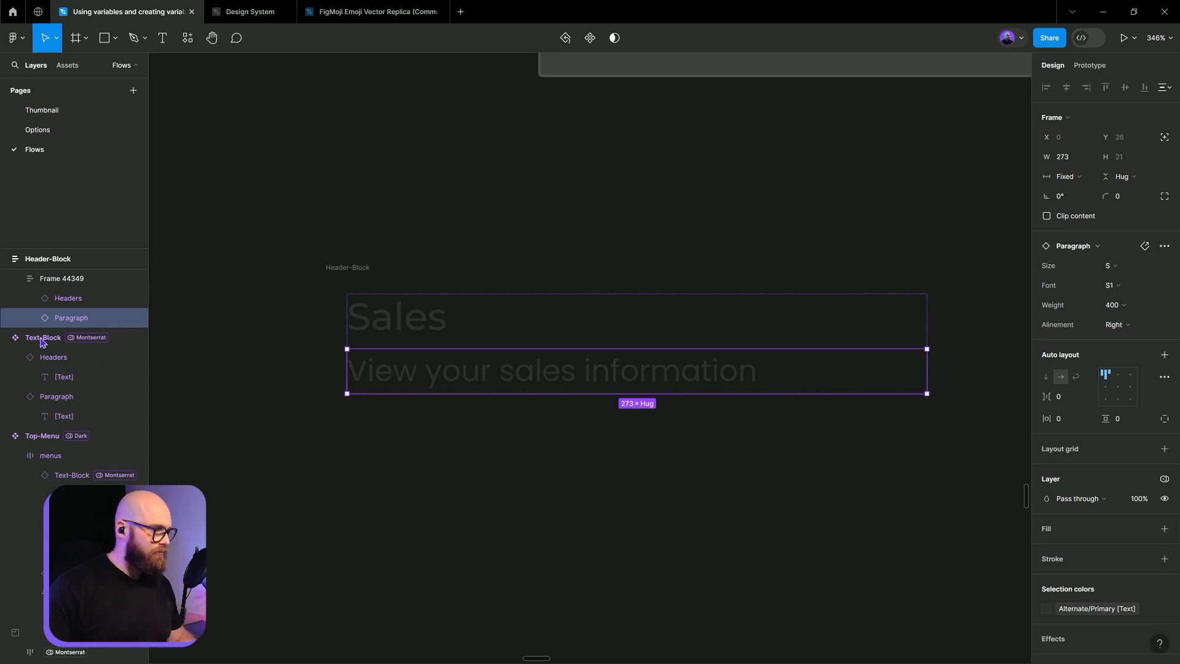
left_click(69, 298)
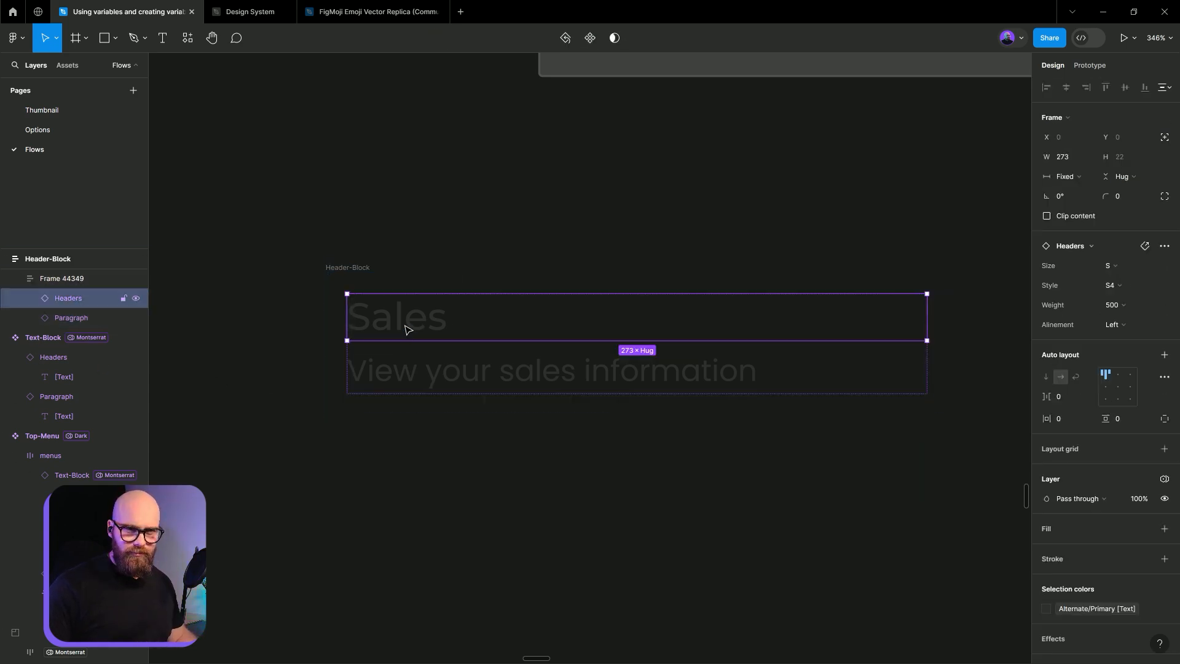
left_click(61, 279)
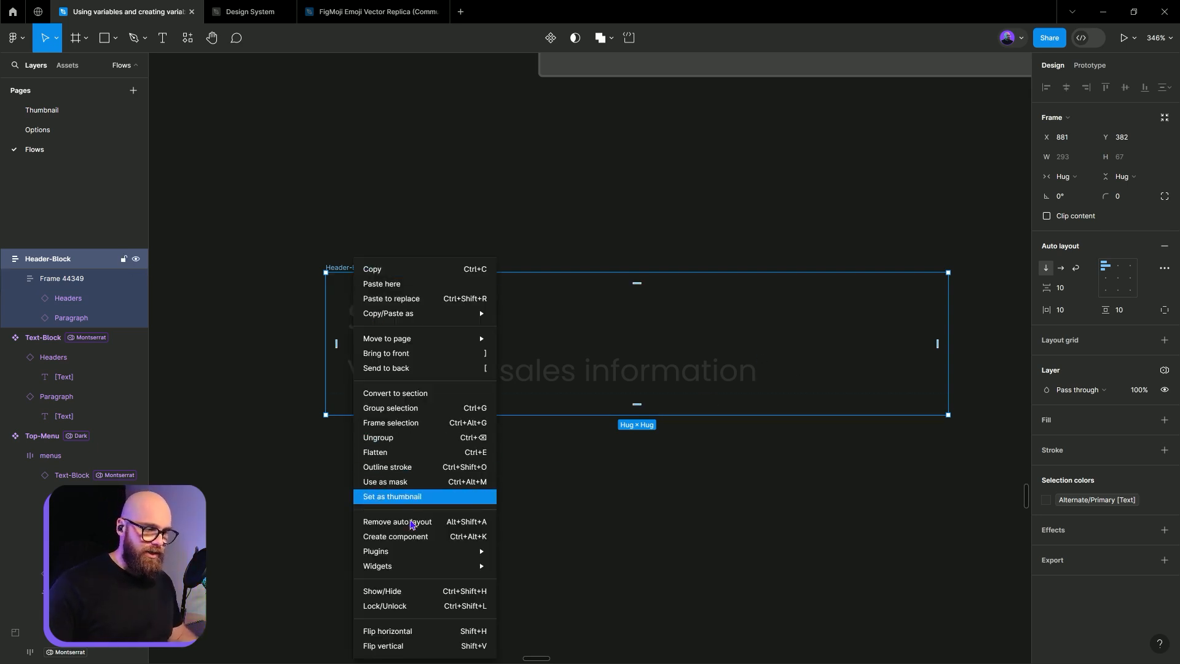
left_click(396, 536)
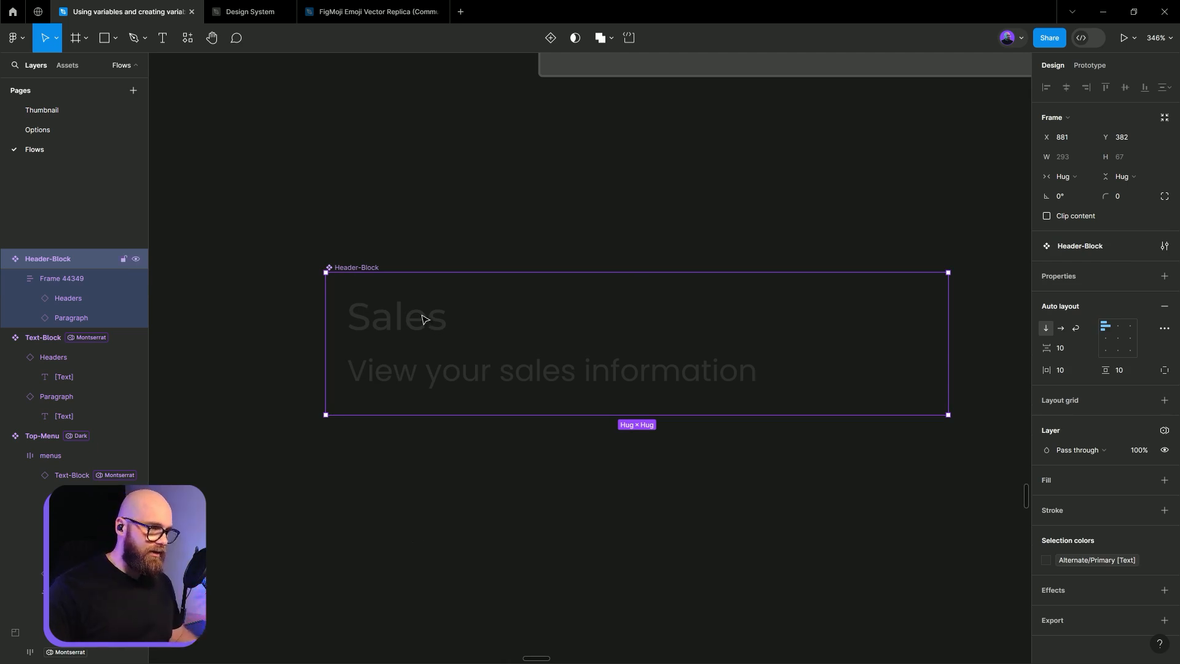
left_click(69, 298)
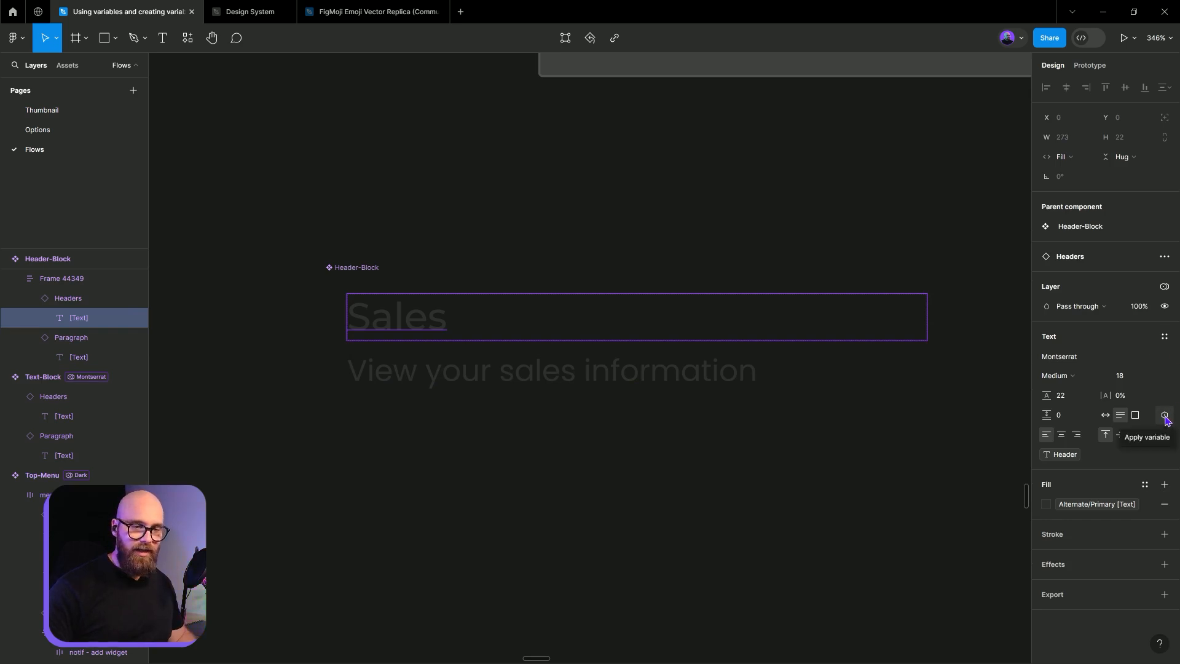
left_click(1164, 415)
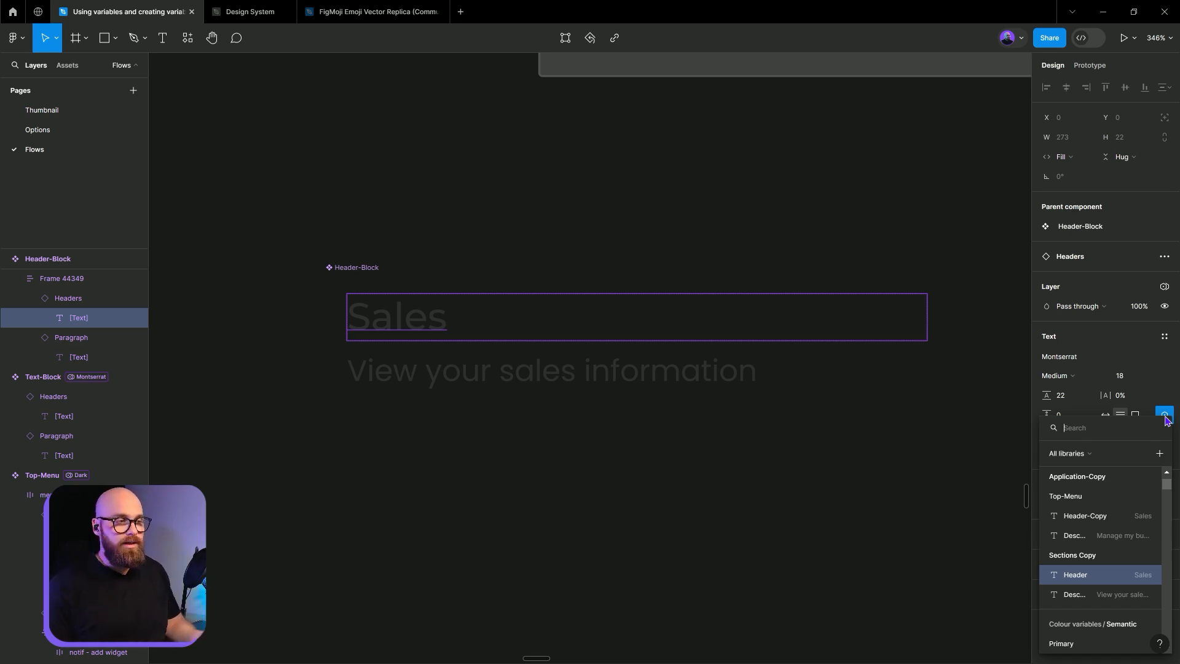
mouse_move(621, 501)
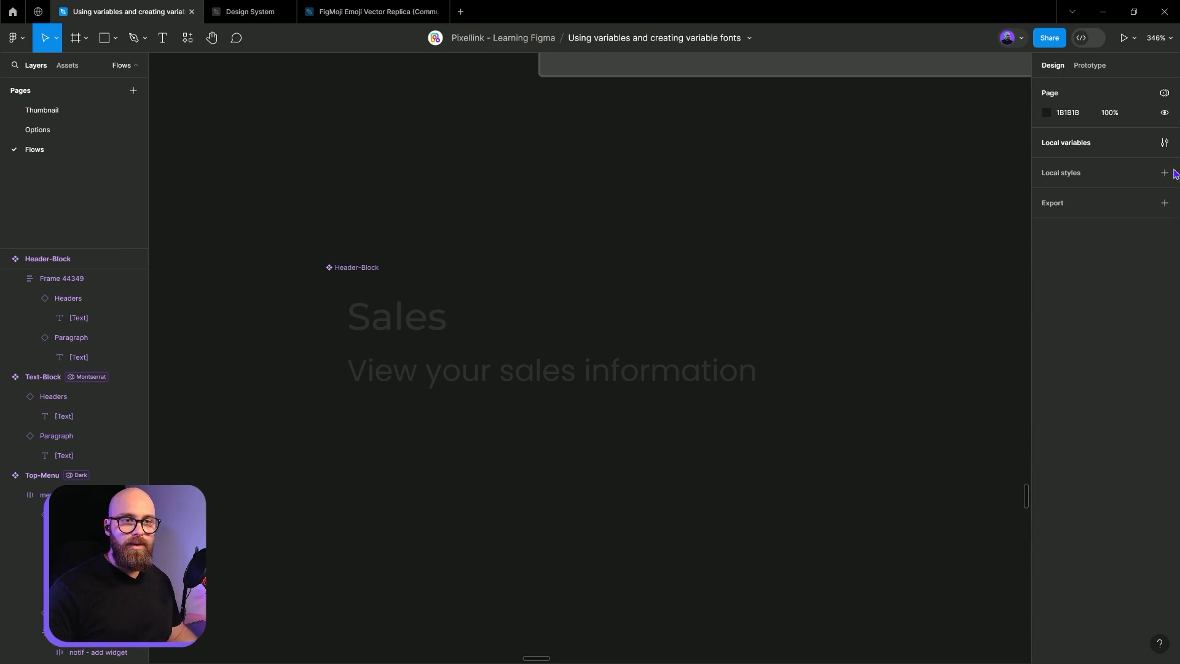
- Create a new variable collection named 'Copy Portal' in Local variables
left_click(1164, 142)
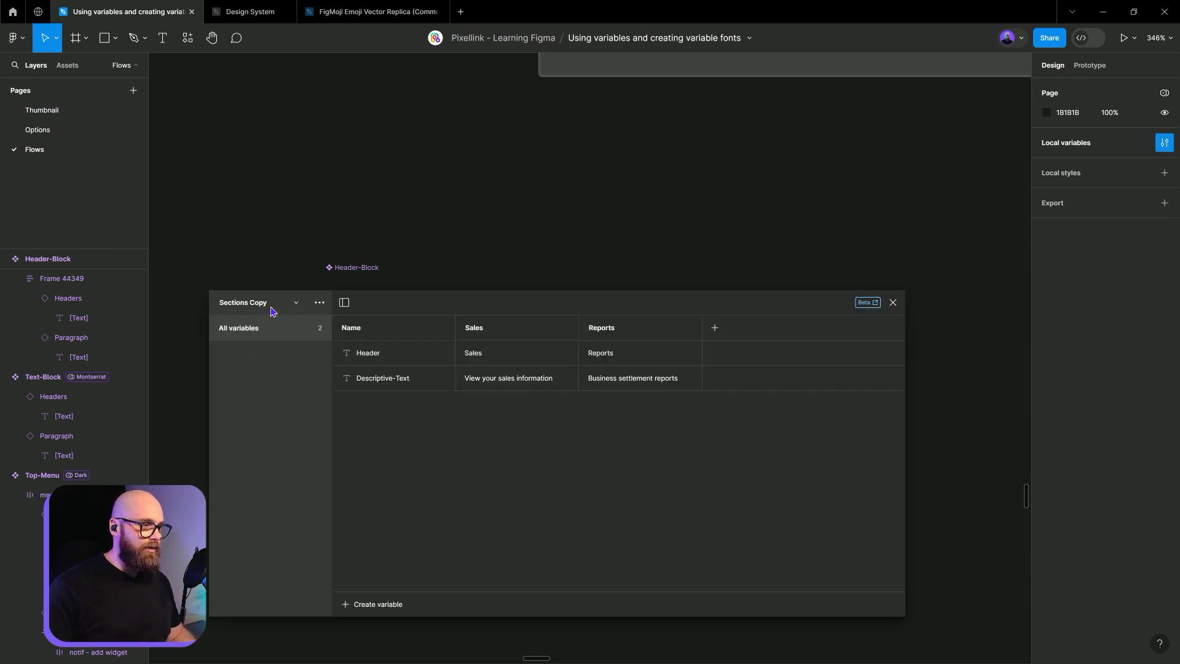
mouse_move(301, 325)
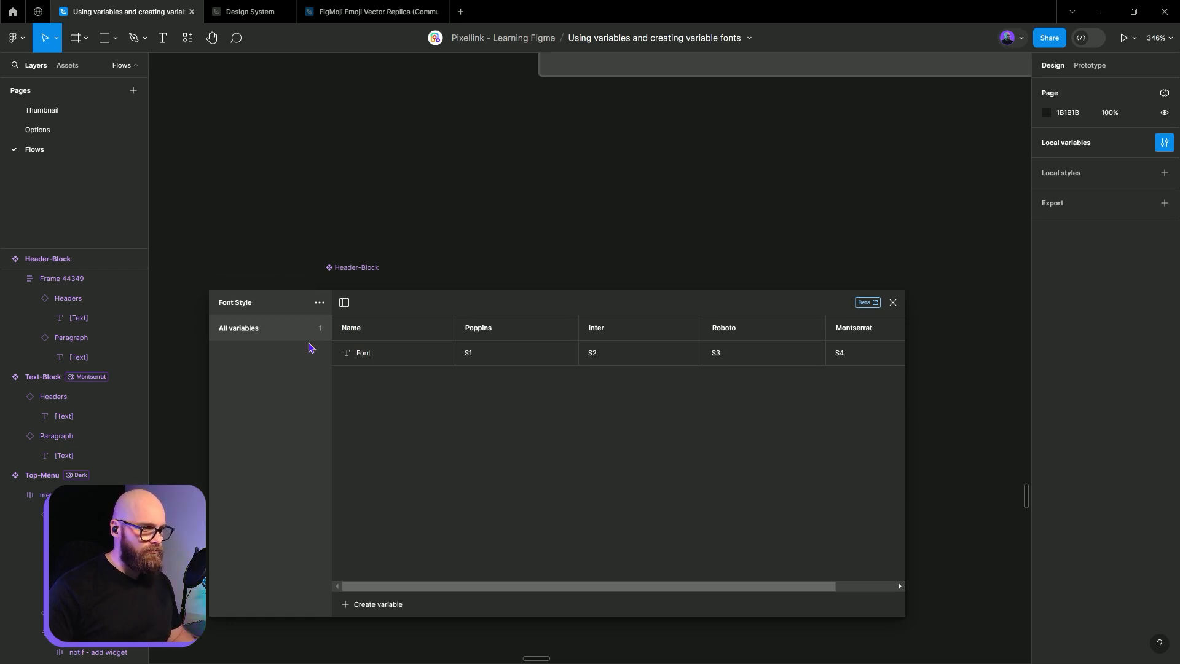
mouse_move(412, 441)
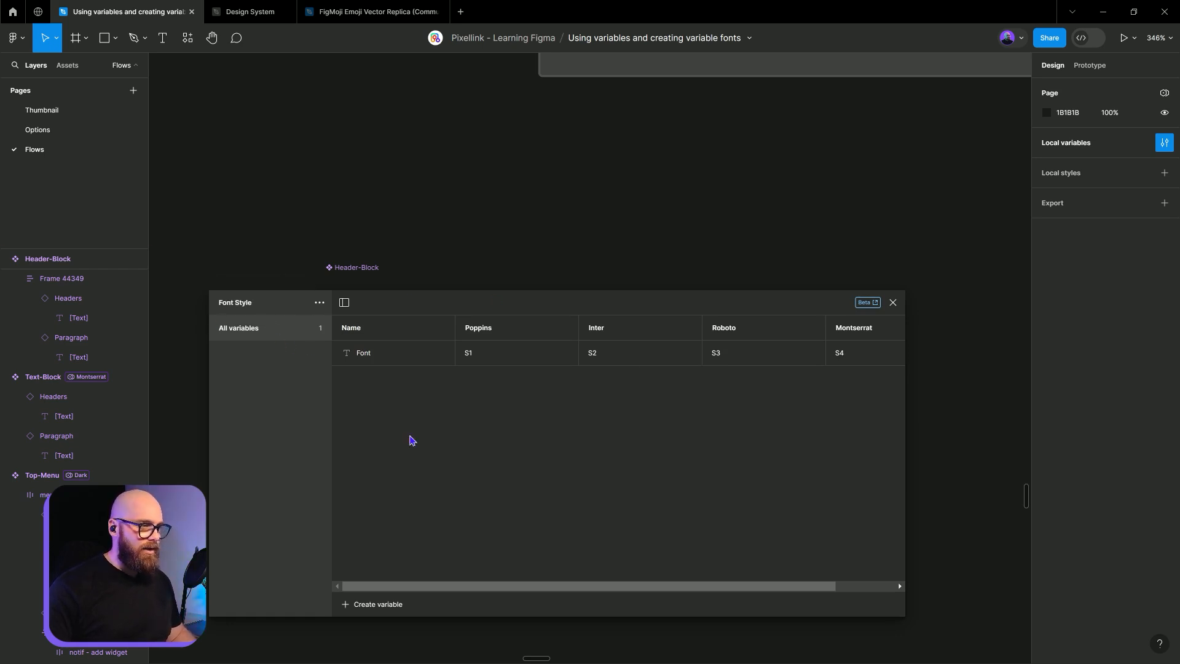
left_click(319, 302)
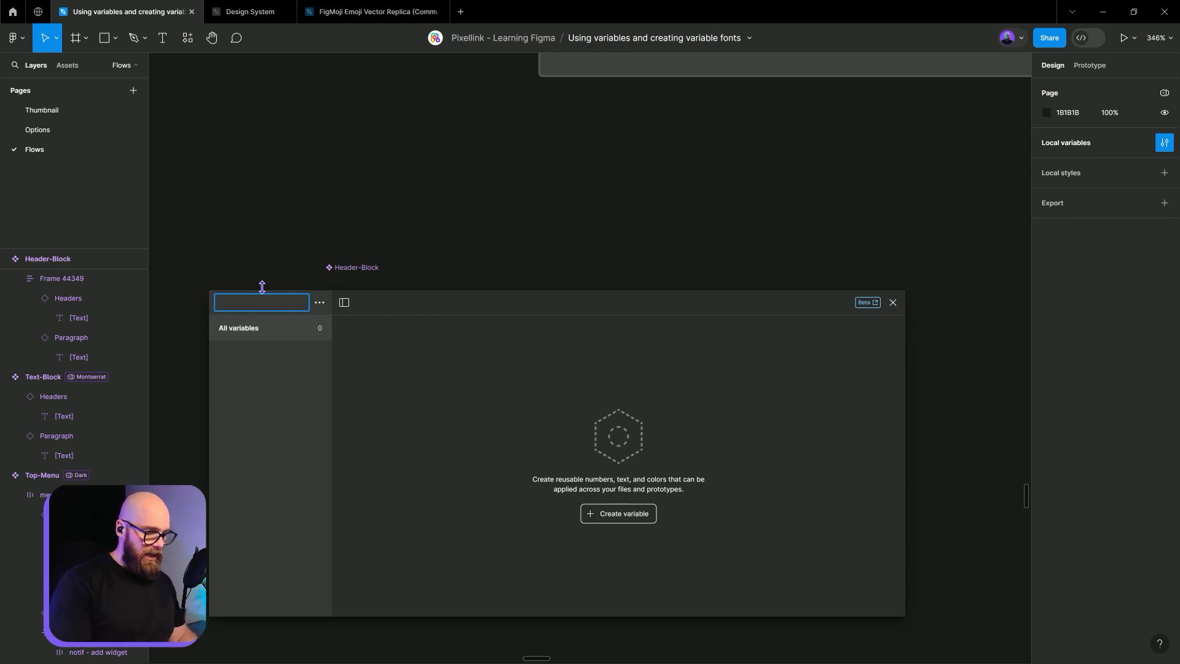
type("Copy")
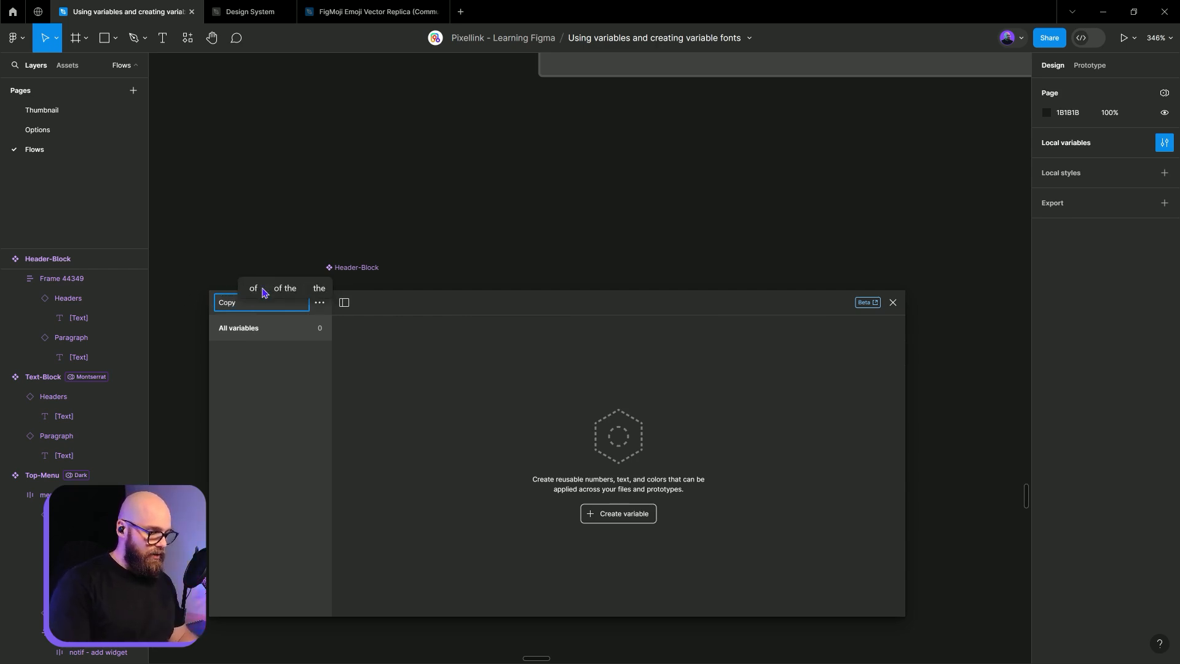
type("p")
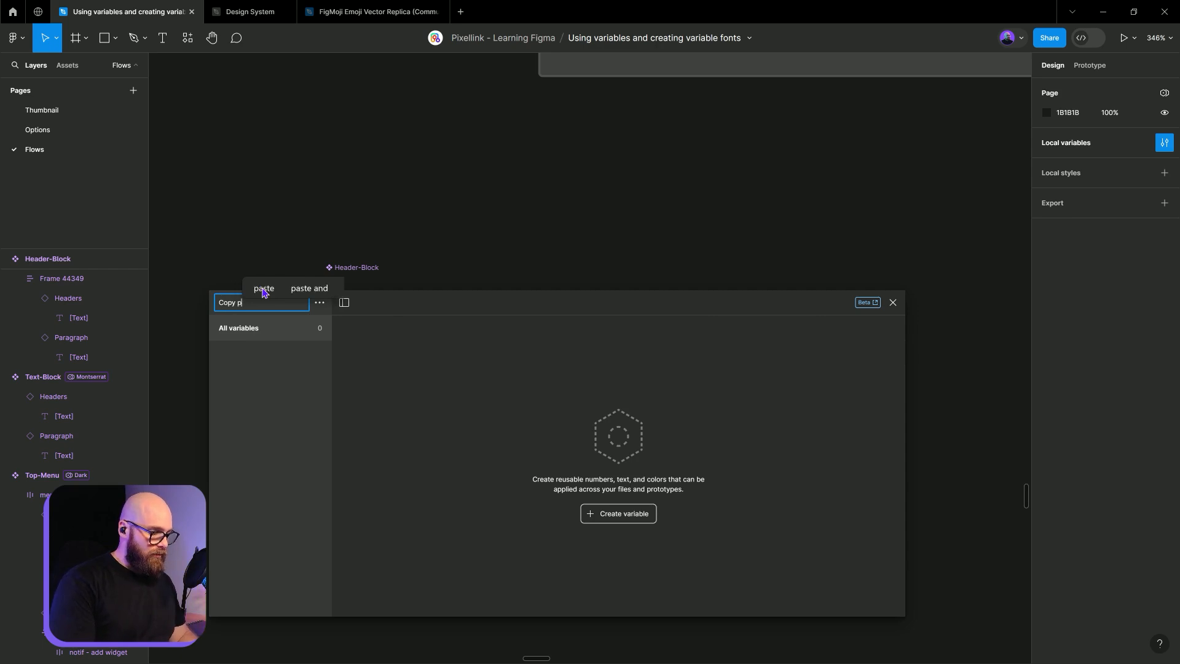
type("ortal")
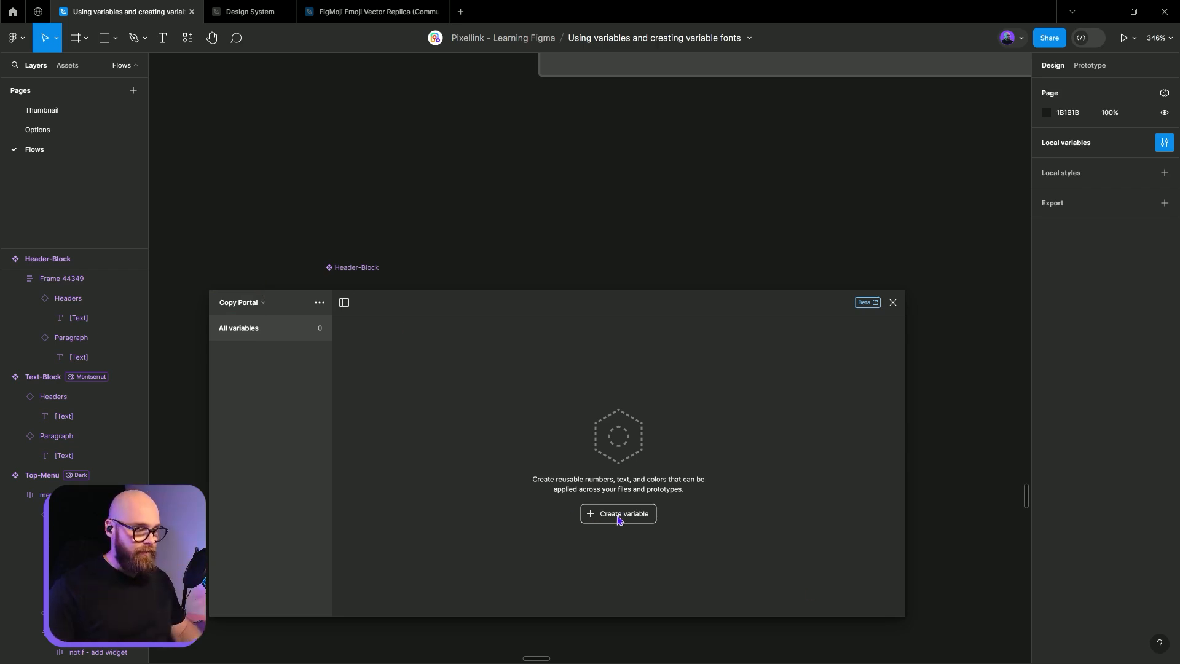
left_click(618, 514)
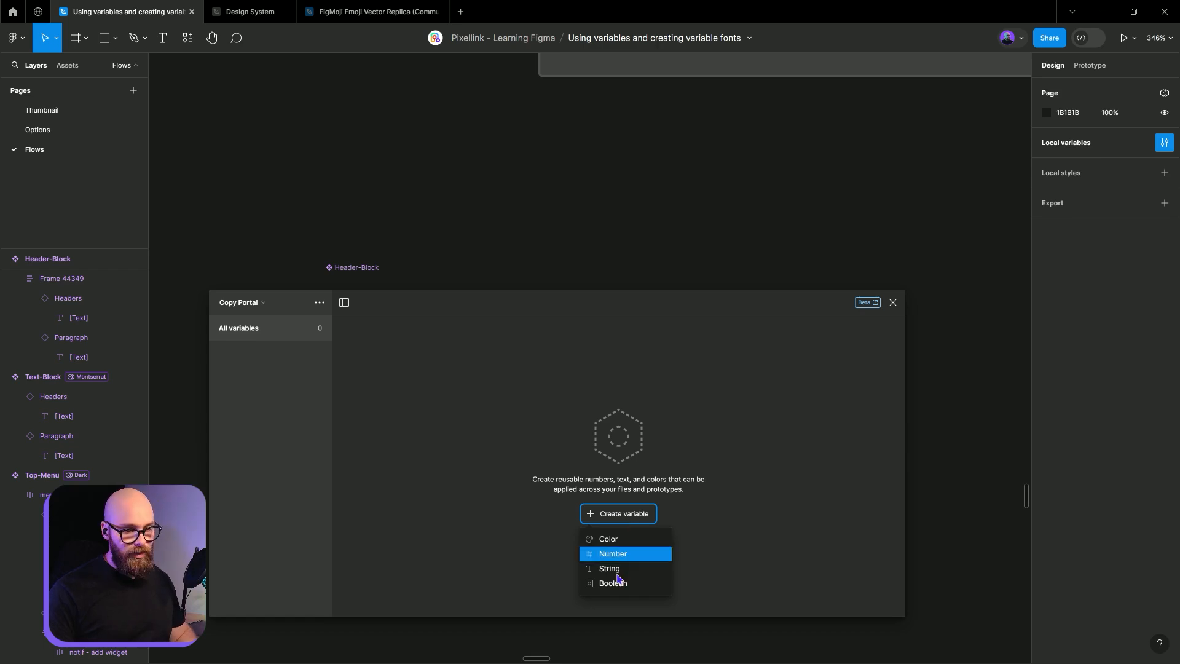
- Create a string variable 'Header' and duplicate it for Description
left_click(610, 568)
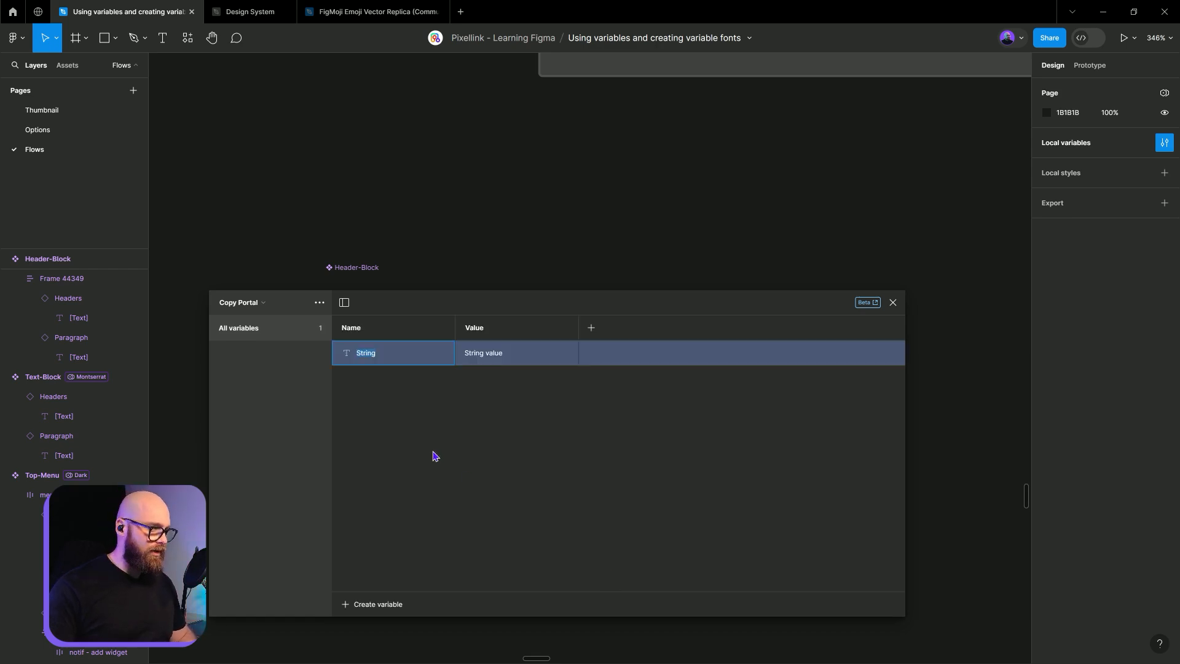
type("Header")
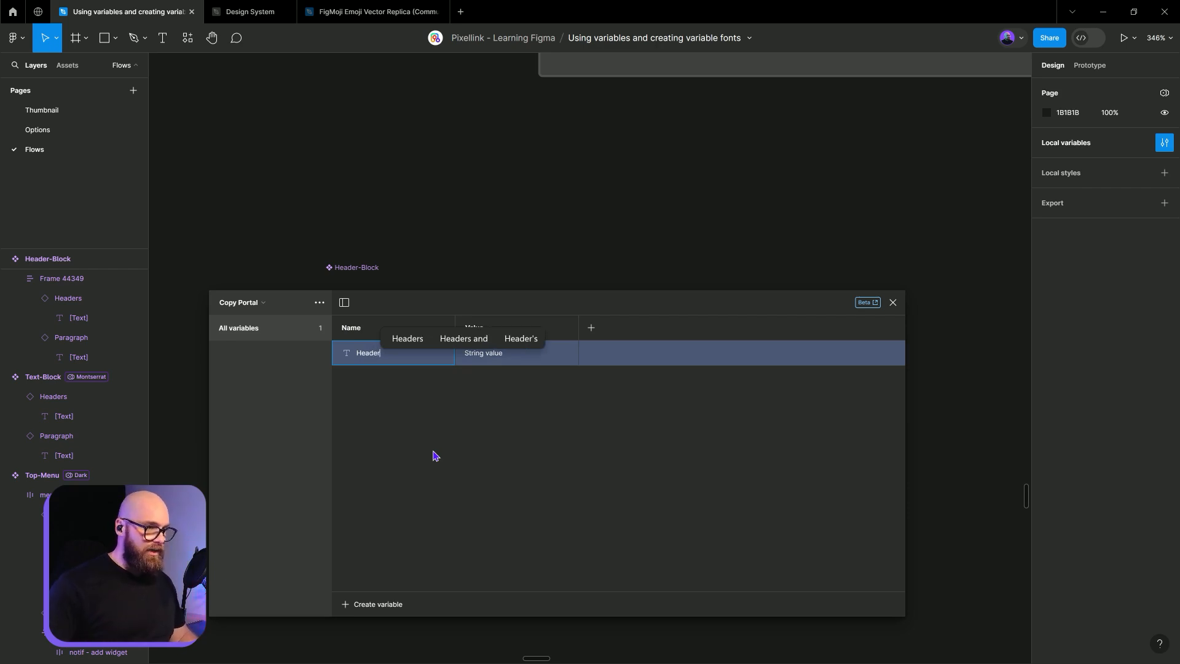
right_click(368, 353)
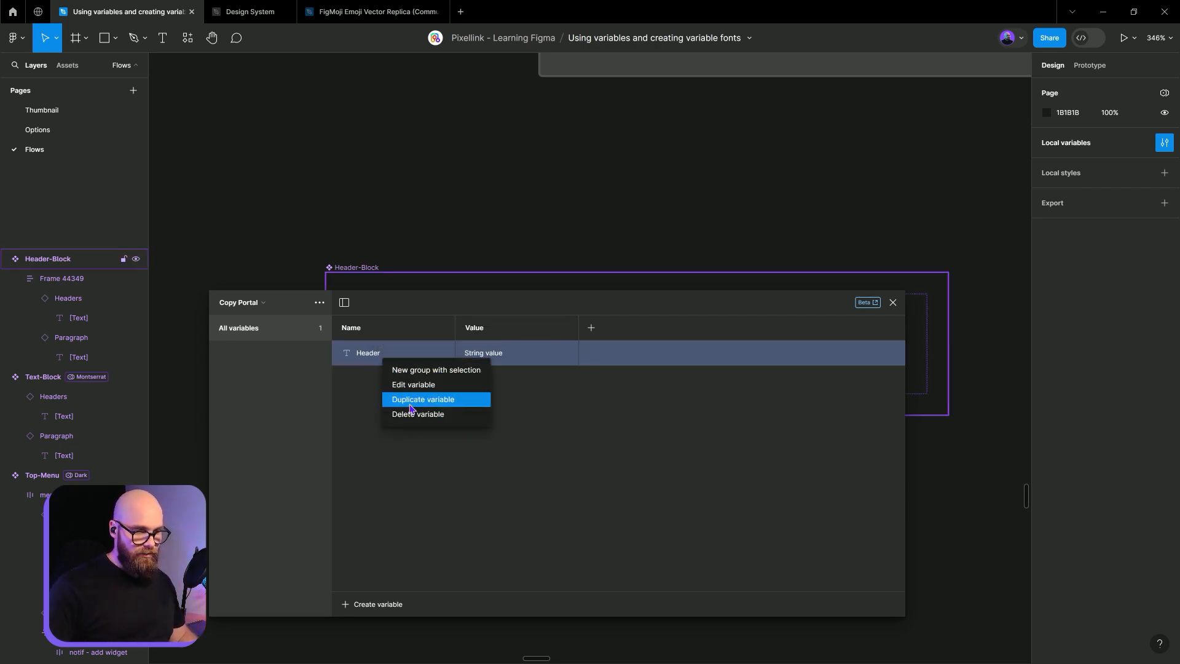
left_click(423, 400)
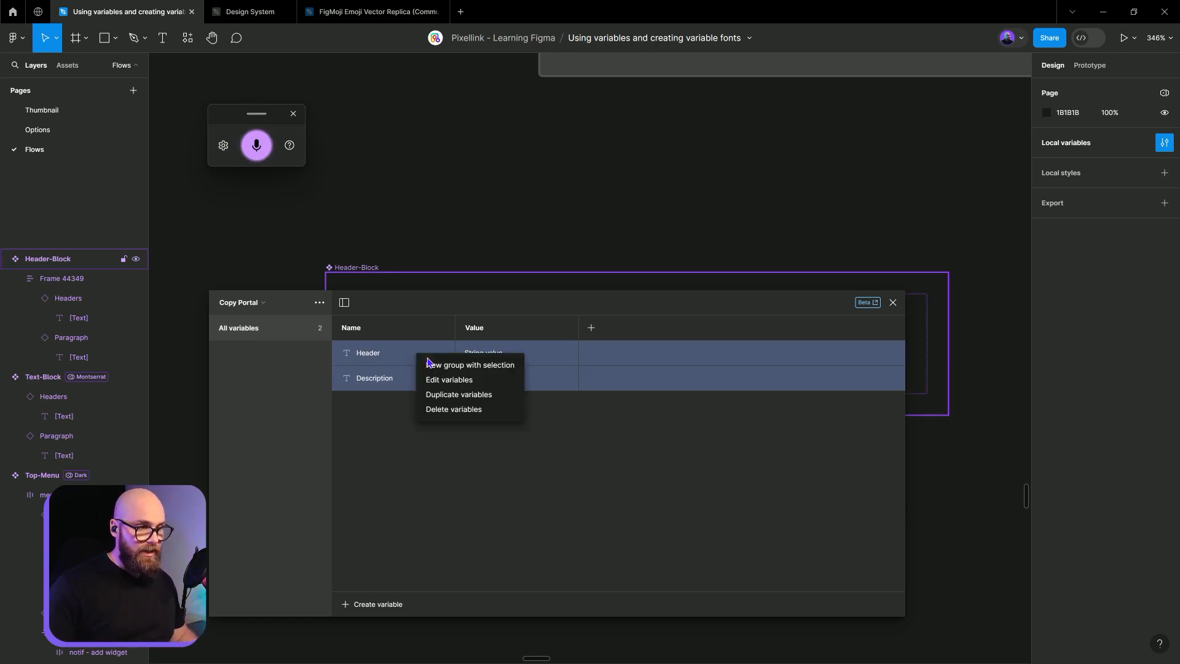
- Group both variables into a group named 'Header-Bar'
left_click(470, 365)
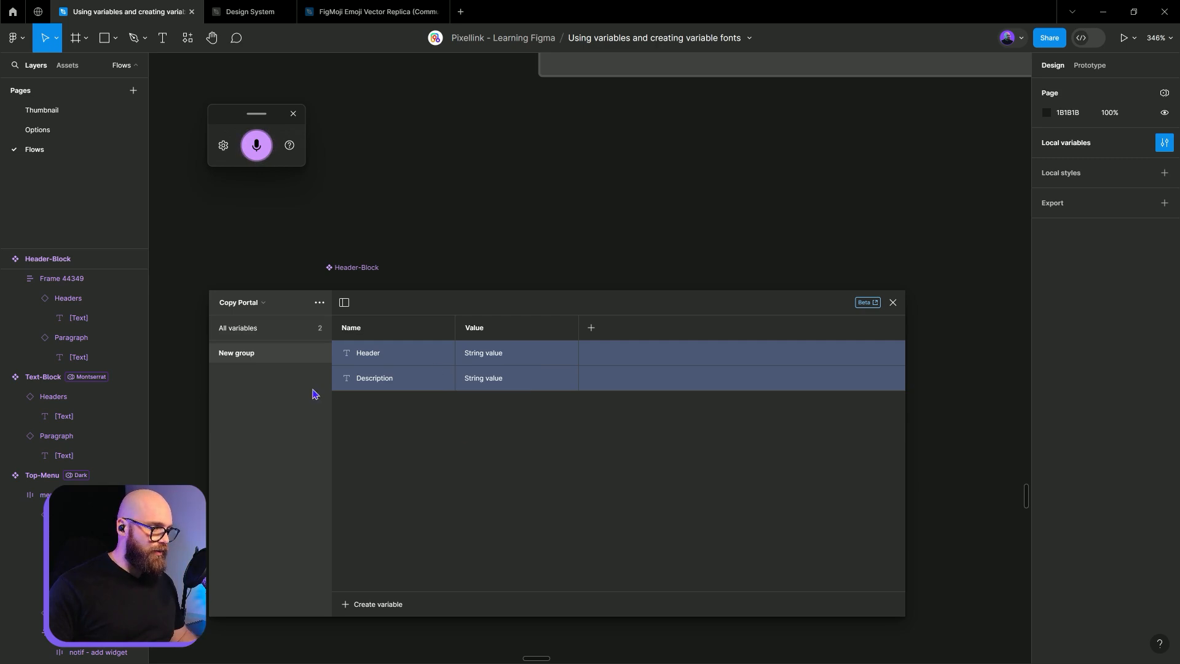
double_click(236, 352)
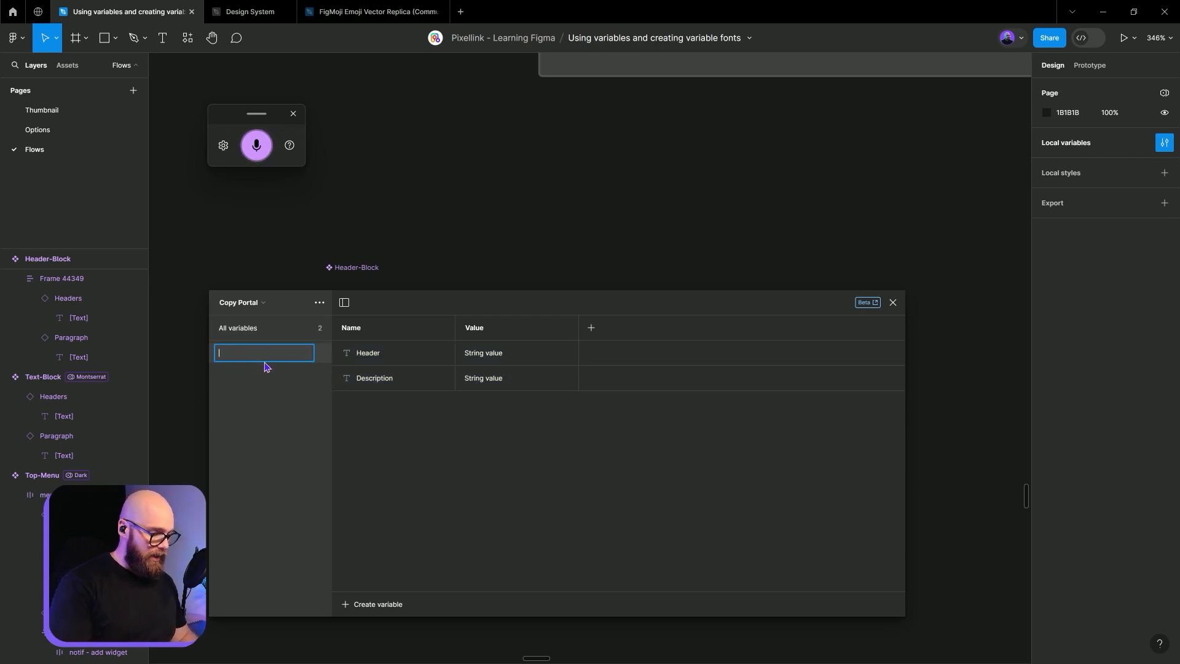
type("Header-Bar")
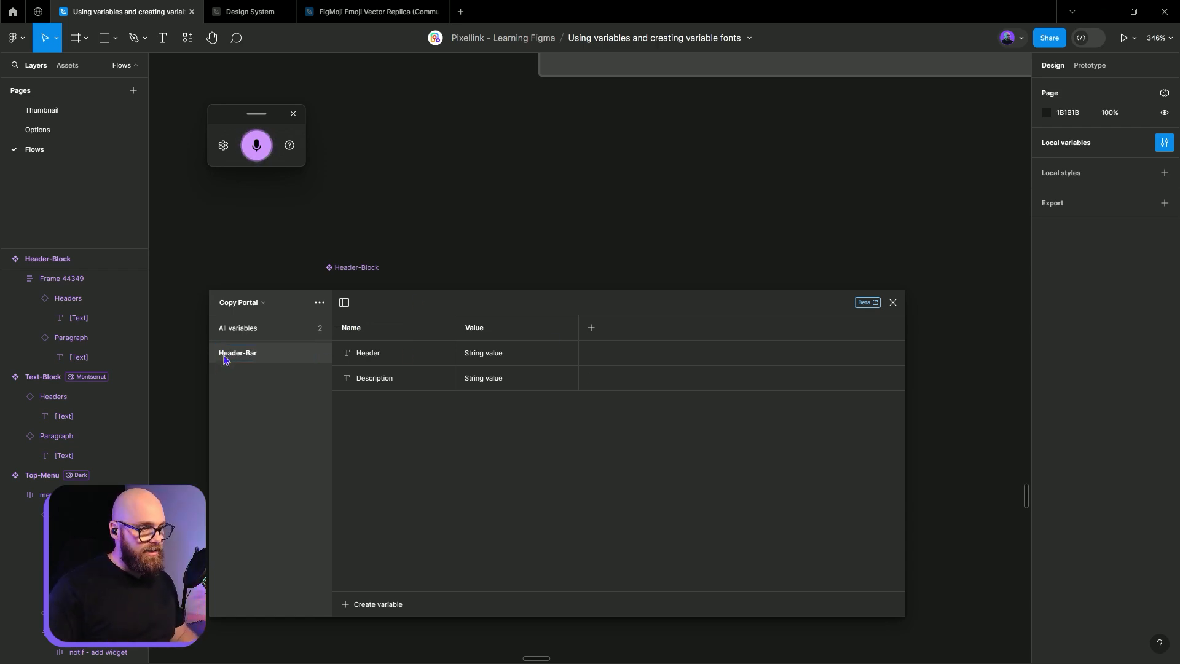
left_click(383, 378)
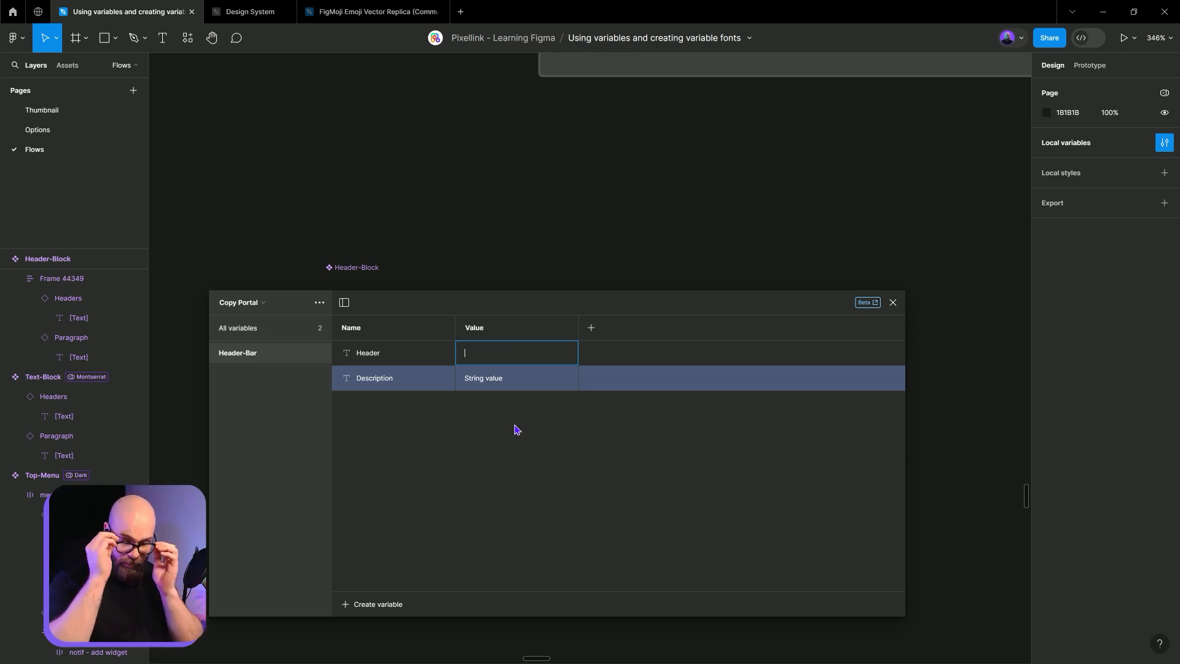
- Set Header to 'Sales' and Description to 'View sales information'
type("Sales")
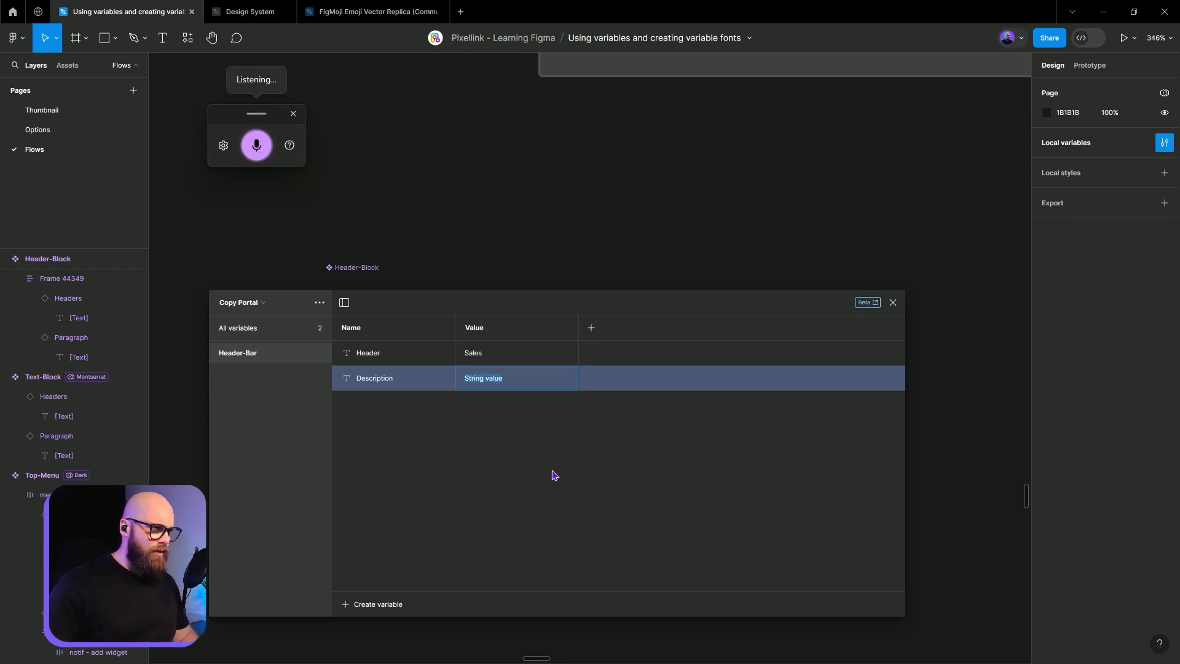
left_click(256, 146)
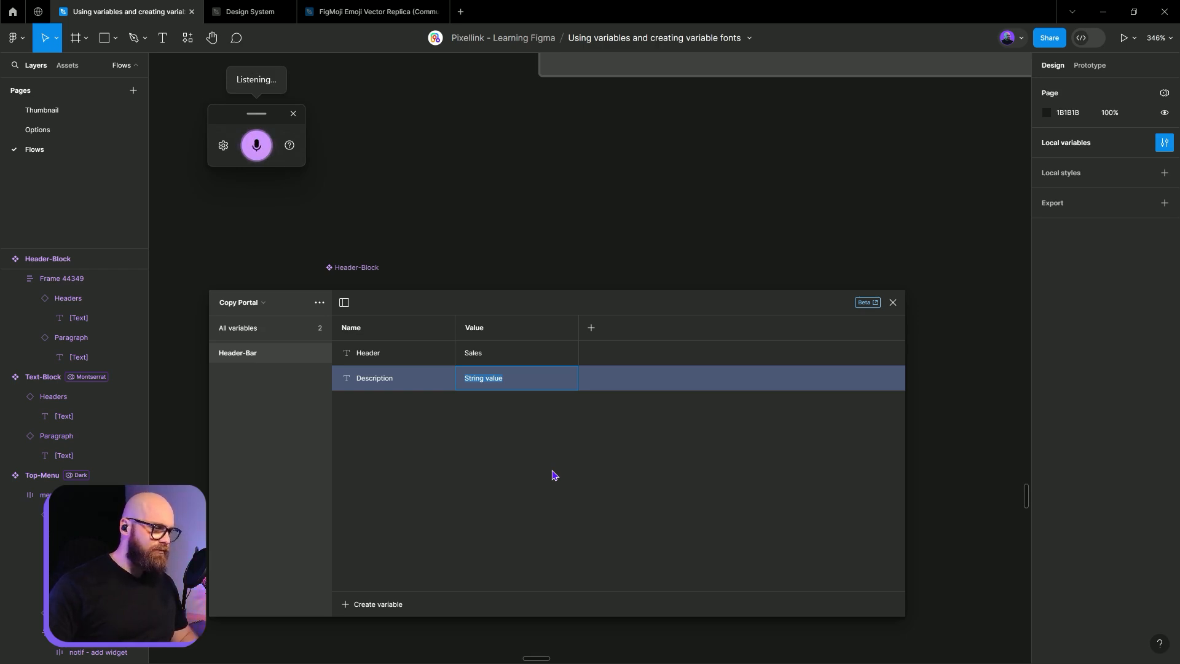
type("View sales information")
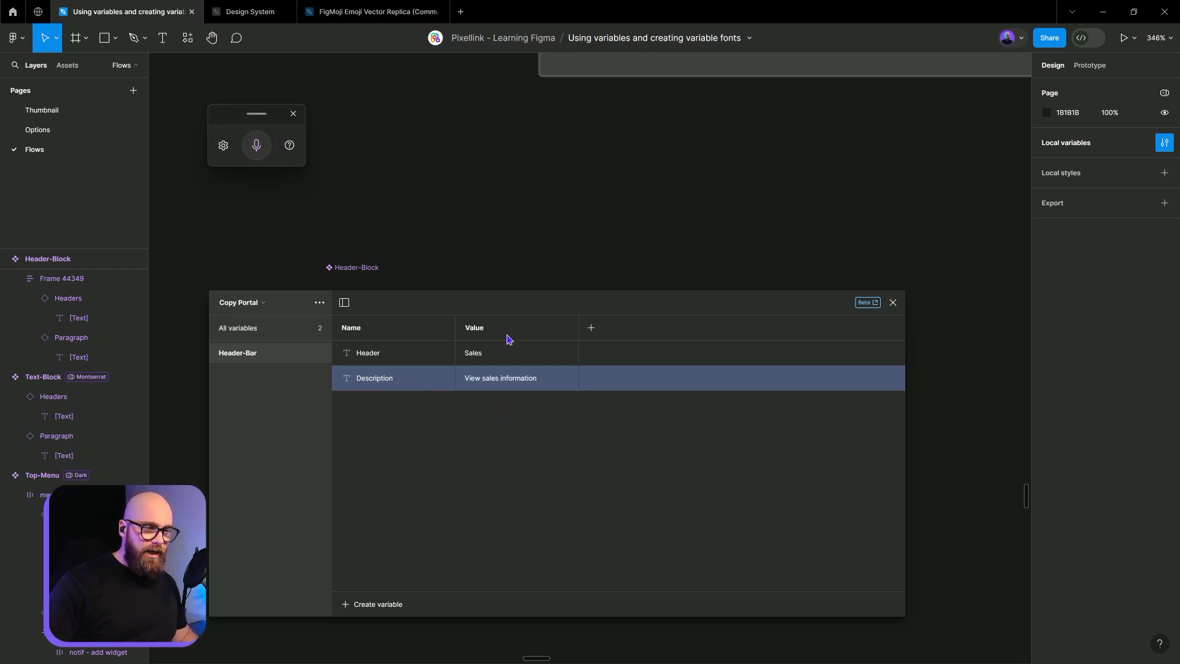
mouse_move(479, 329)
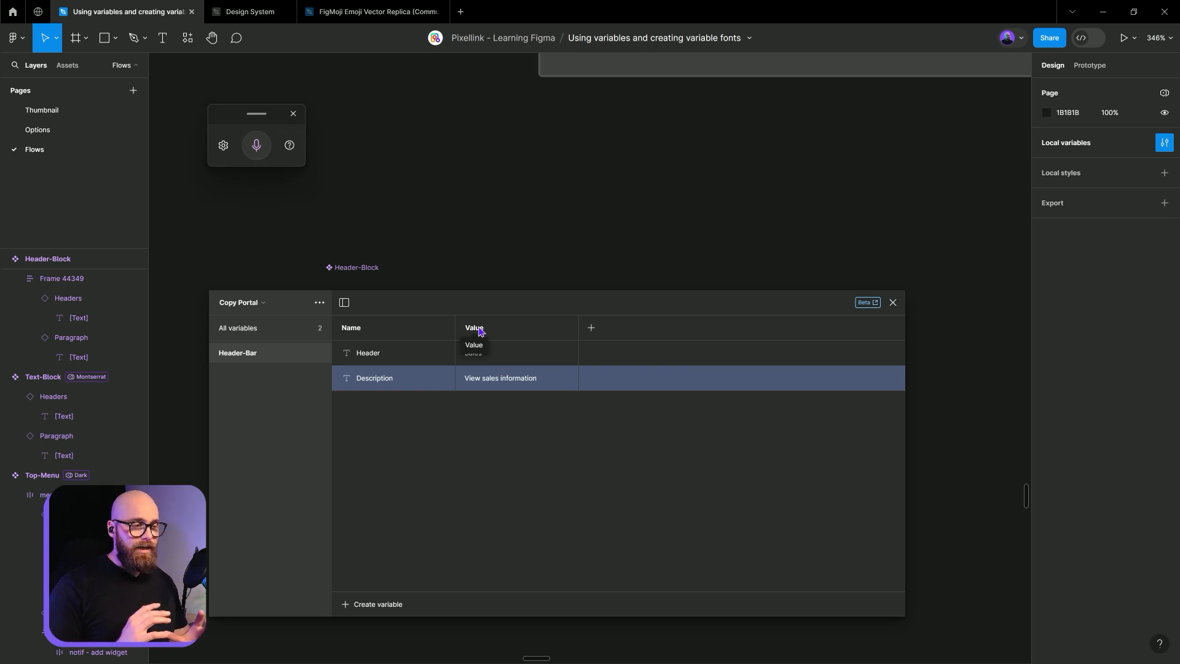
mouse_move(305, 366)
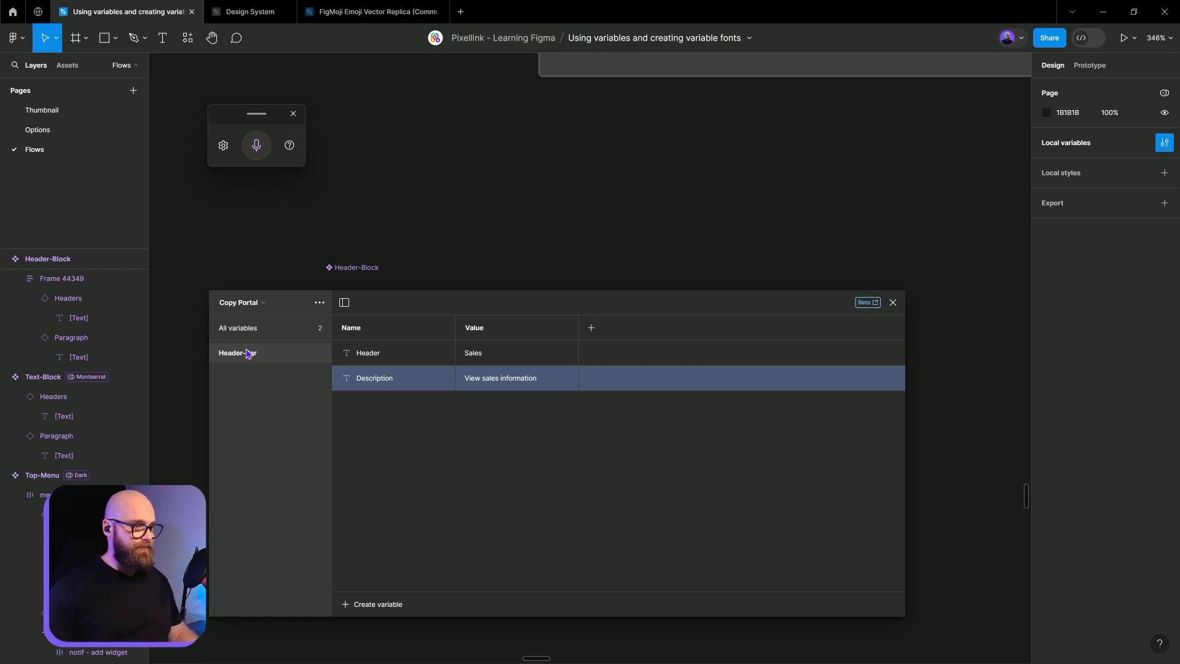
- Duplicate the Header-Bar group and rename the original 'Header-Bar Sales'
right_click(238, 353)
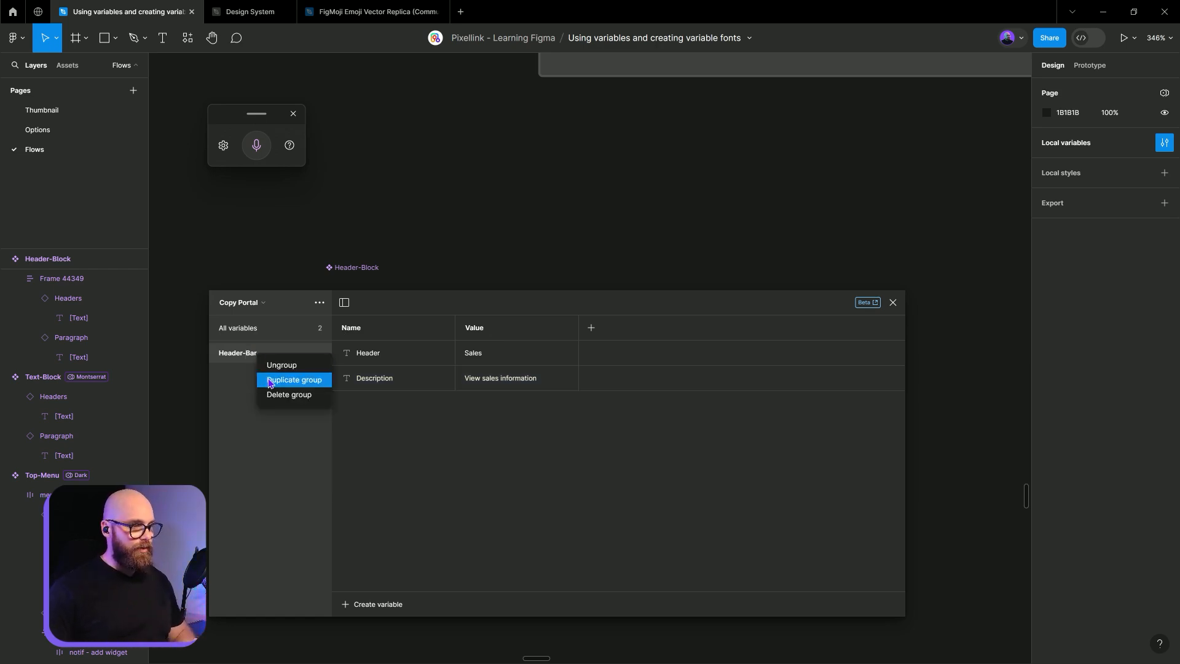
left_click(294, 380)
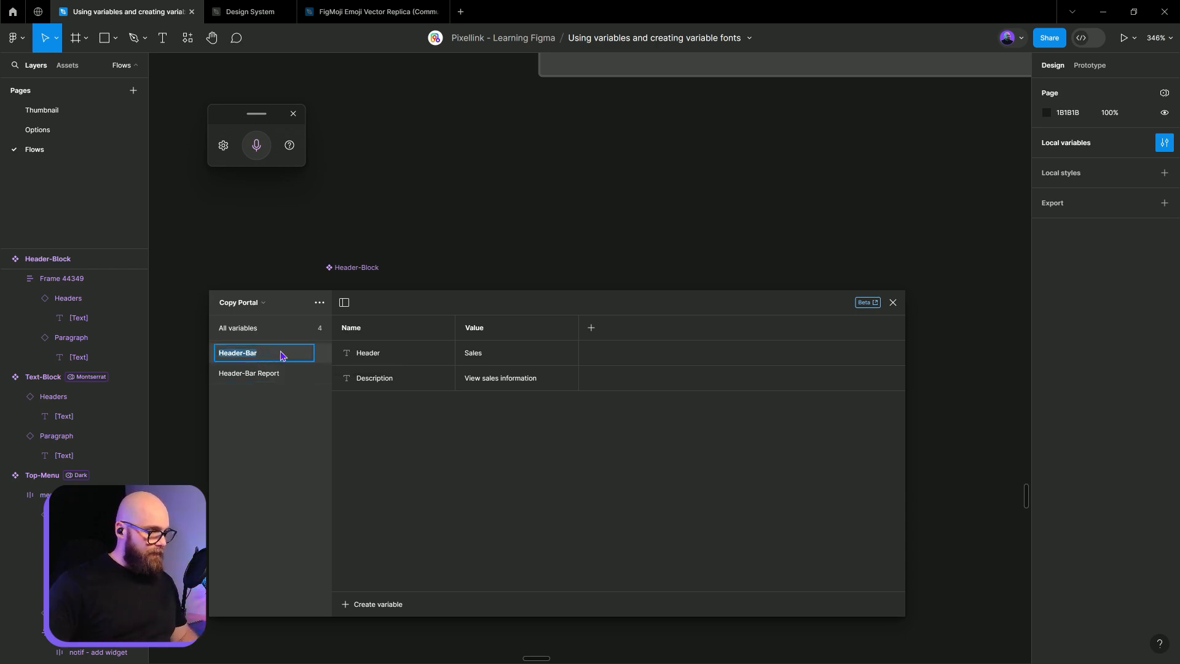
type("Sales")
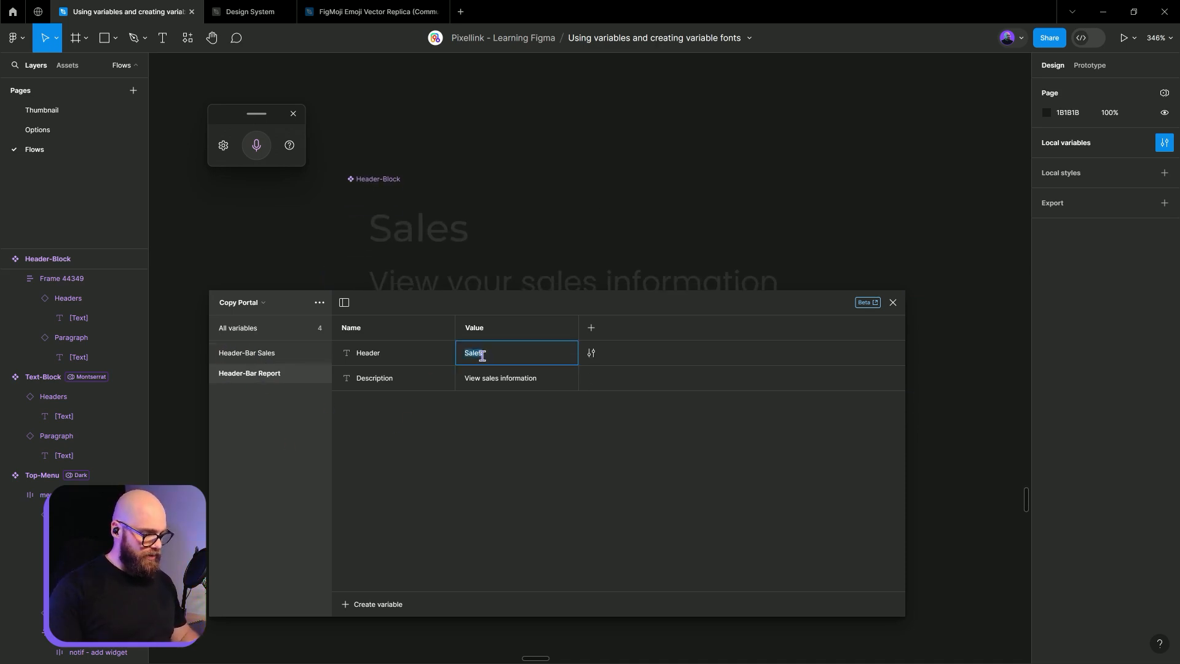
- Set the Report group's values to 'Reports' and 'View weekly reports'
type("Reports")
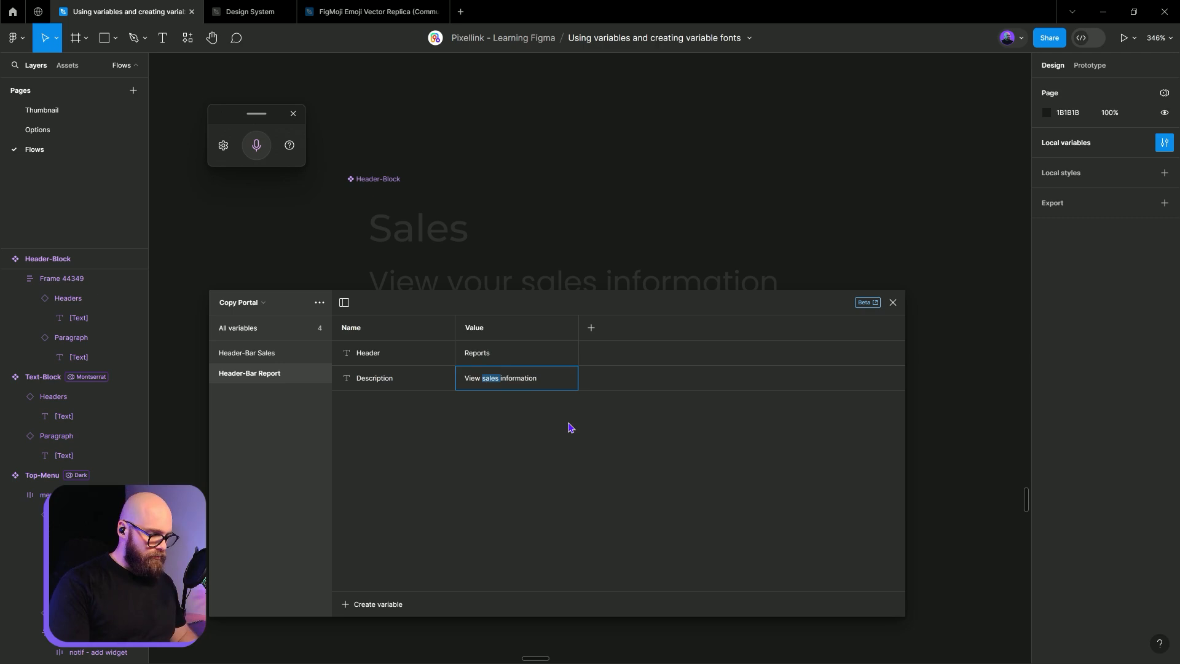
type("w")
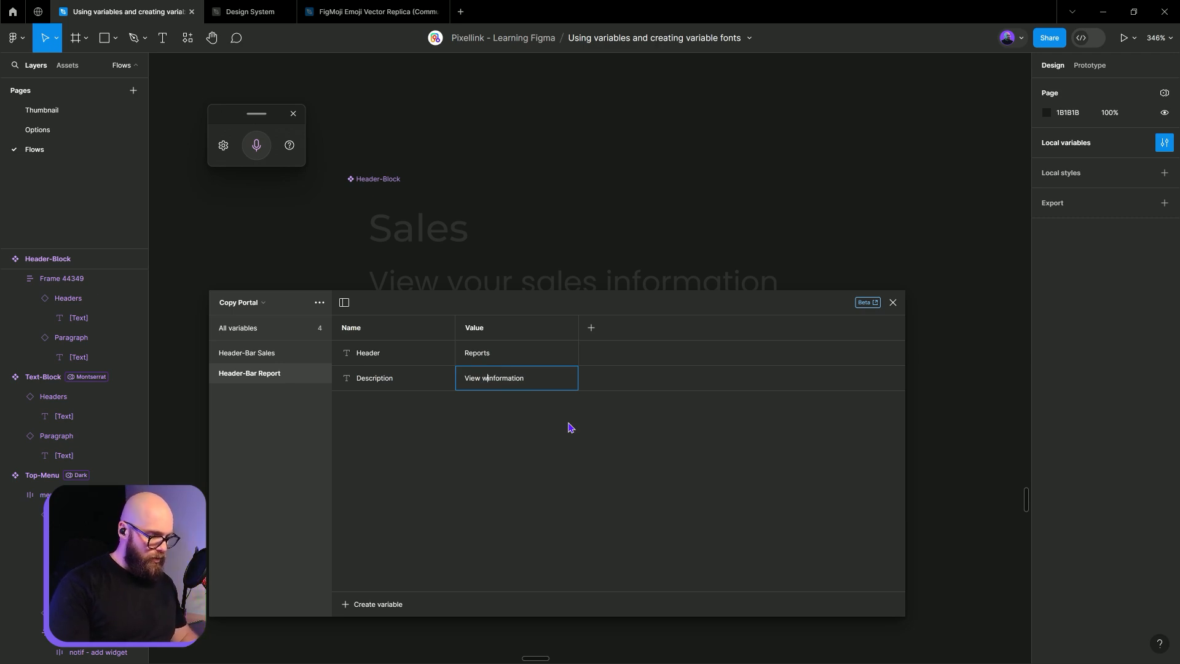
type("View weekly reports")
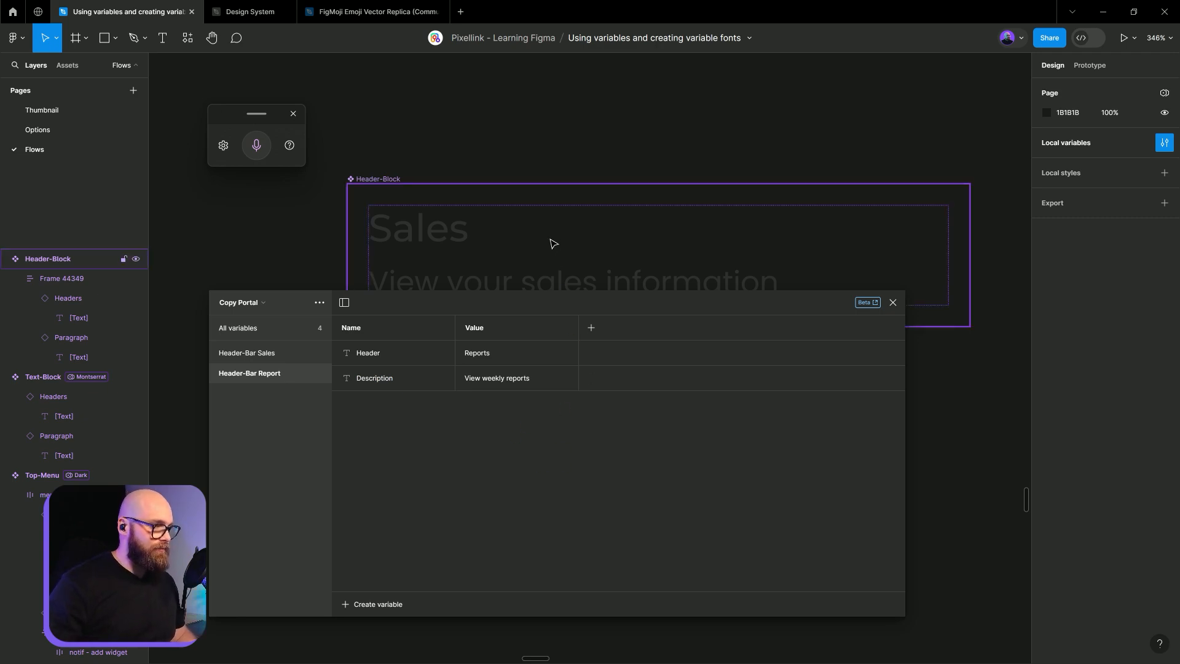
left_click(47, 259)
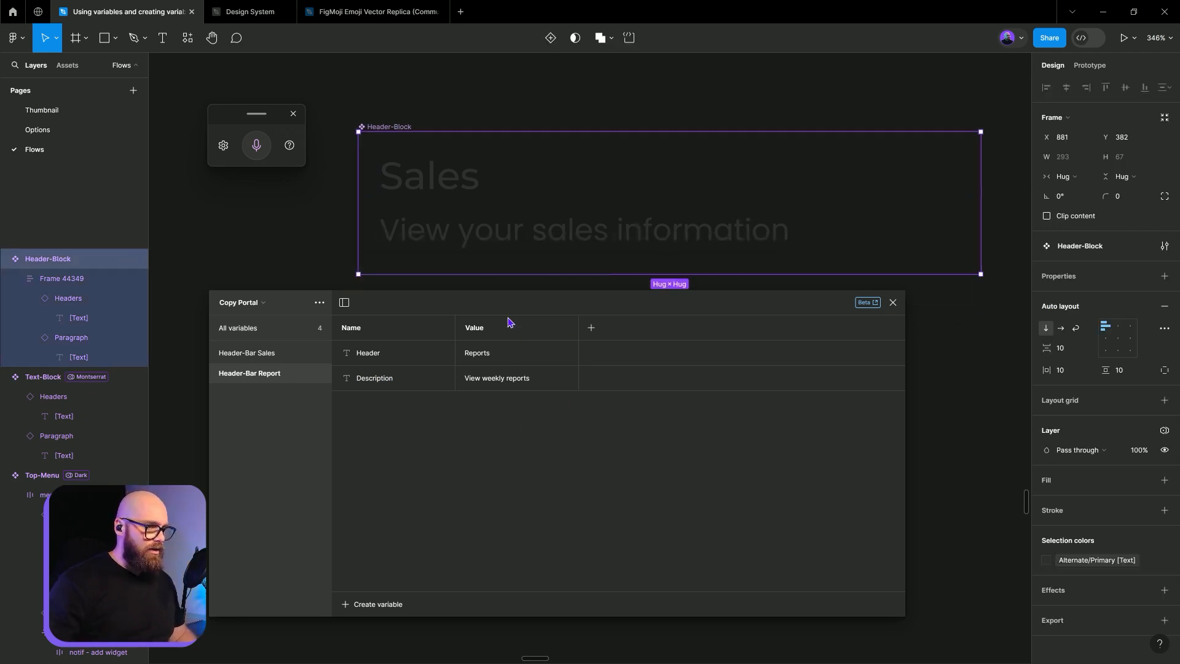
- Bind the Header-Block heading to Header-Bar Sales/Header and the paragraph to Description
scroll("down", 3)
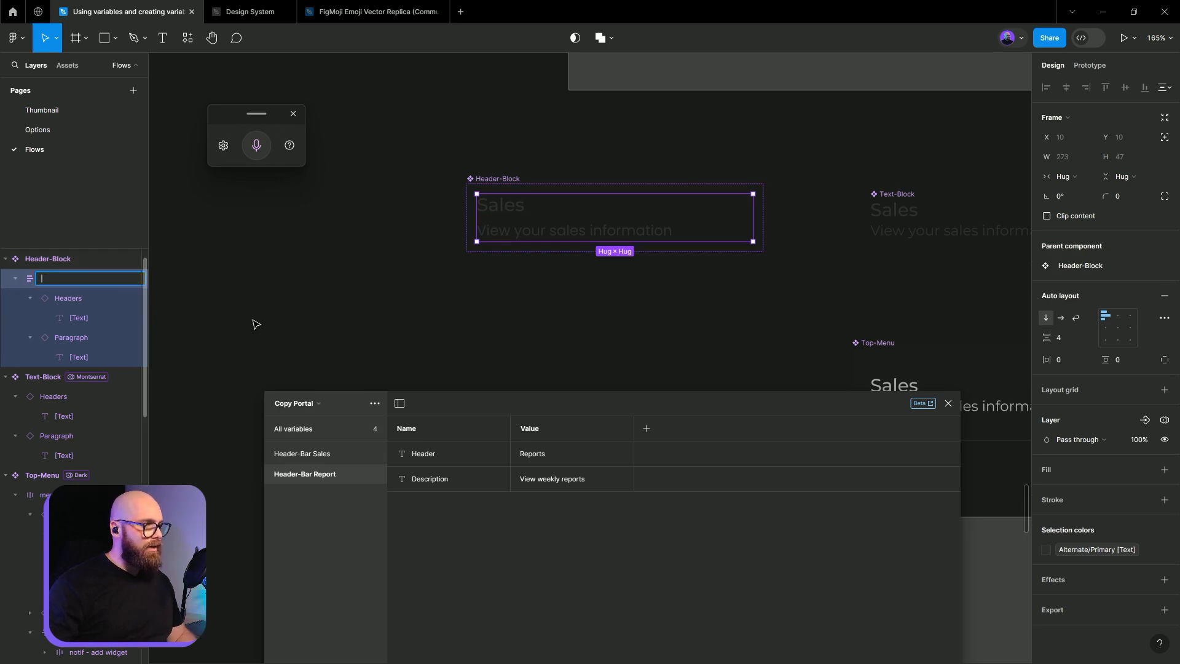
left_click(79, 318)
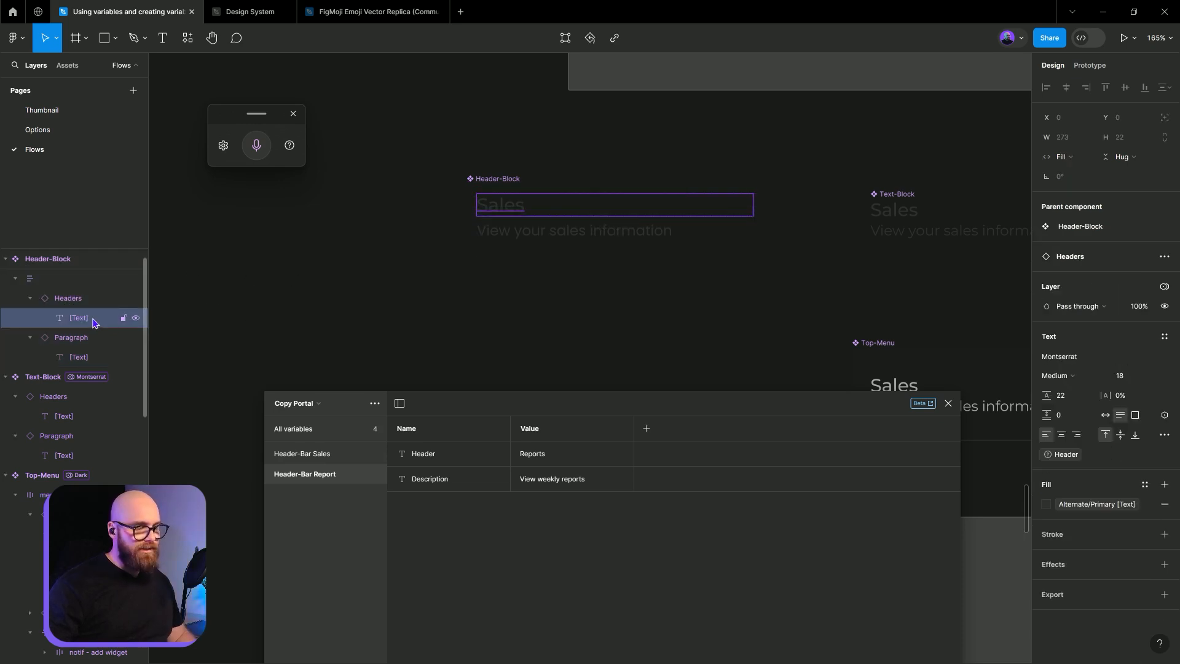
left_click(1164, 415)
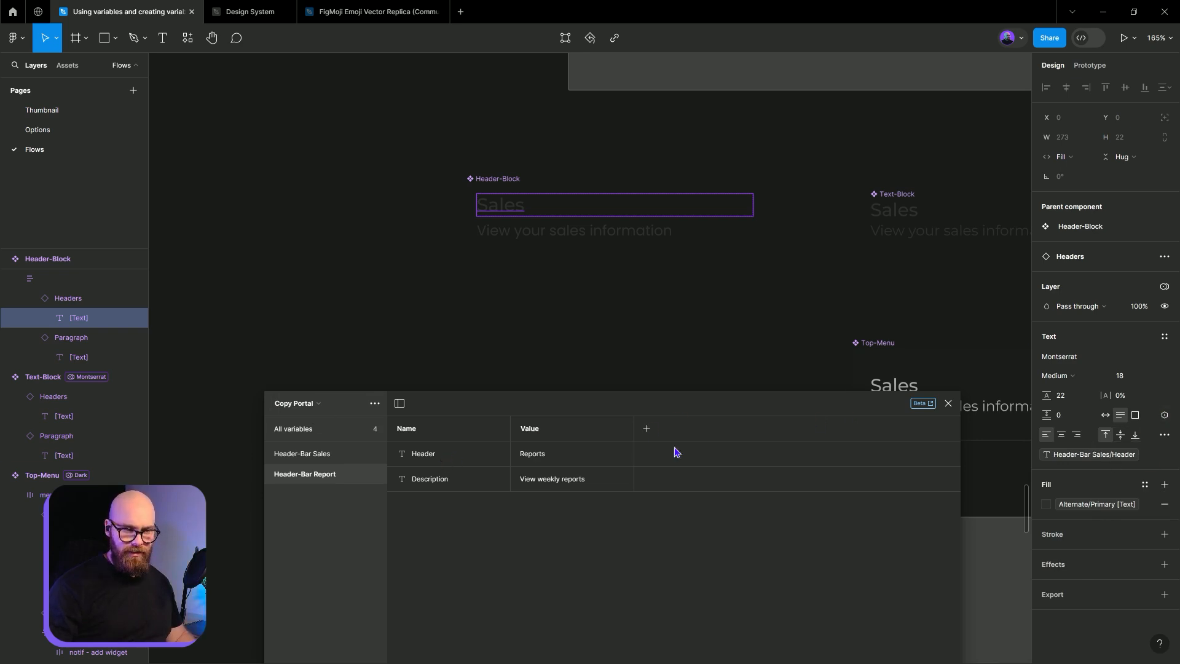
left_click(78, 357)
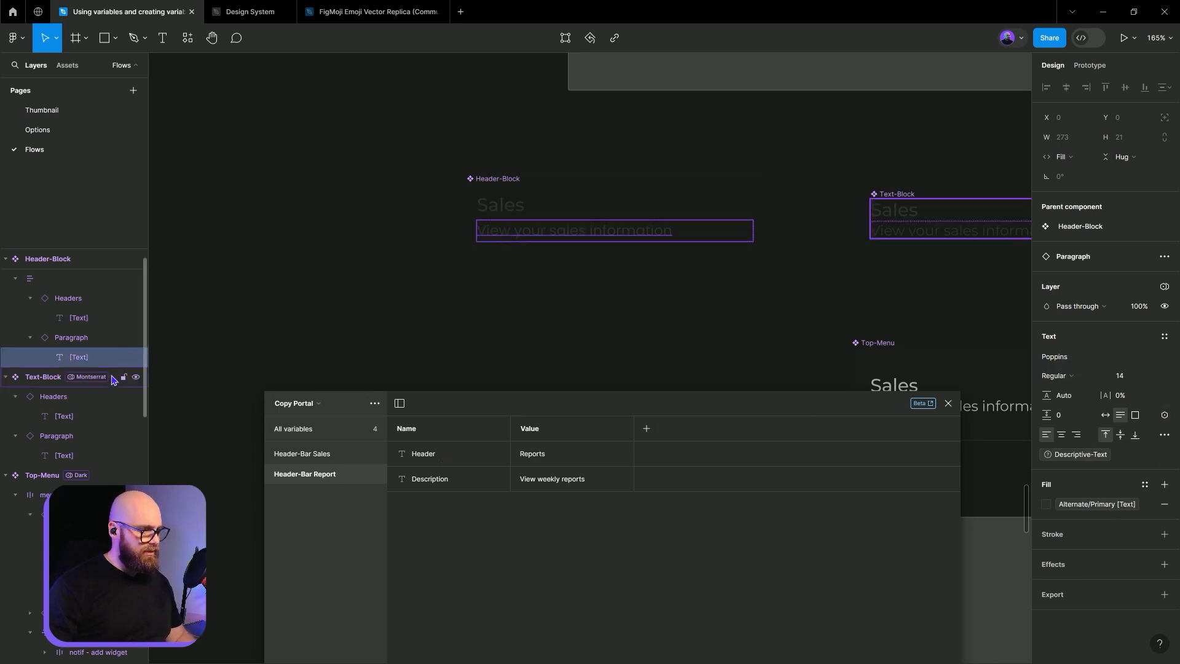
left_click(1164, 415)
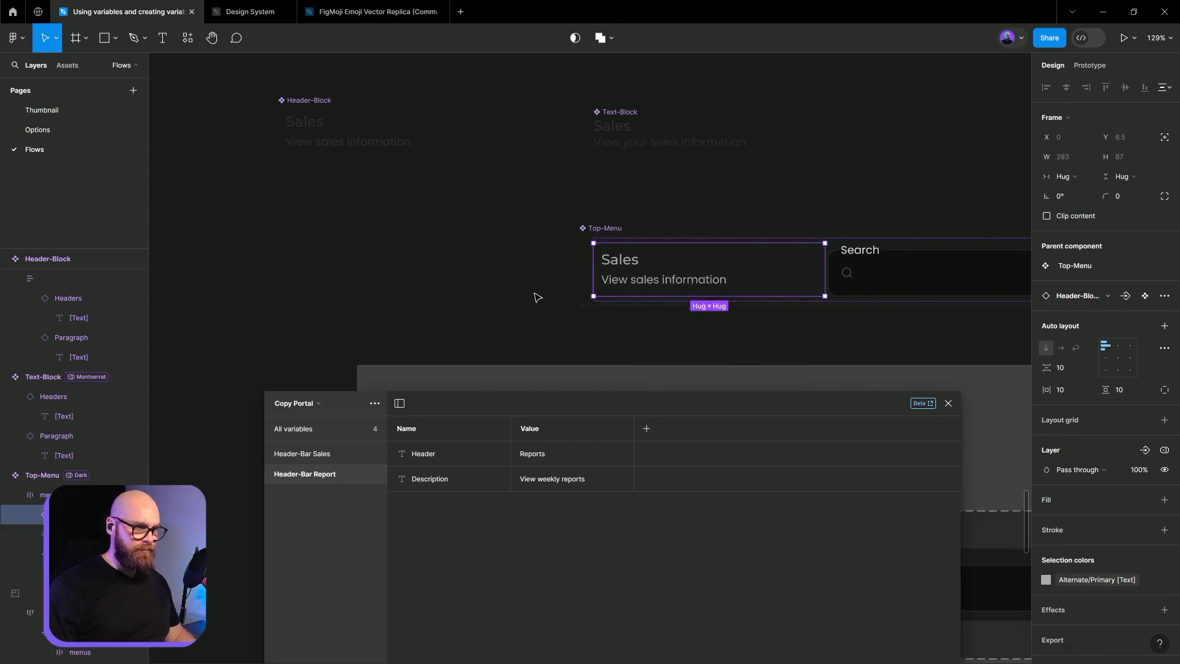
- Make Top-Menu's Header-Block fill the container width and adjust its content alignment
left_click(1062, 177)
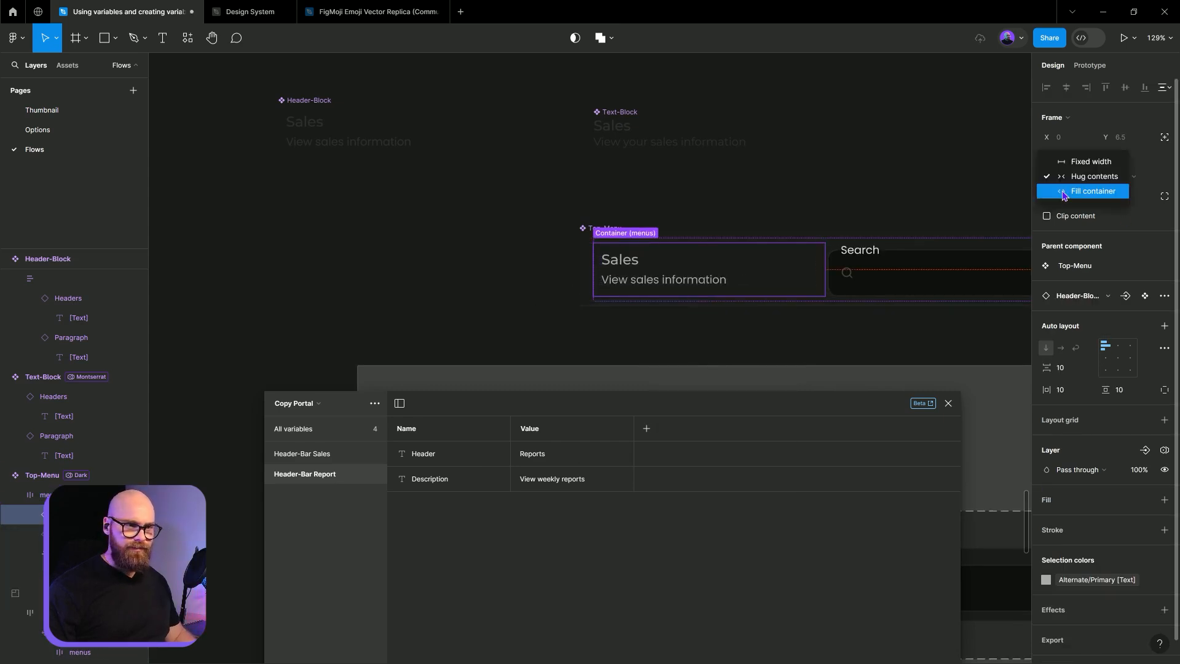
left_click(1094, 191)
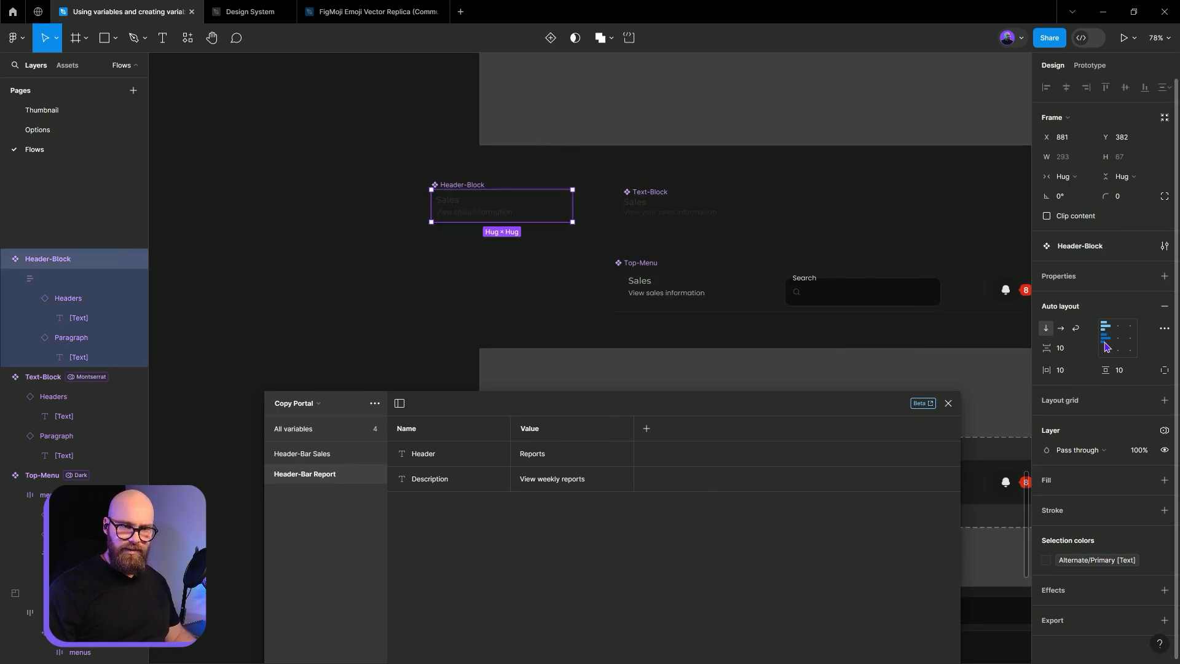
left_click(1105, 339)
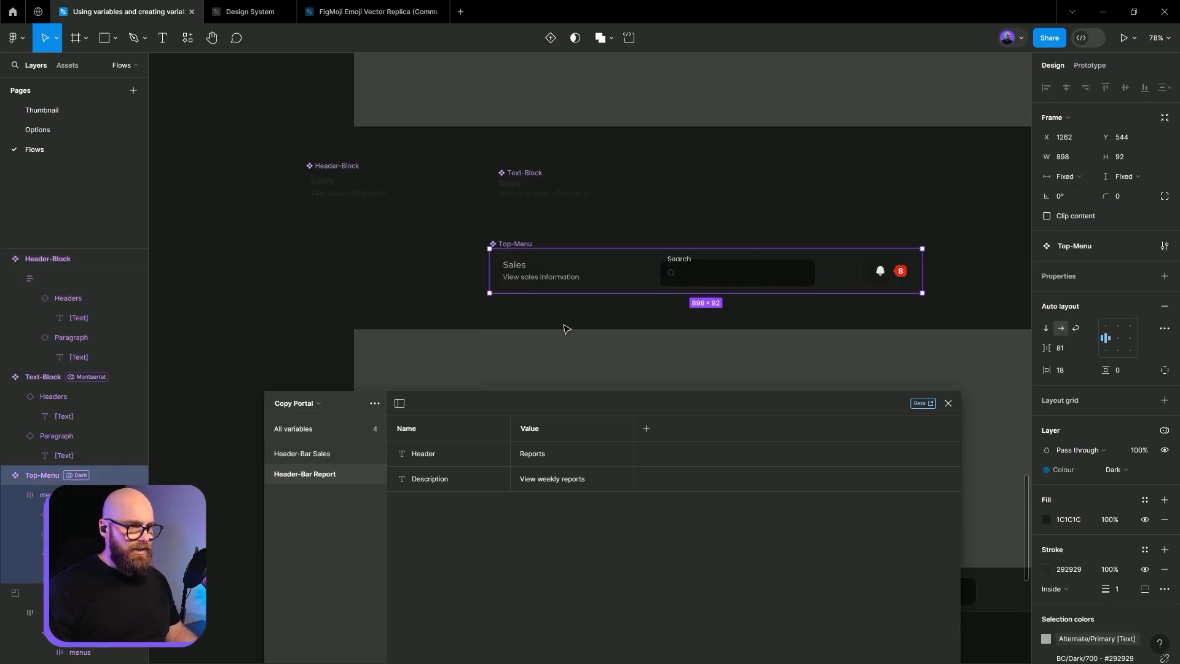
scroll("down", 3)
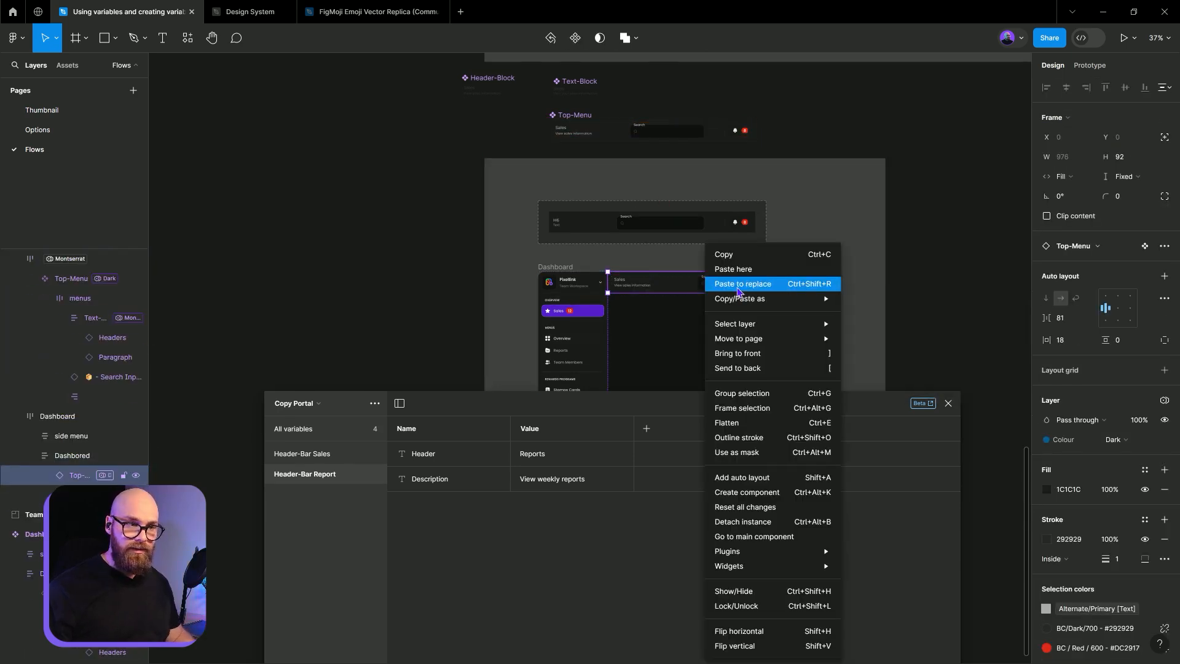
- Replace the Dashboard's top bar with the copied Top-Menu
left_click(743, 283)
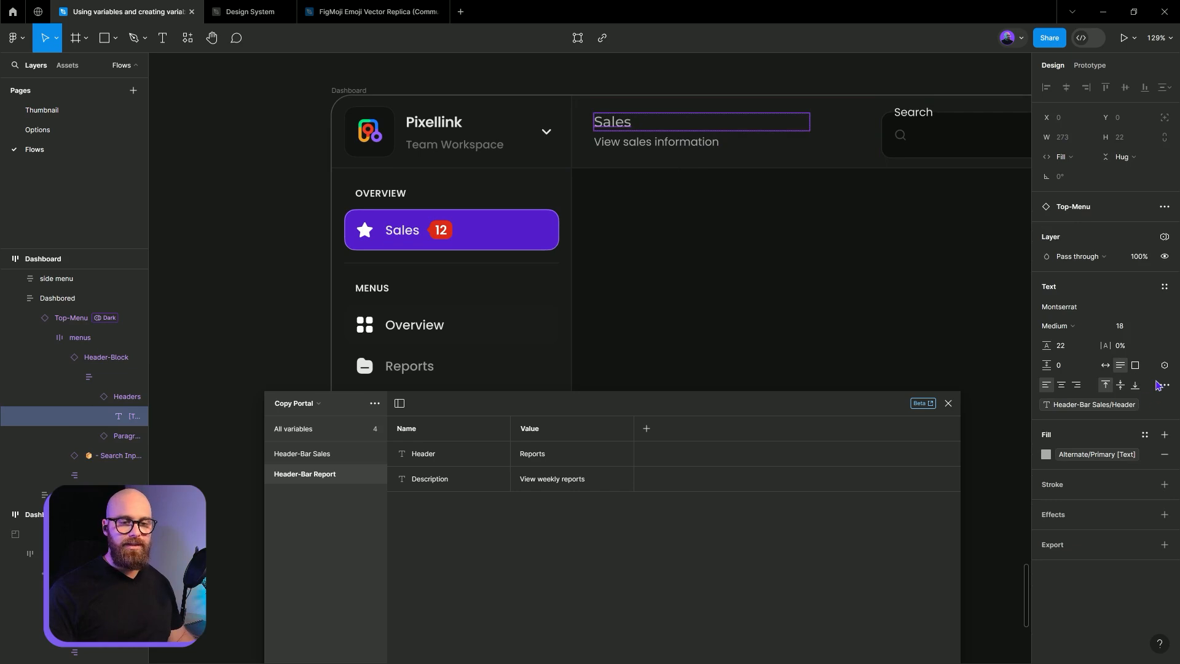
- Switch the duplicated Dashboard's variable mode so its header reads Reports and View weekly reports
left_click(1164, 365)
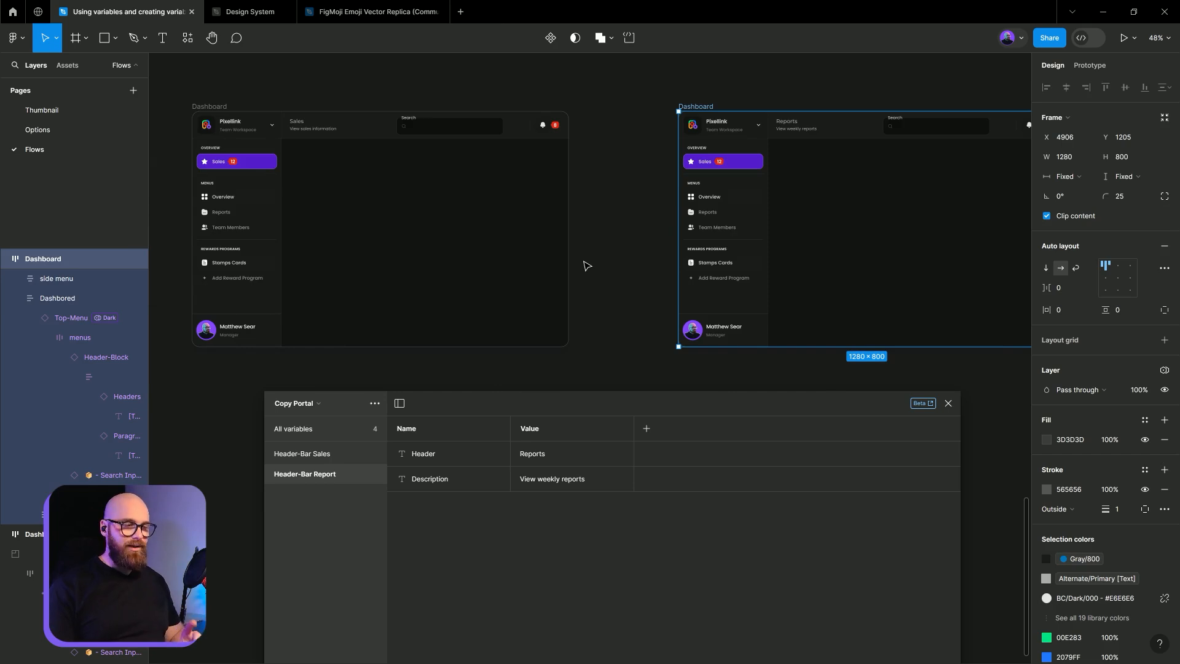
mouse_move(618, 102)
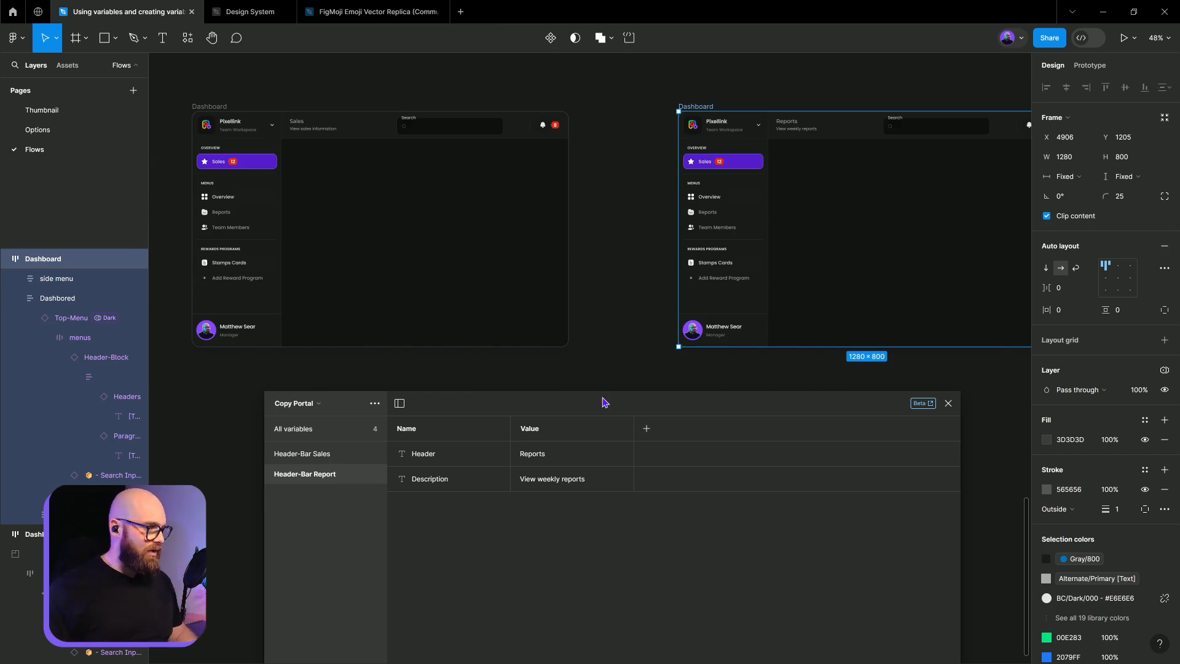
- Edit the Mode 2 Header and Description values, then delete the Header-Bar Report group
scroll("down", 3)
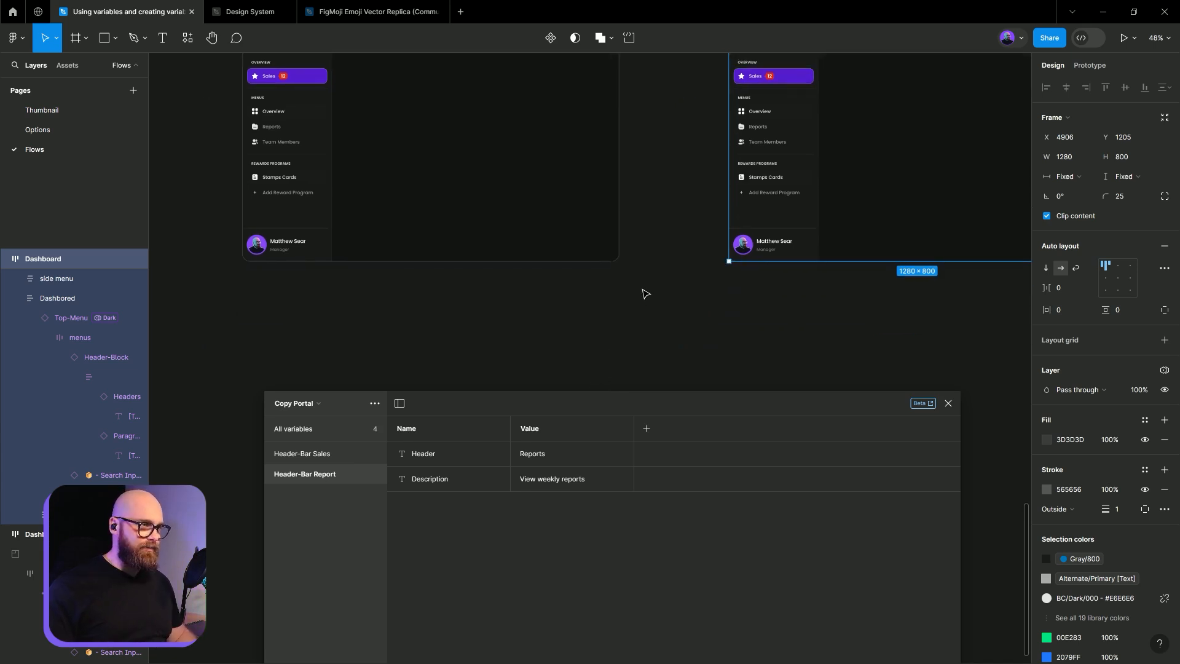
scroll("down", 3)
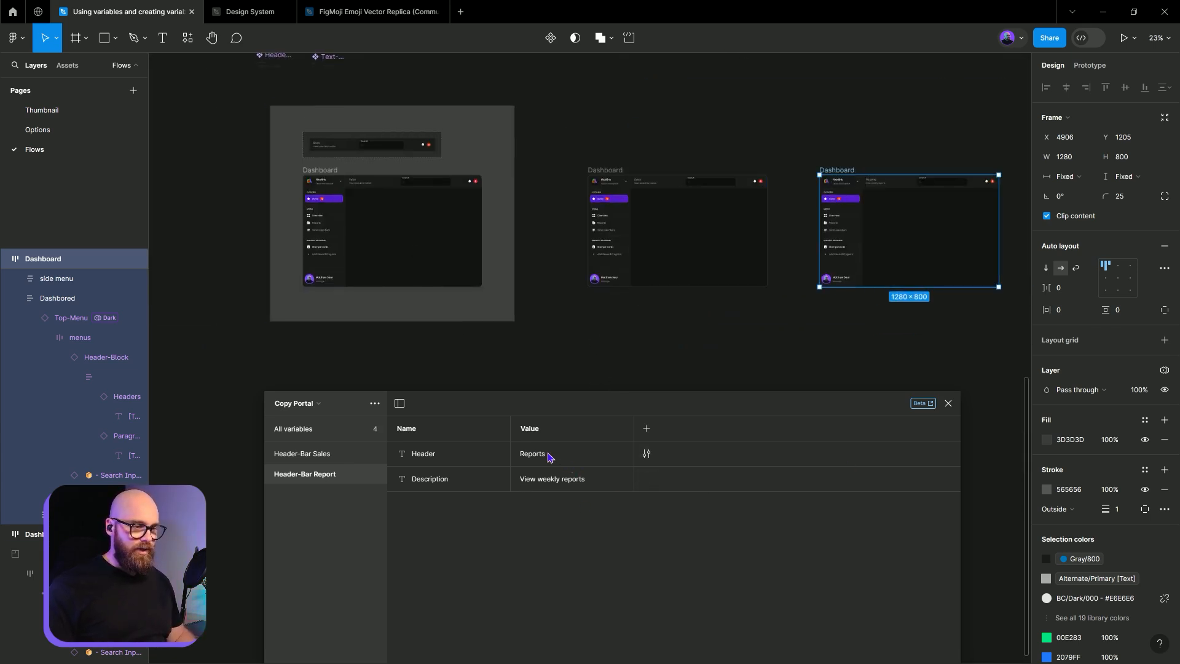
left_click(647, 428)
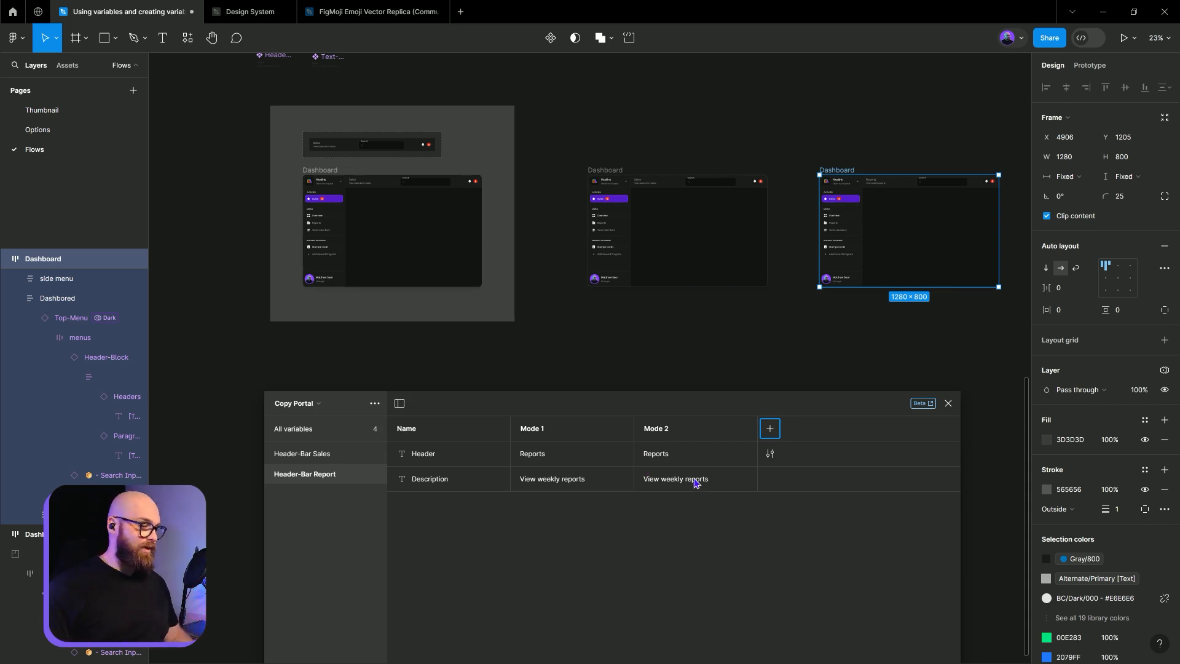
left_click(293, 429)
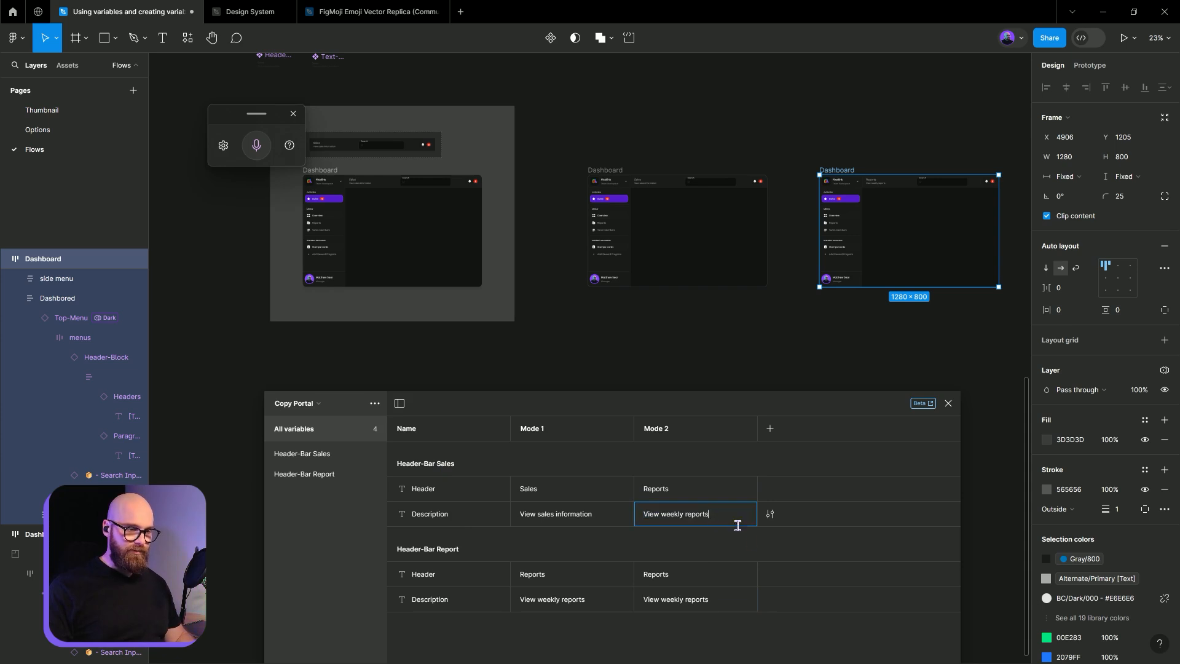
left_click(305, 474)
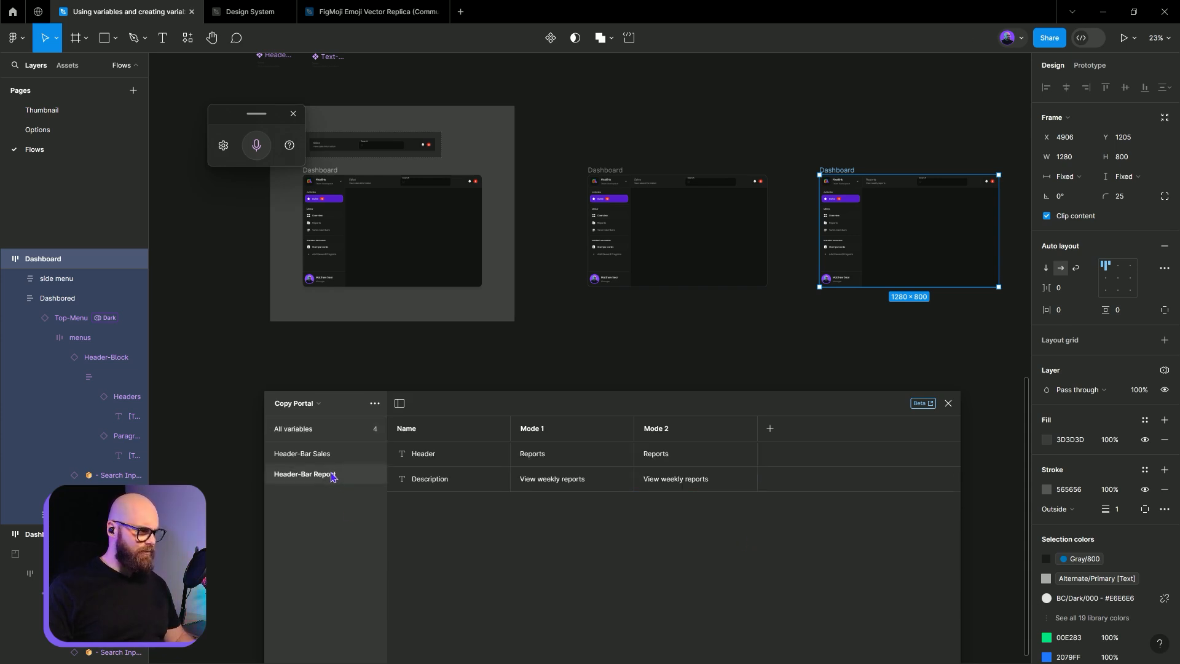
left_click(302, 453)
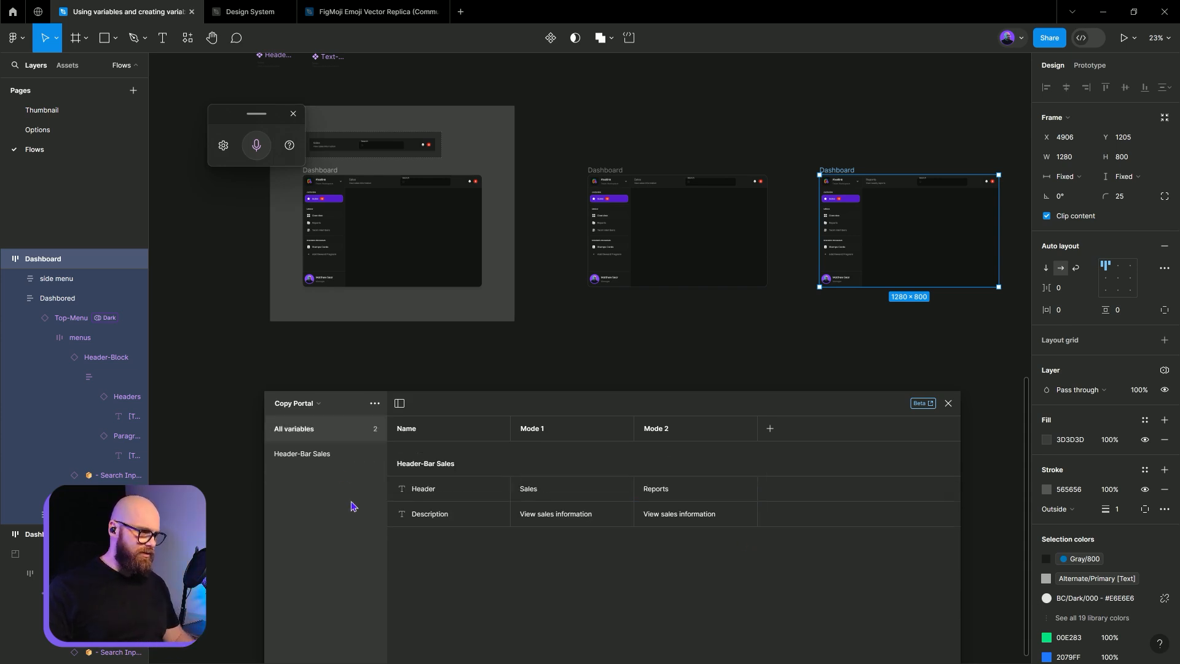
left_click(302, 454)
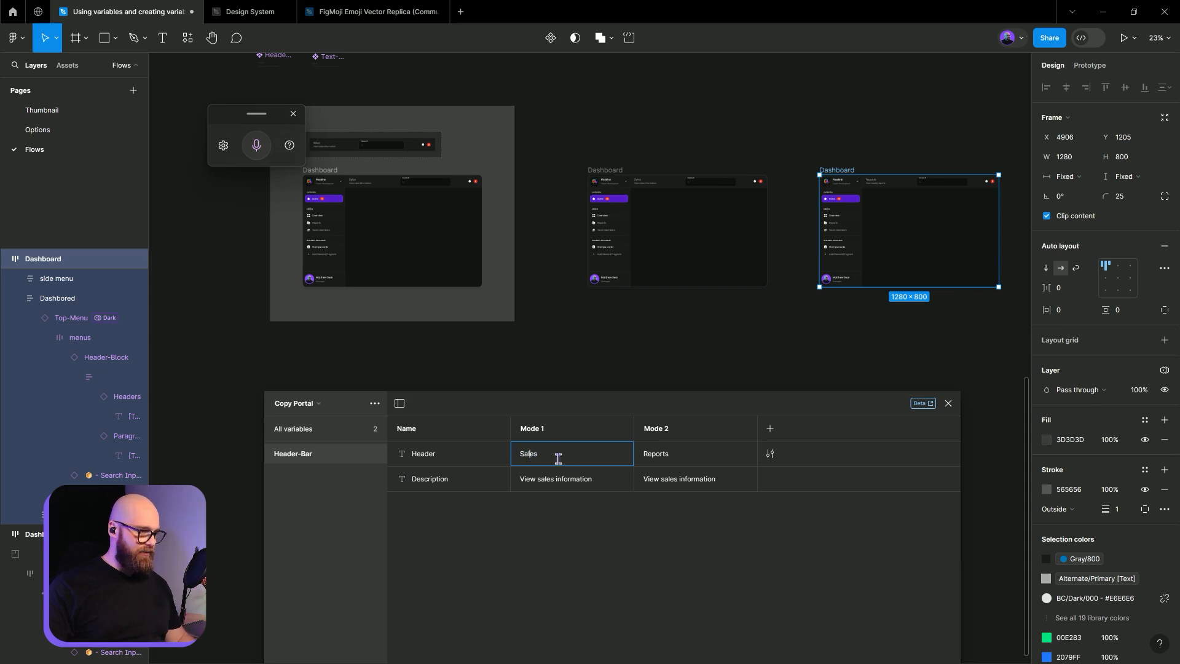
- Rename the first Copy Portal mode to 'Sales Page'
left_click(533, 429)
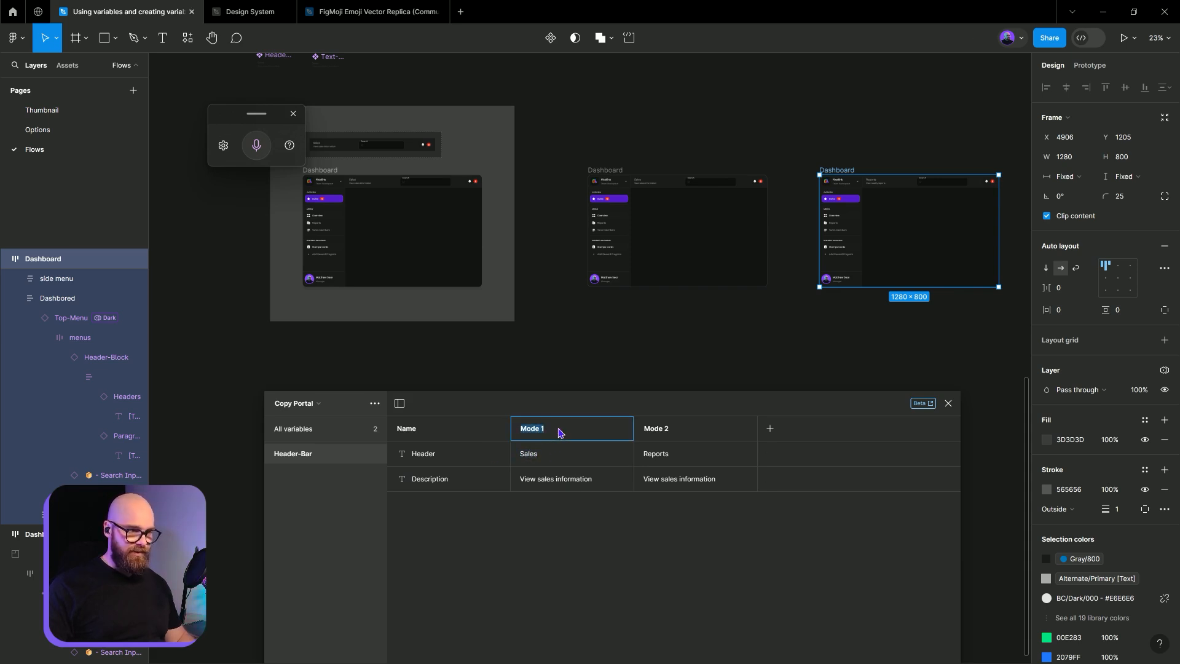
type("Sales Page")
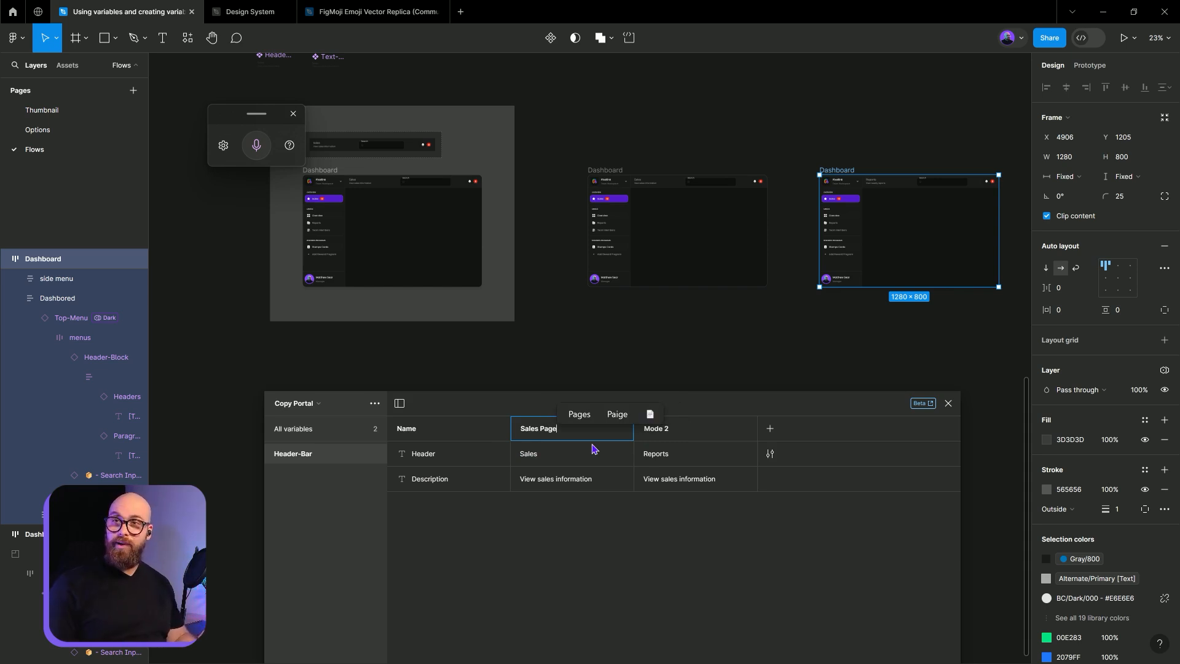
mouse_move(692, 442)
type("Report Page")
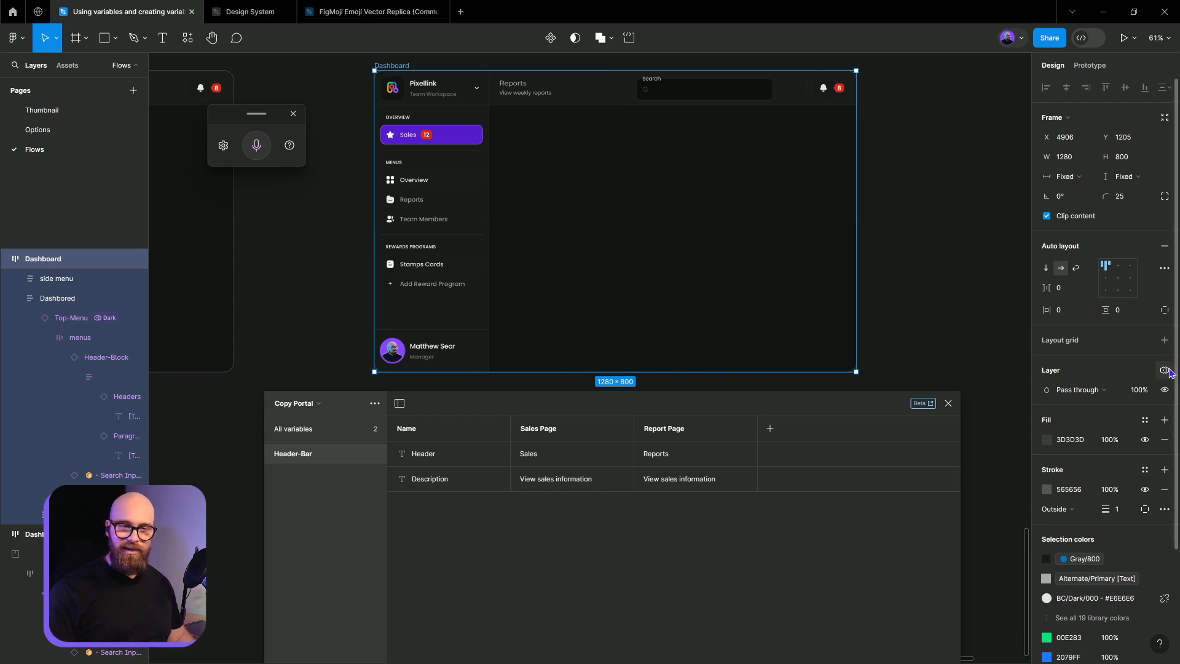
- Set one Dashboard frame to Report Page mode and the other to Sales Page
left_click(1164, 370)
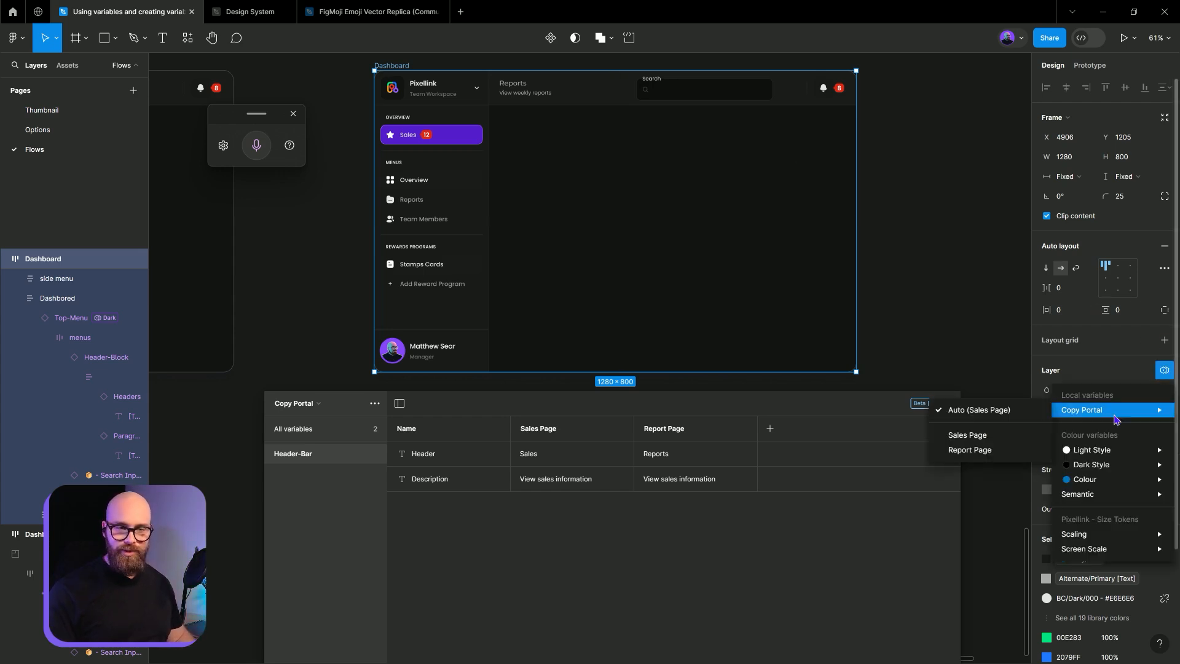
left_click(970, 450)
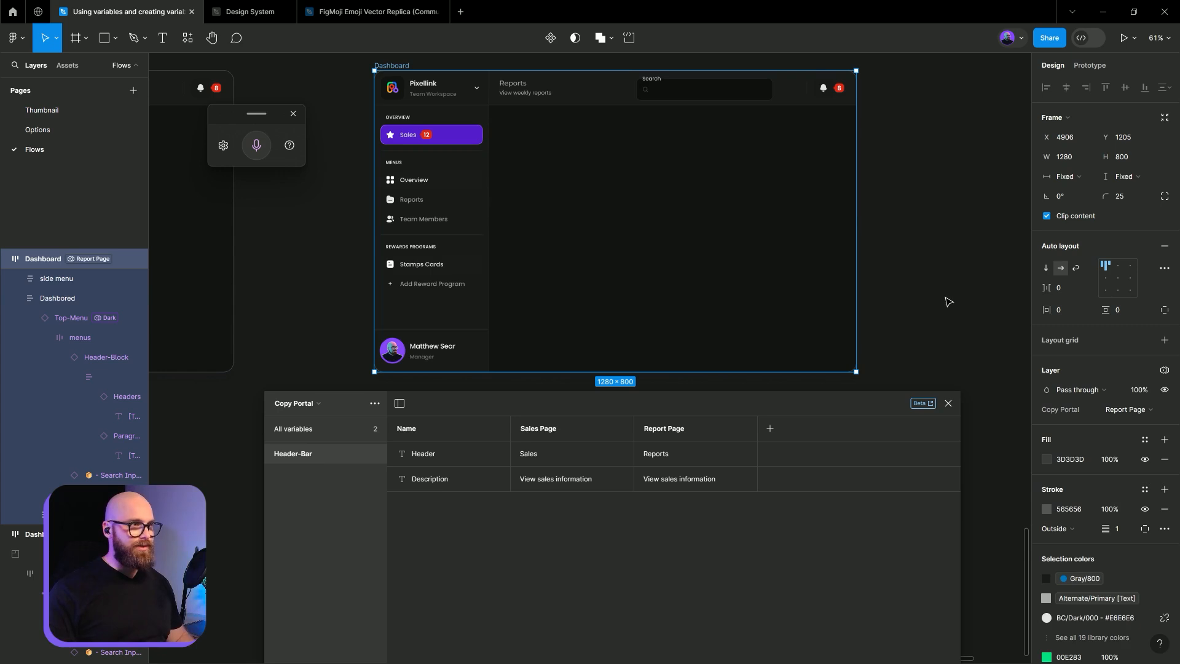
mouse_move(963, 325)
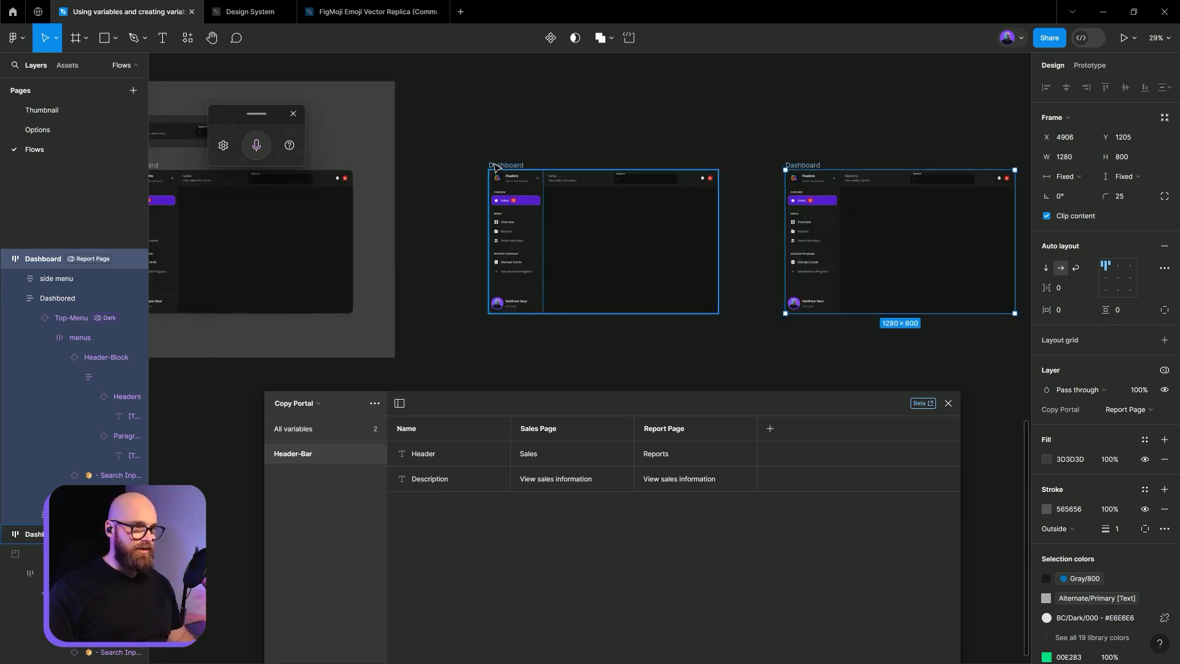
left_click(1165, 370)
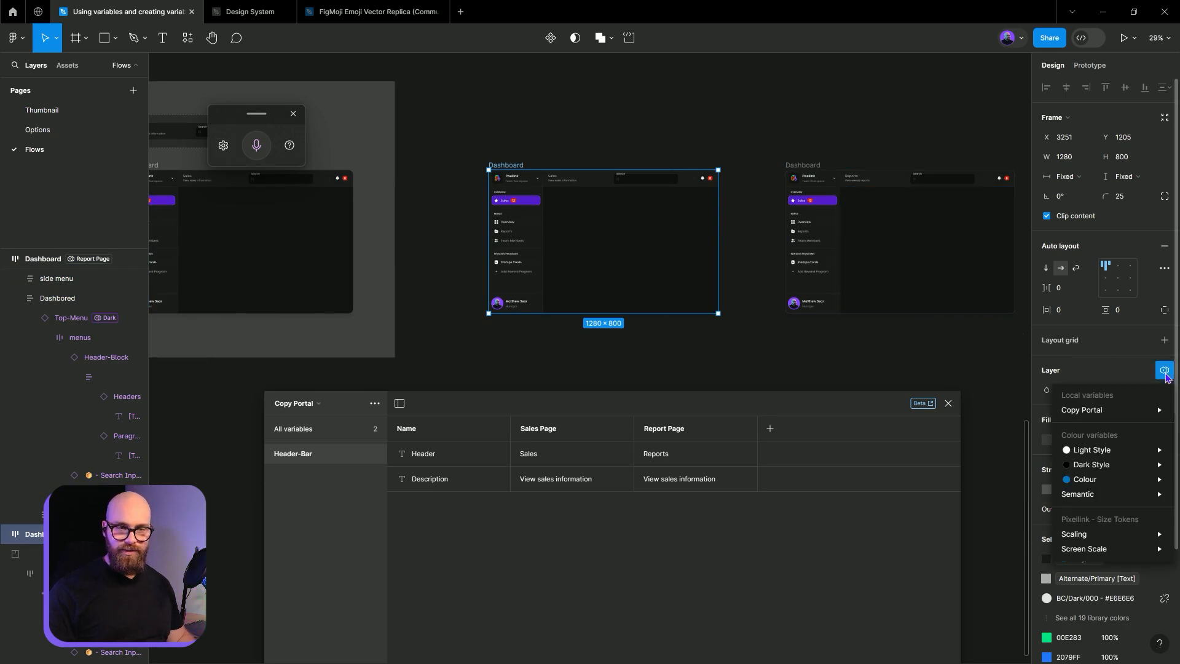
left_click(1074, 534)
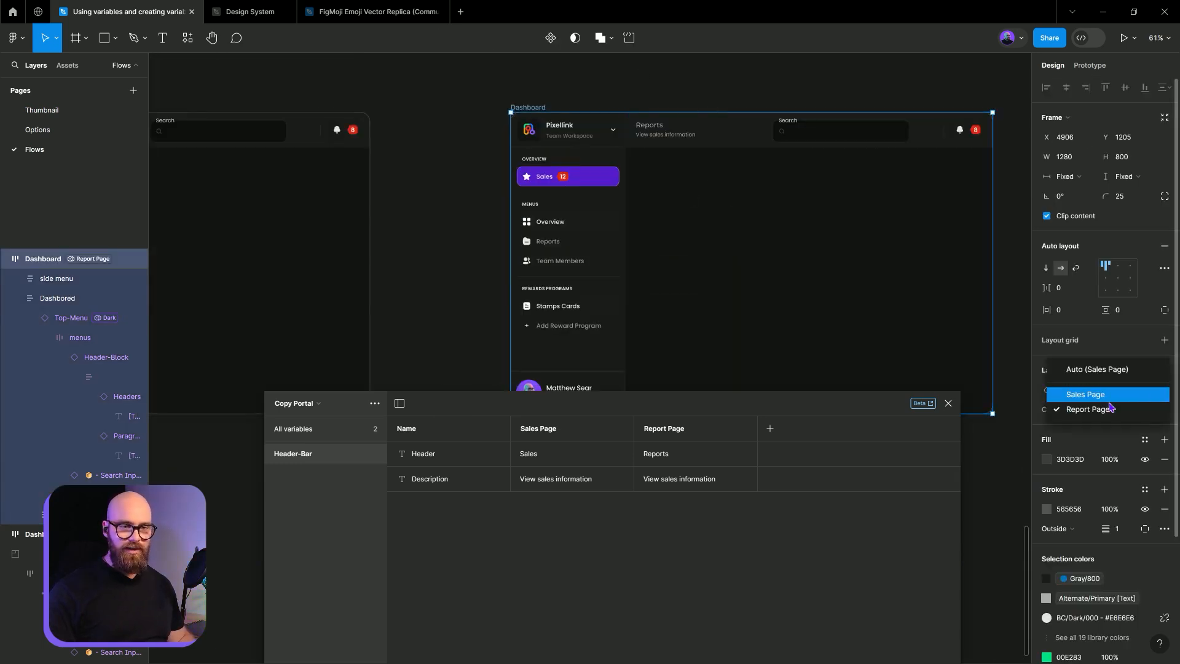
left_click(1086, 395)
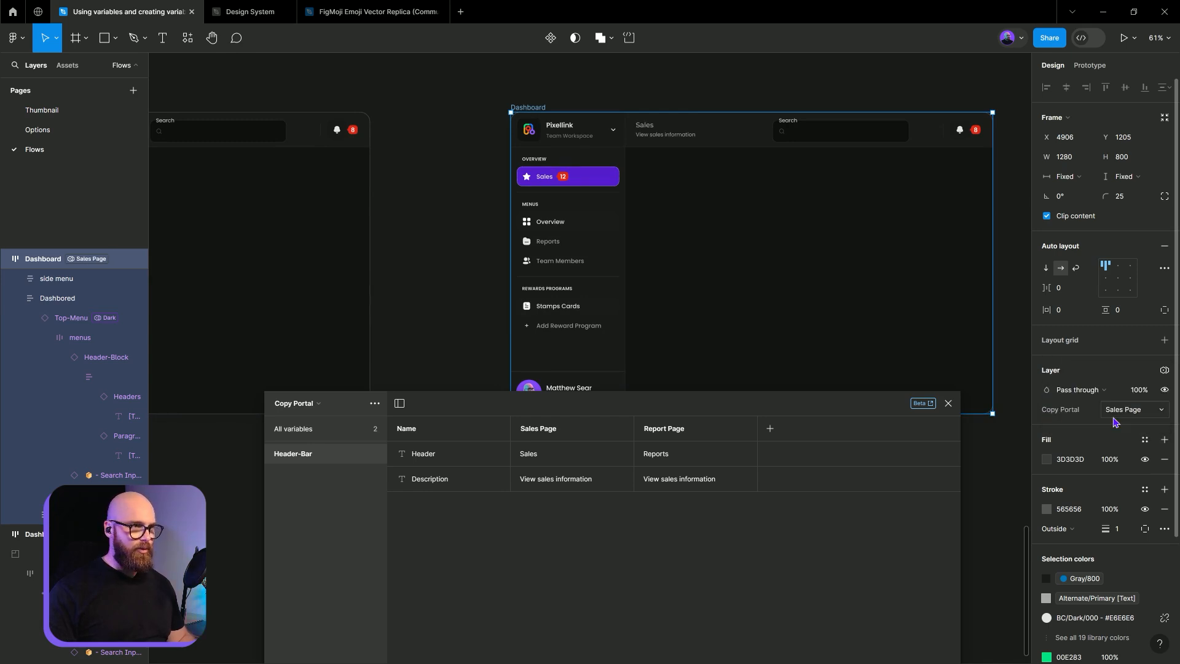
left_click(1135, 410)
type("Ana")
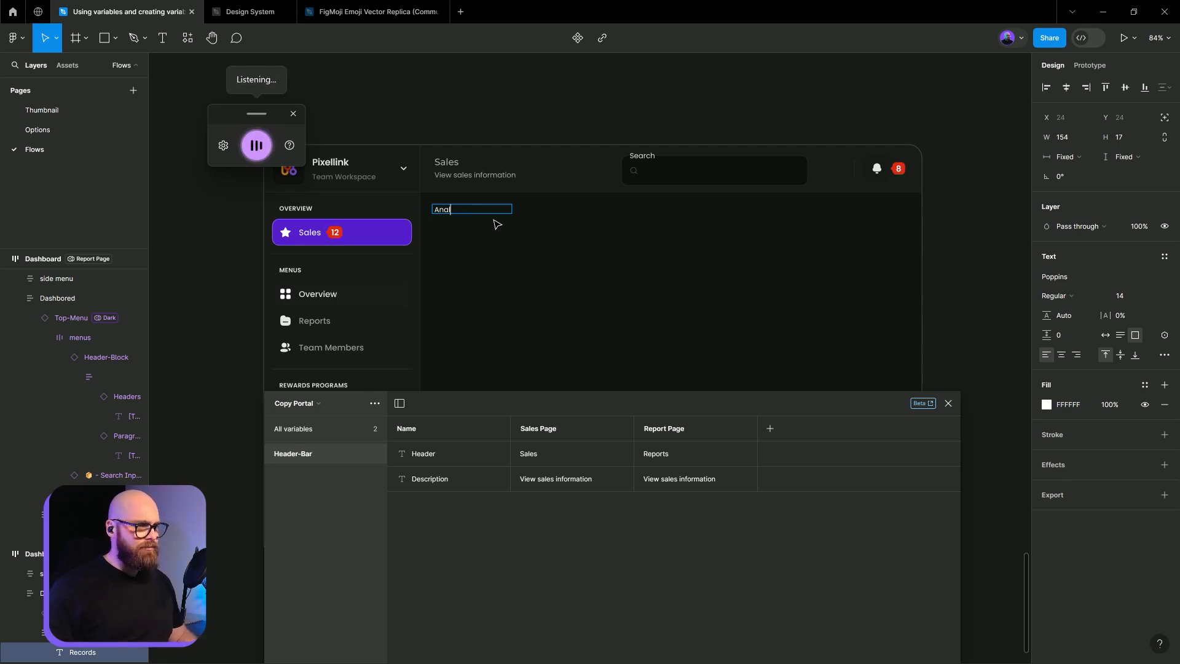
- Type an 'Analytics' text layer, then duplicate Description and delete the Description 2 copy
type("A Analytics liknalytics")
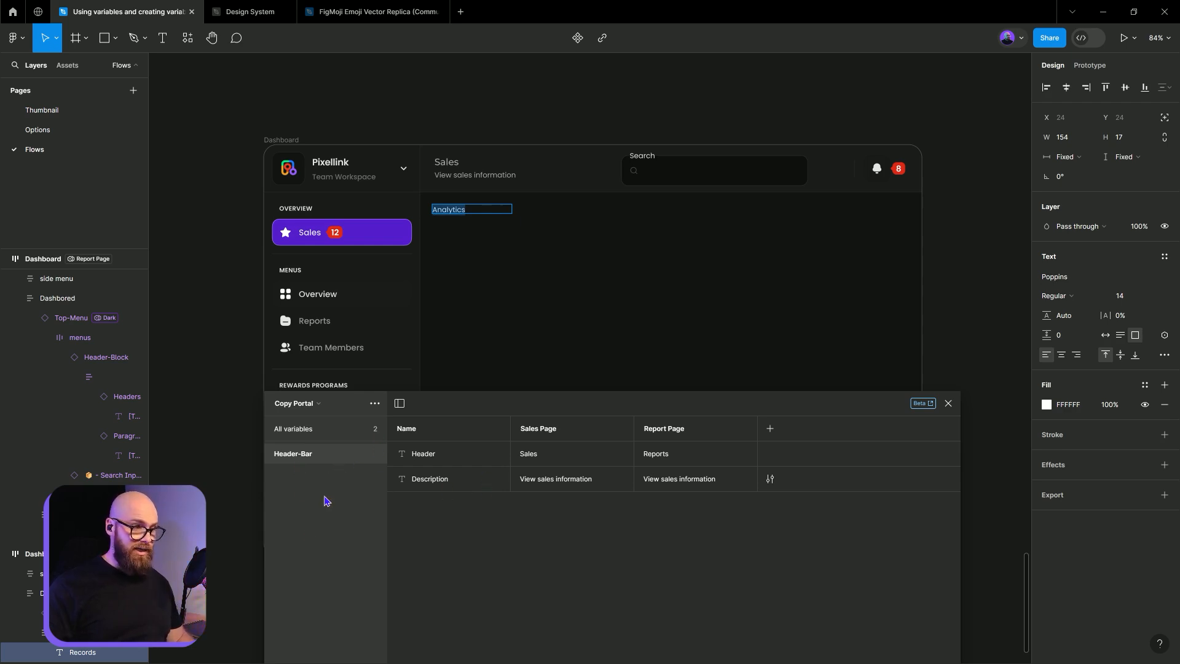
right_click(430, 479)
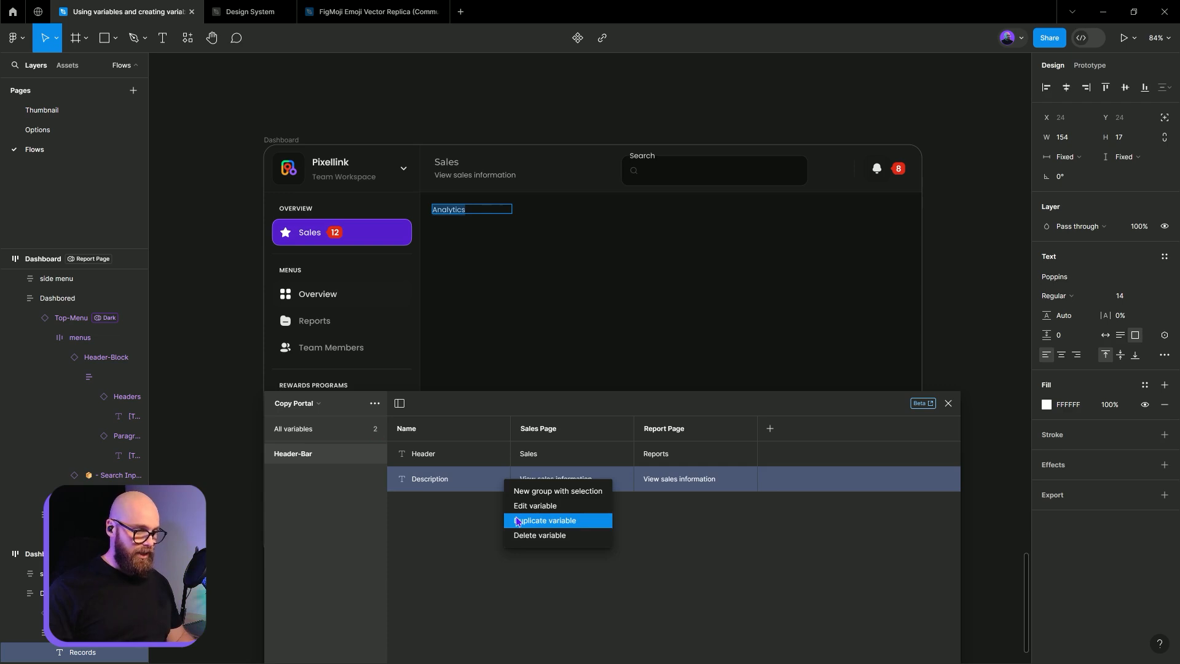
left_click(545, 521)
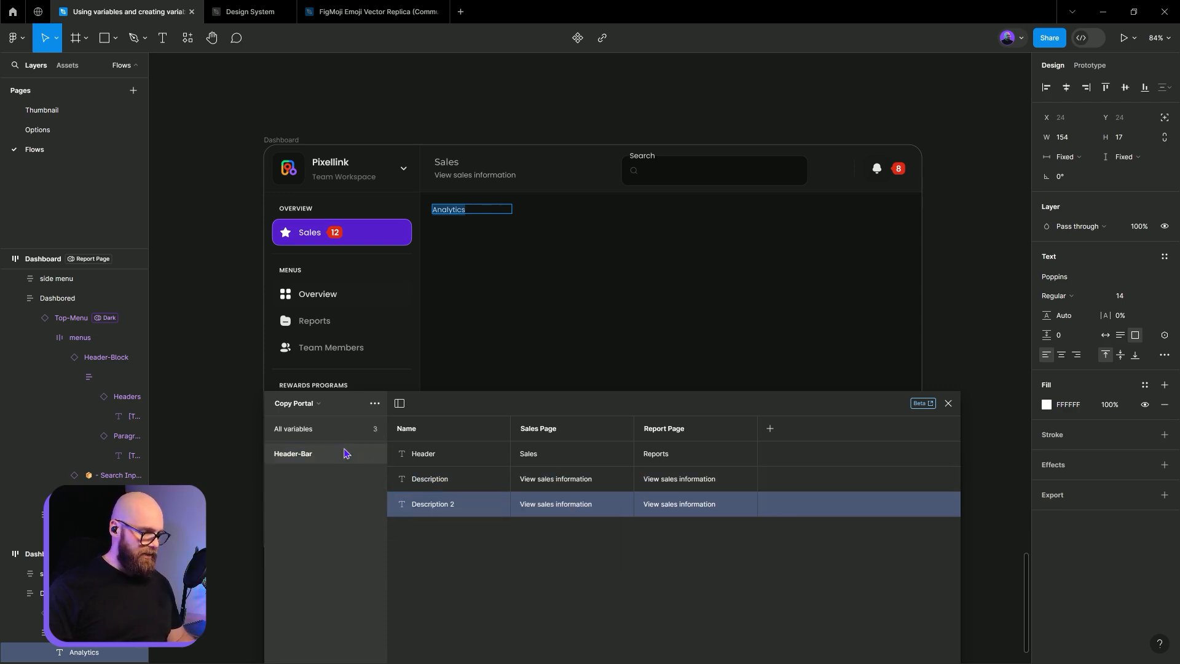
right_click(433, 505)
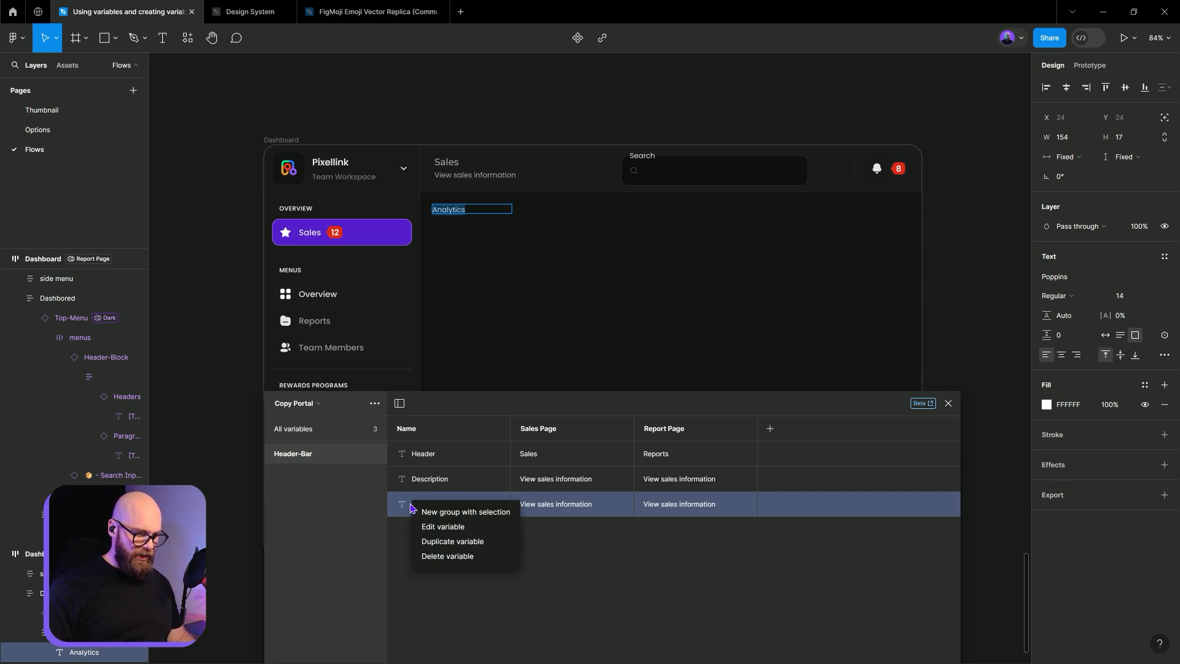
left_click(448, 556)
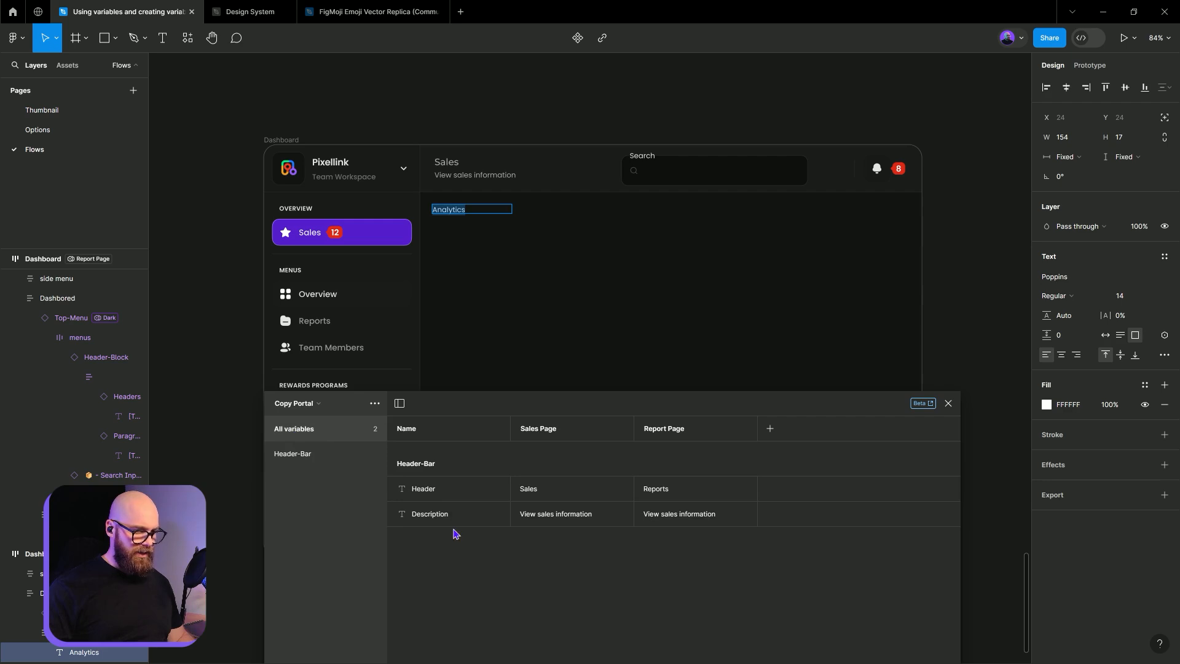
mouse_move(827, 438)
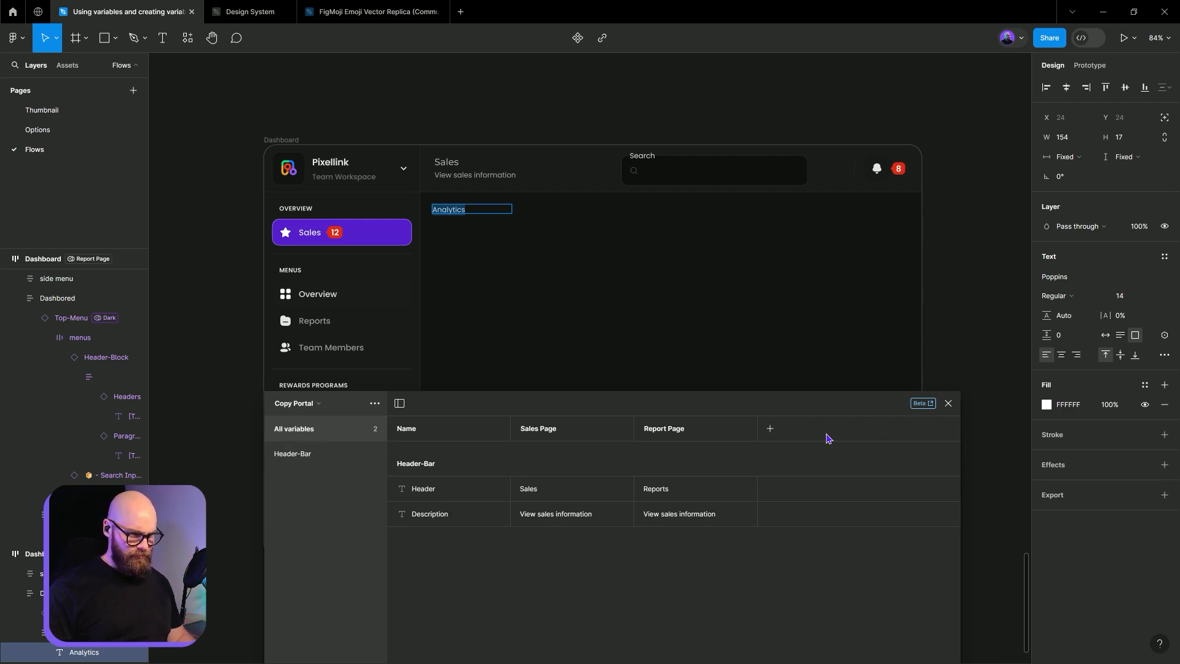
mouse_move(421, 537)
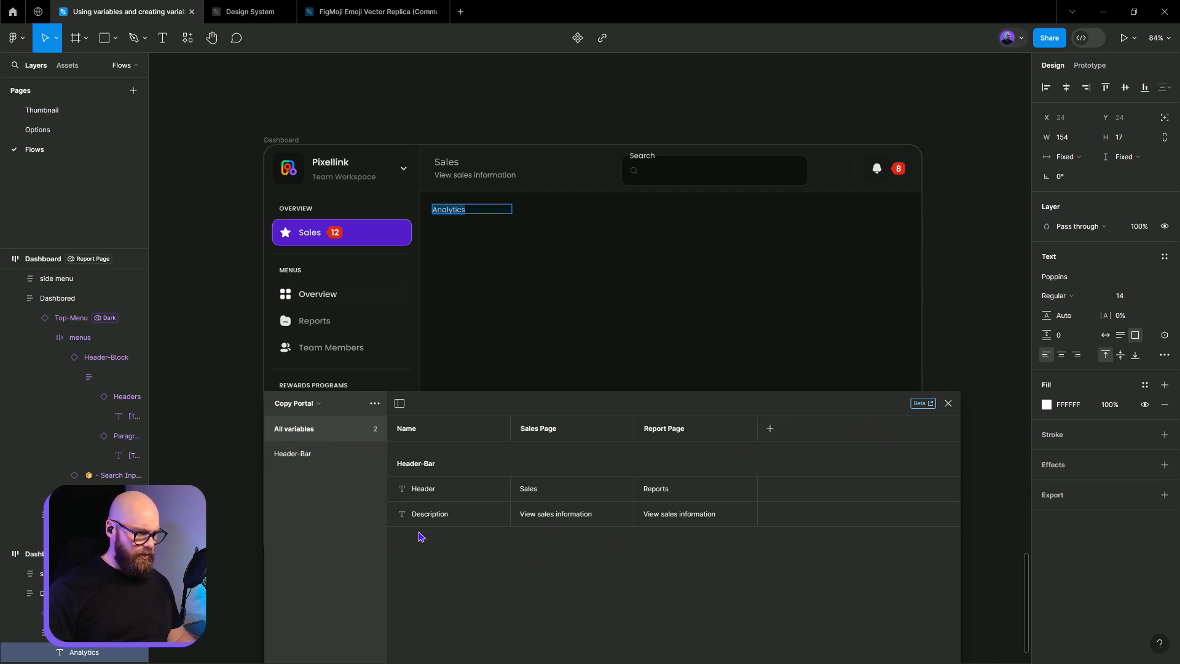
- Create a Page-Name string variable and add the Records text to the selection
left_click(408, 578)
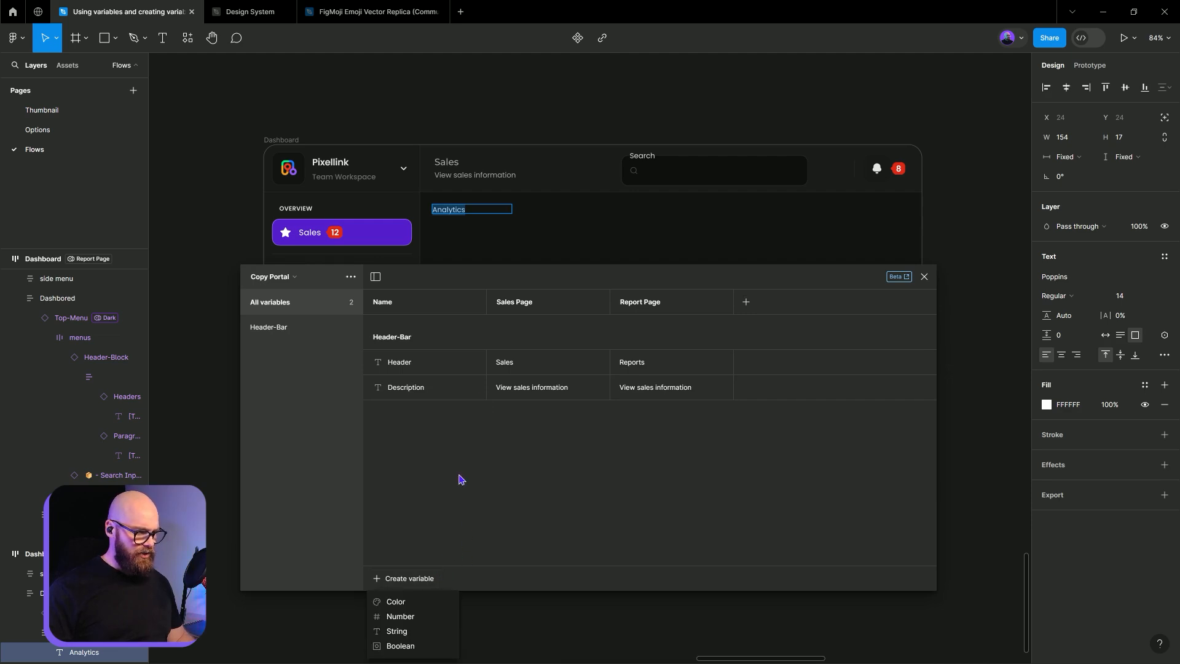
left_click(397, 631)
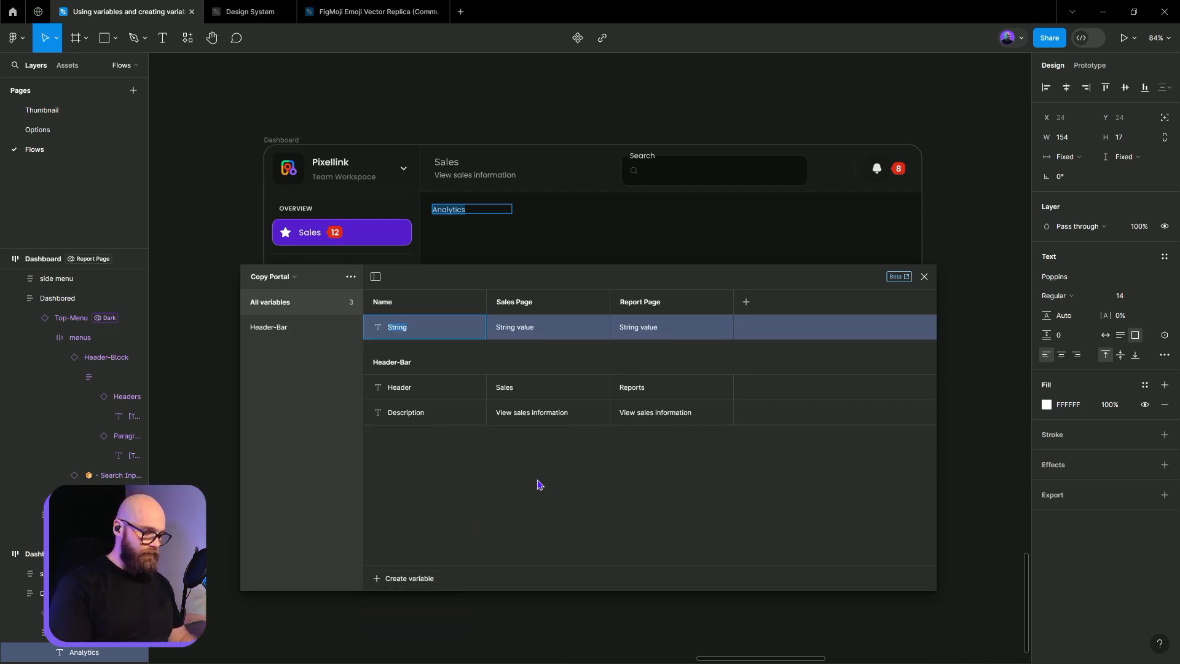
type("Page-")
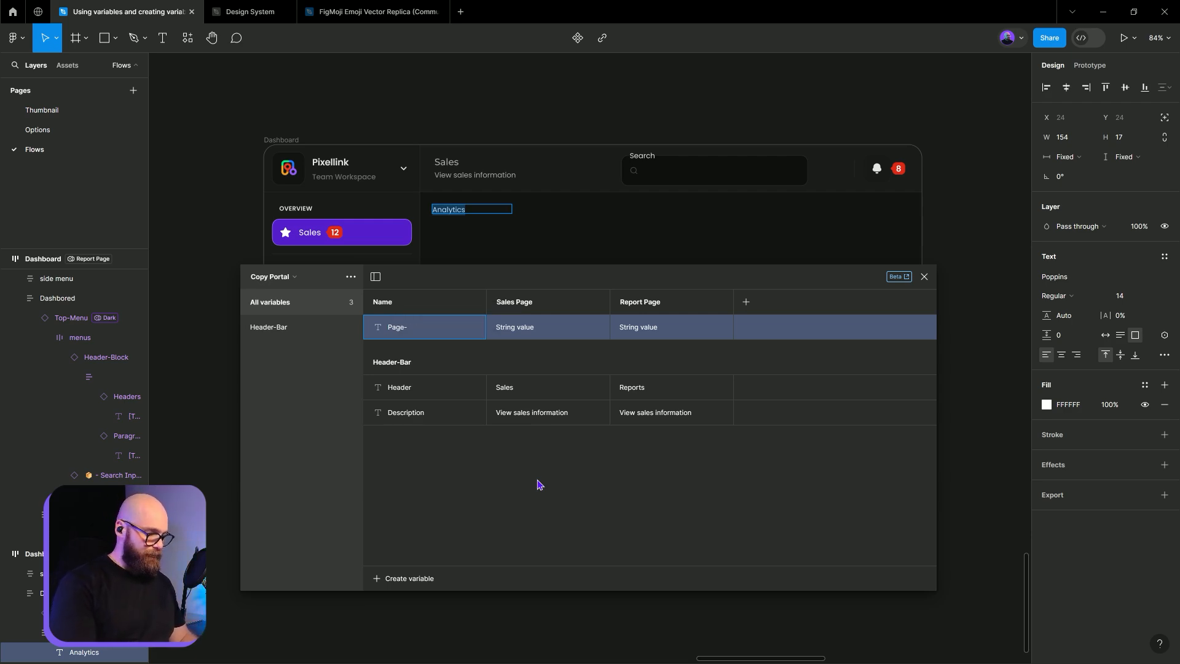
type("Name")
left_click(671, 327)
type("Records")
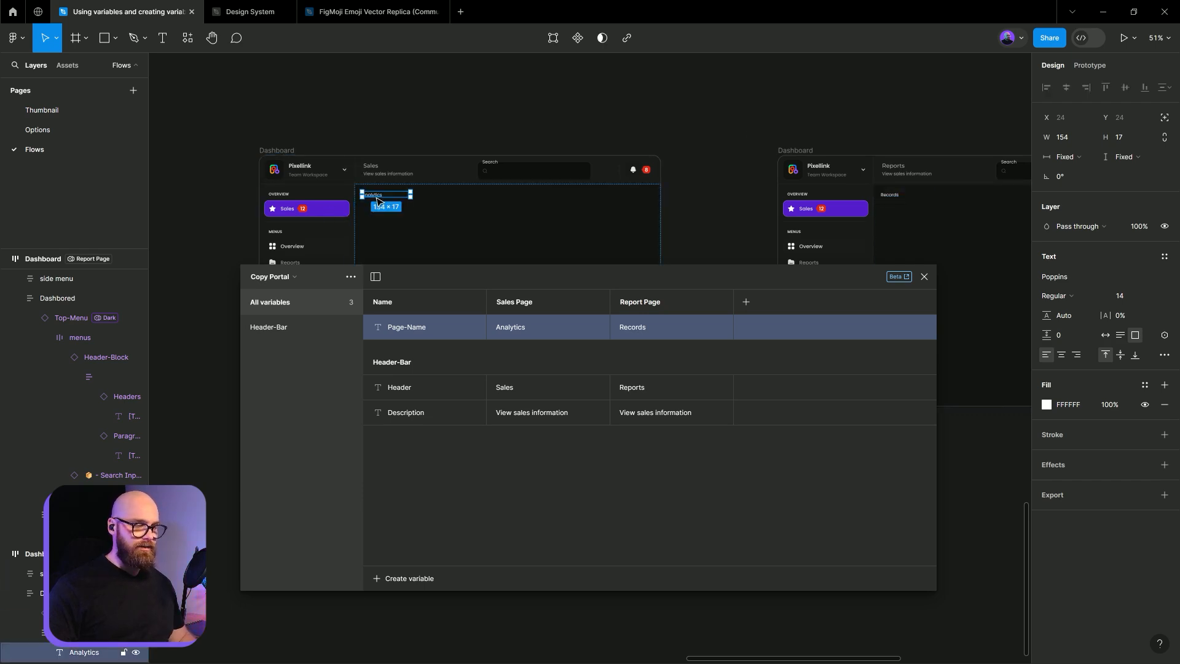
mouse_move(897, 201)
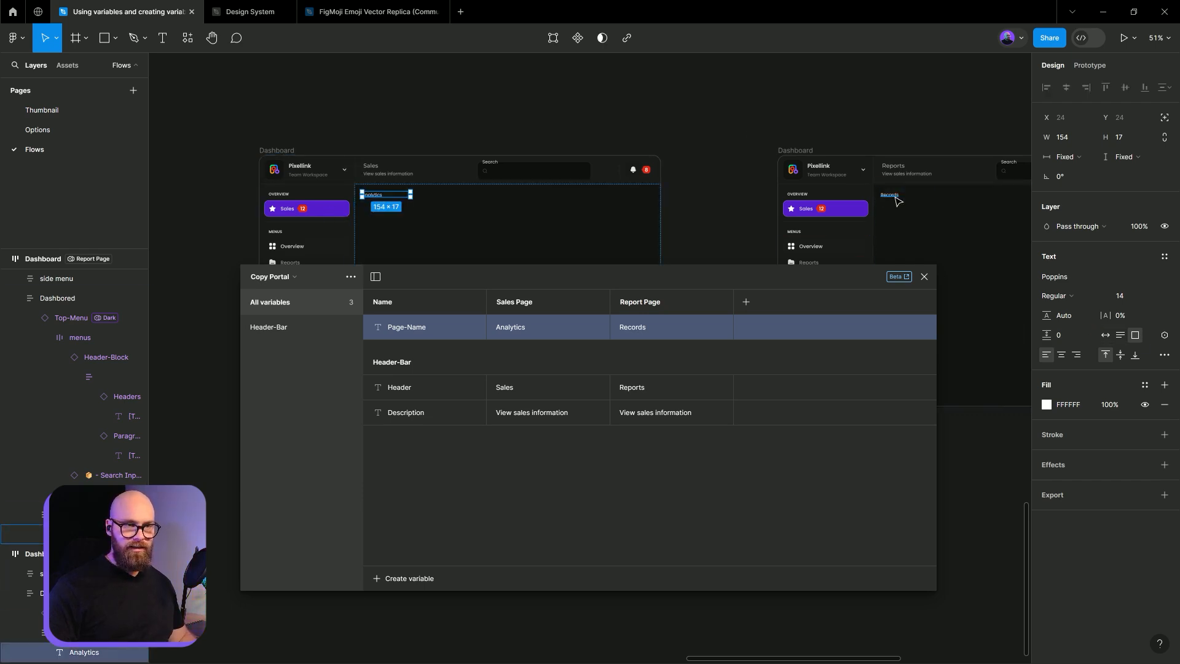
left_click(1165, 365)
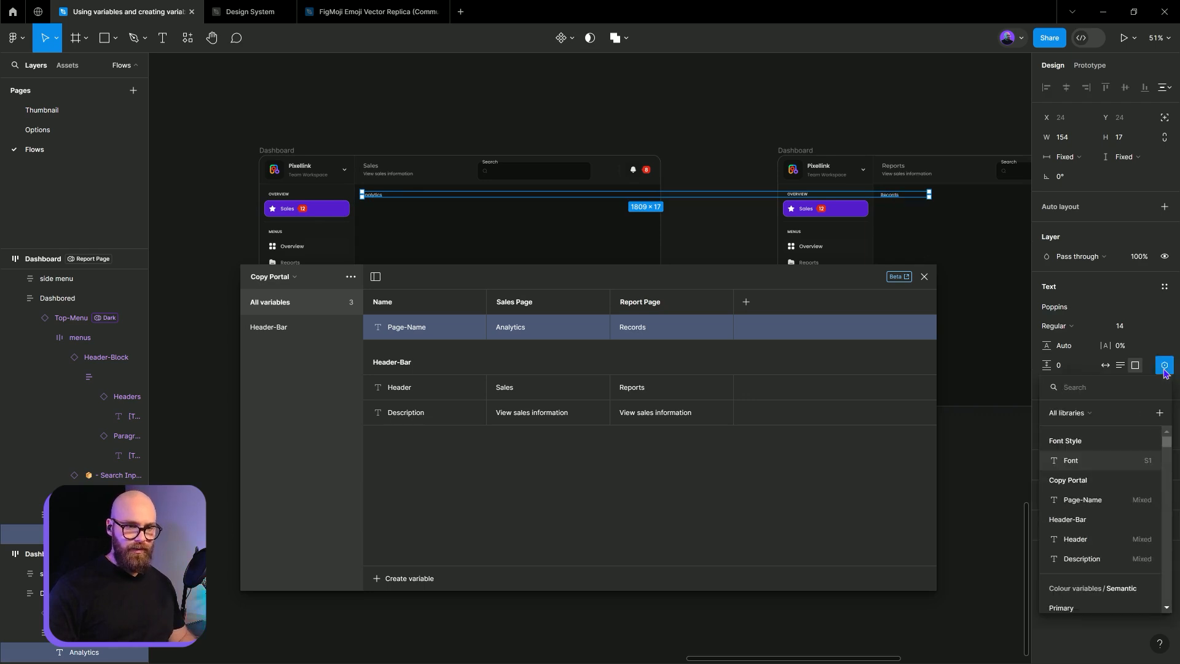